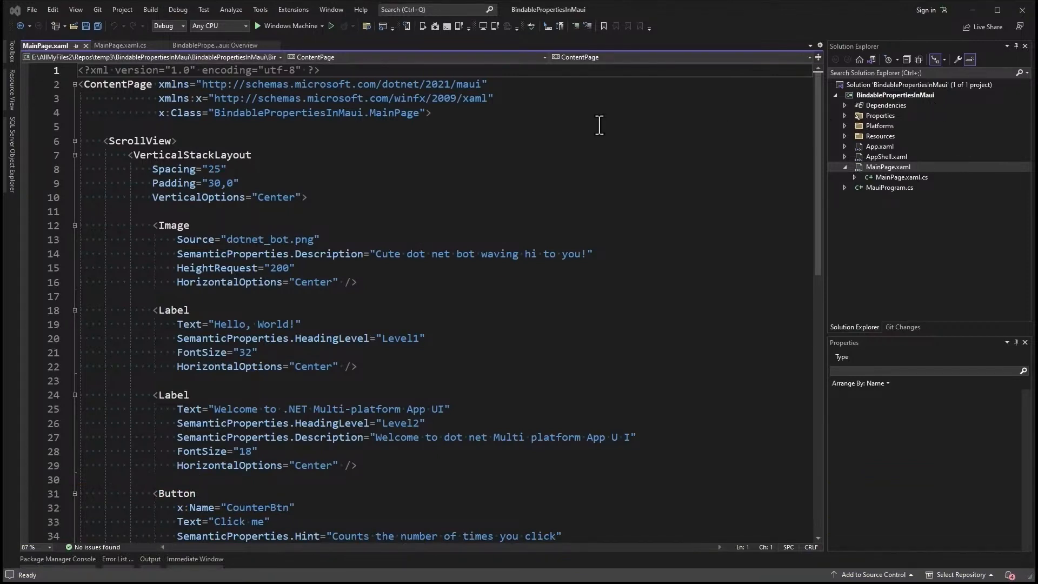
mouse_move(637, 161)
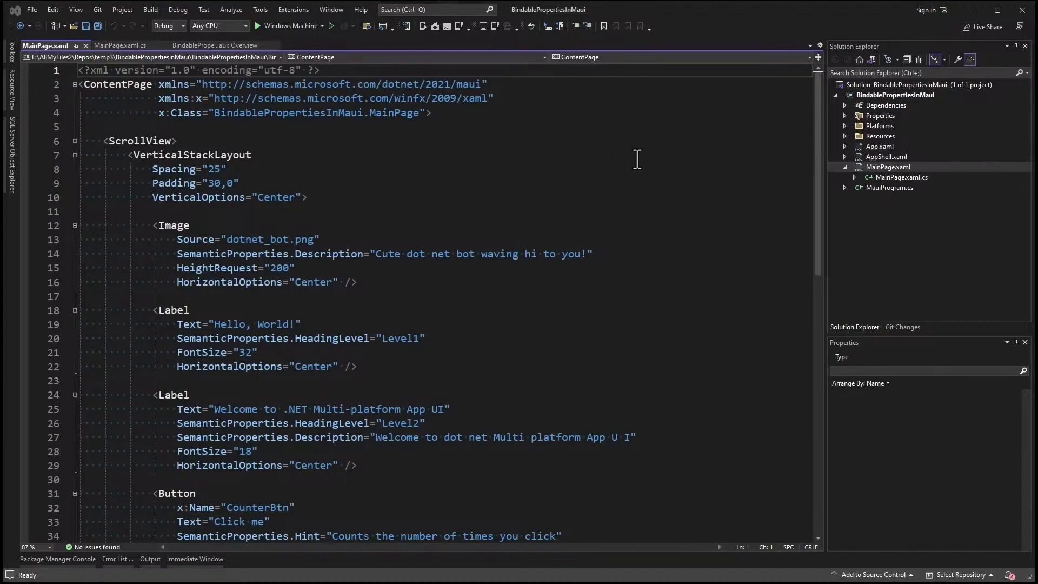
mouse_move(788, 137)
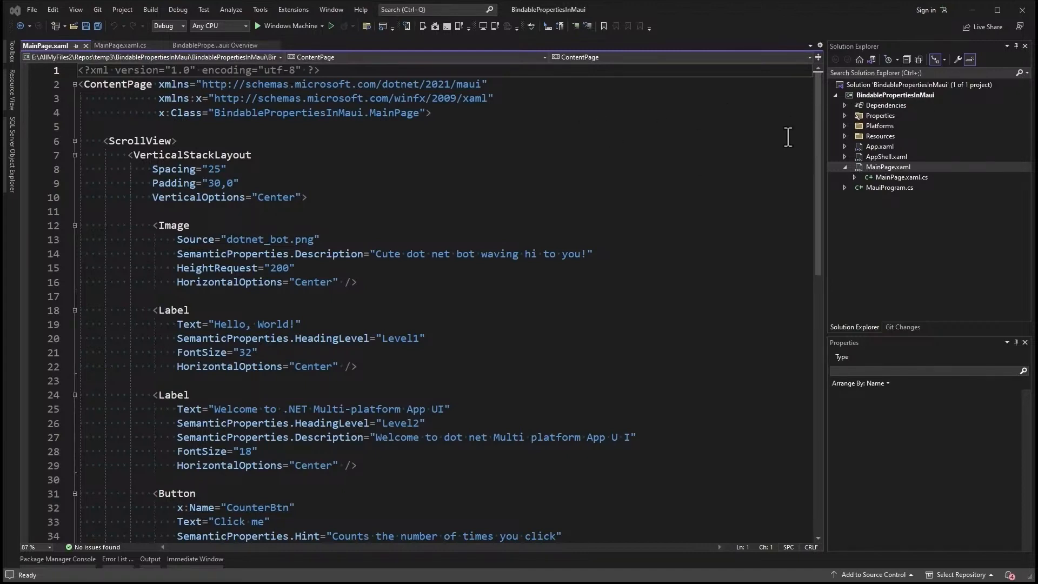
mouse_move(524, 182)
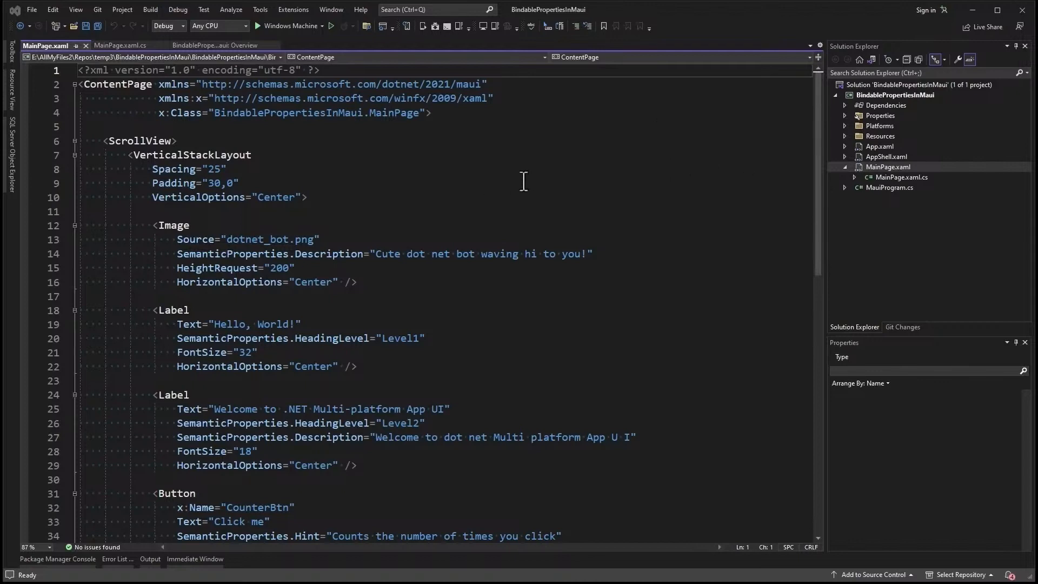
mouse_move(854, 163)
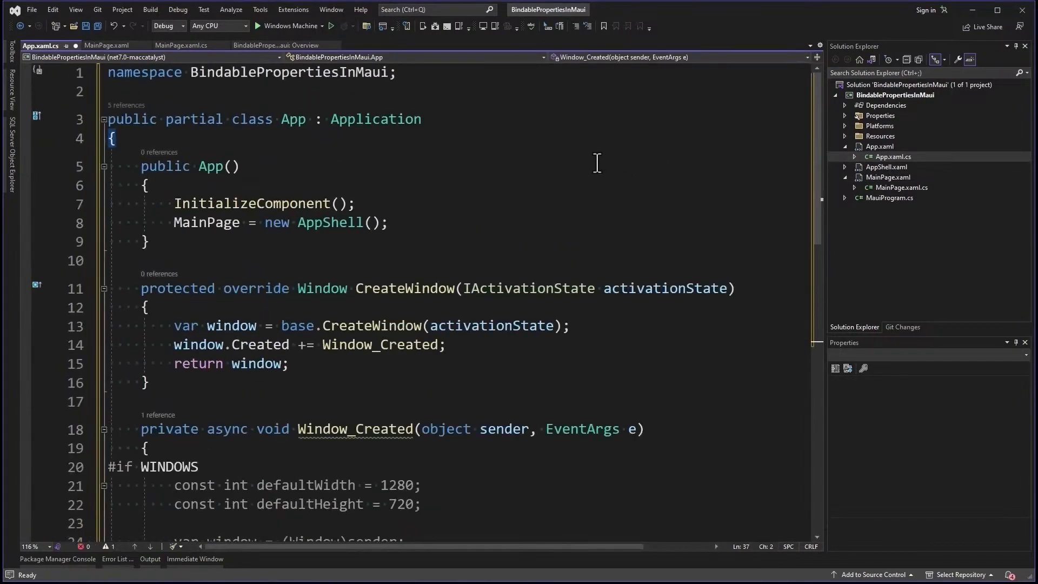
mouse_move(590, 158)
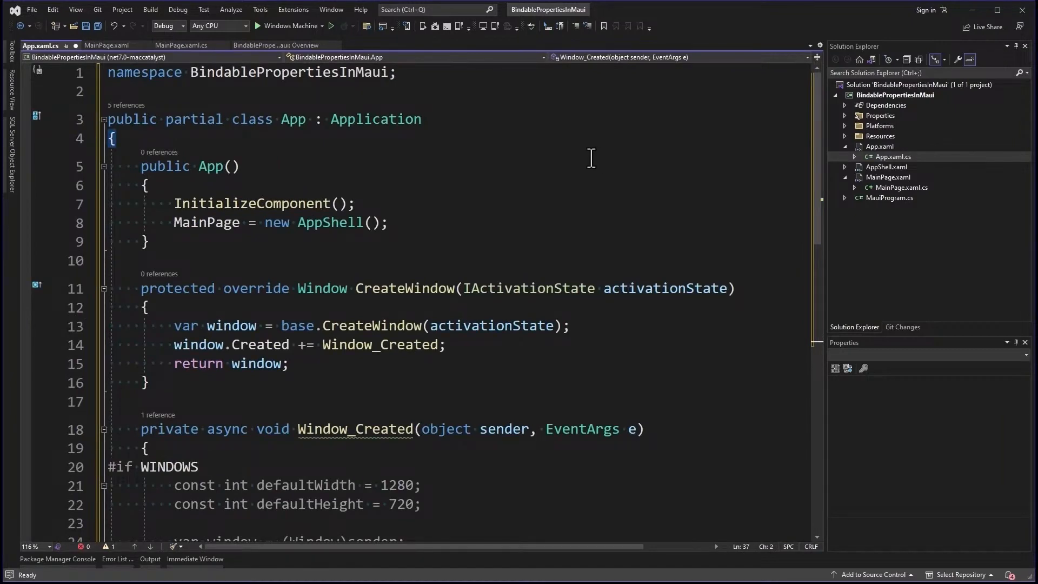
Scroll through CreateWindow and Window_Created showing the 1280×720 sizing and centering code
scroll(down, 3)
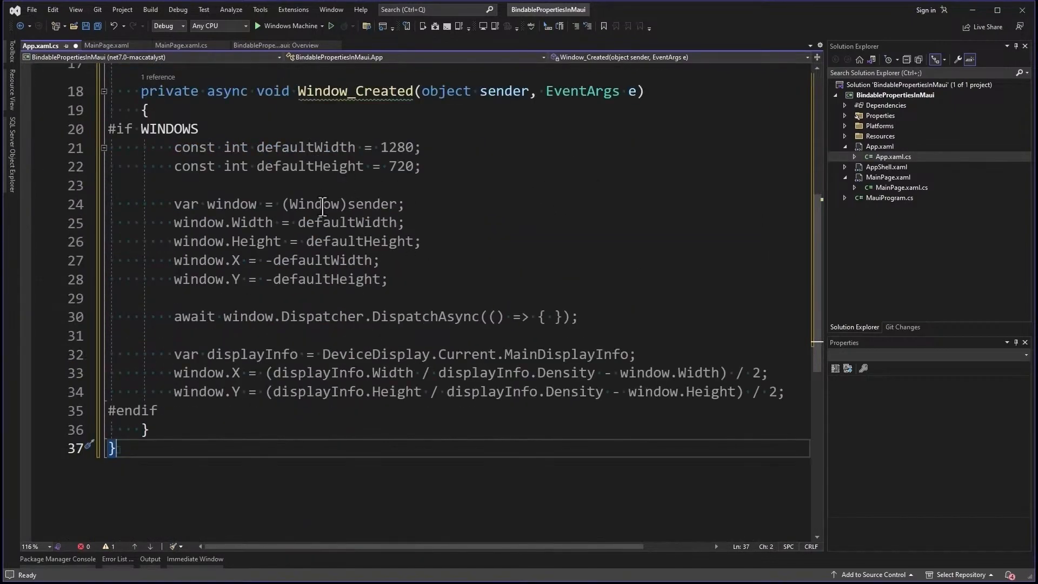
mouse_move(448, 231)
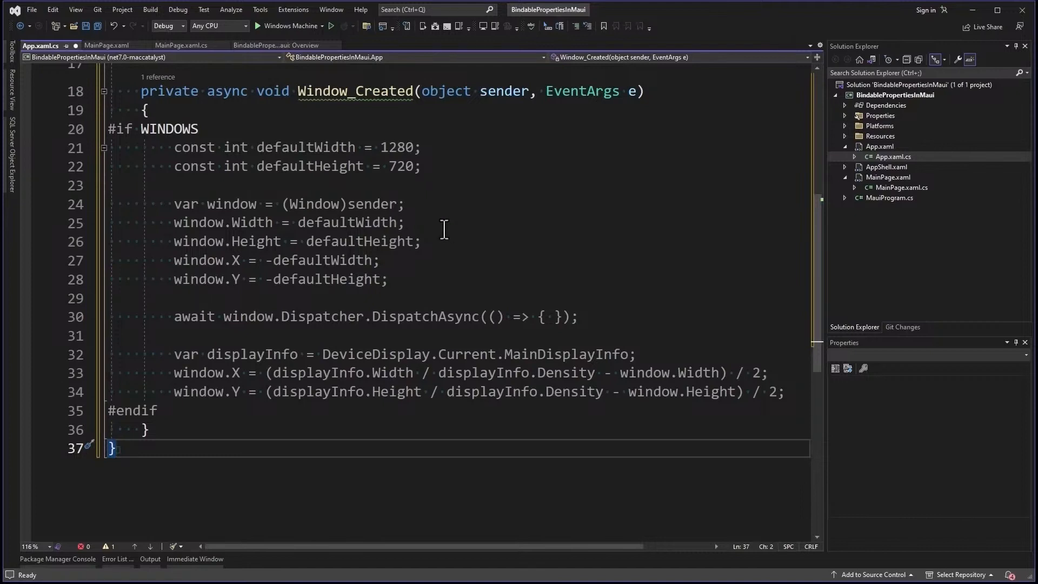
mouse_move(440, 147)
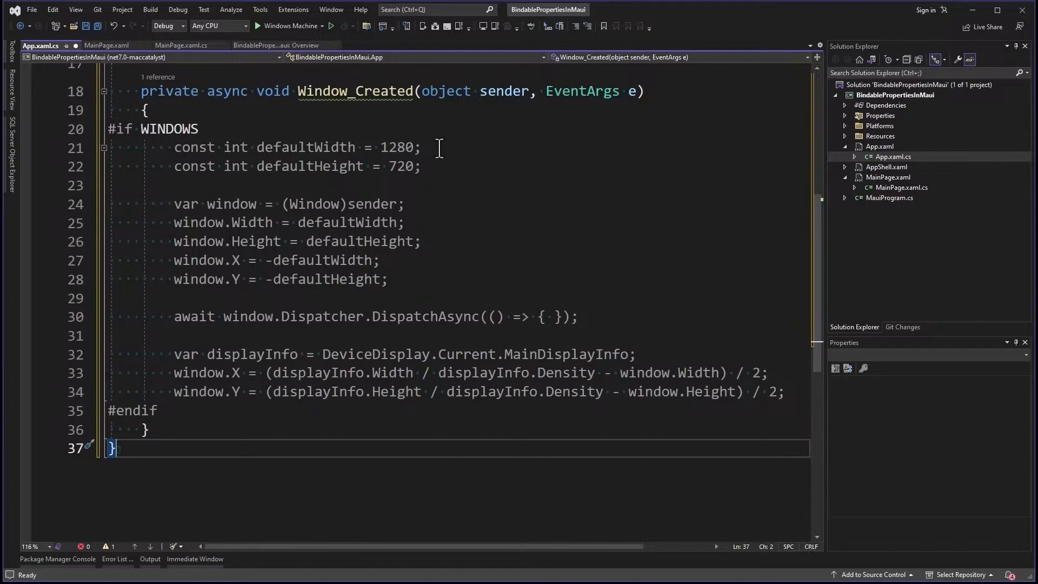
mouse_move(466, 254)
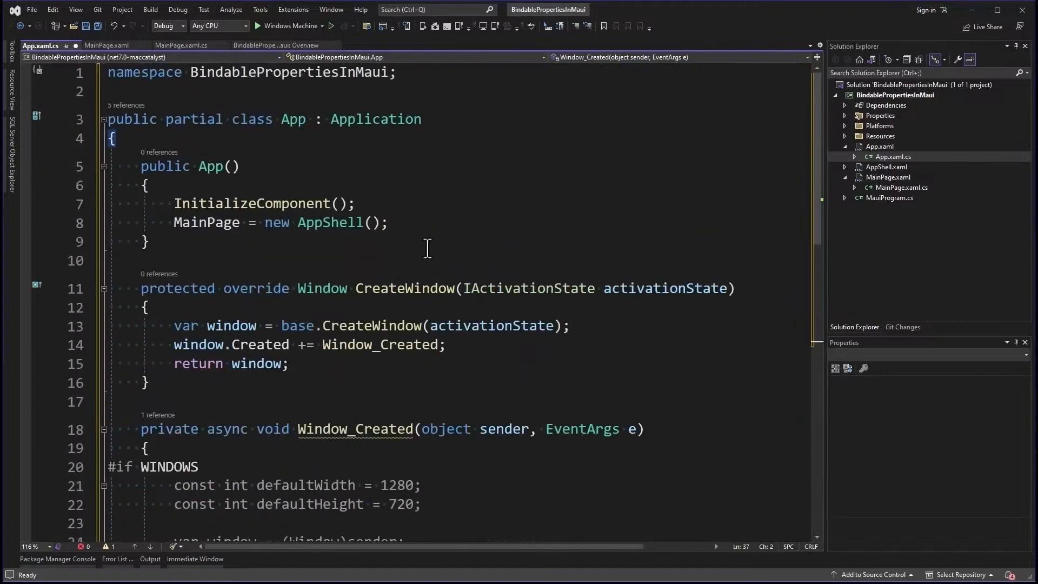
scroll(down, 3)
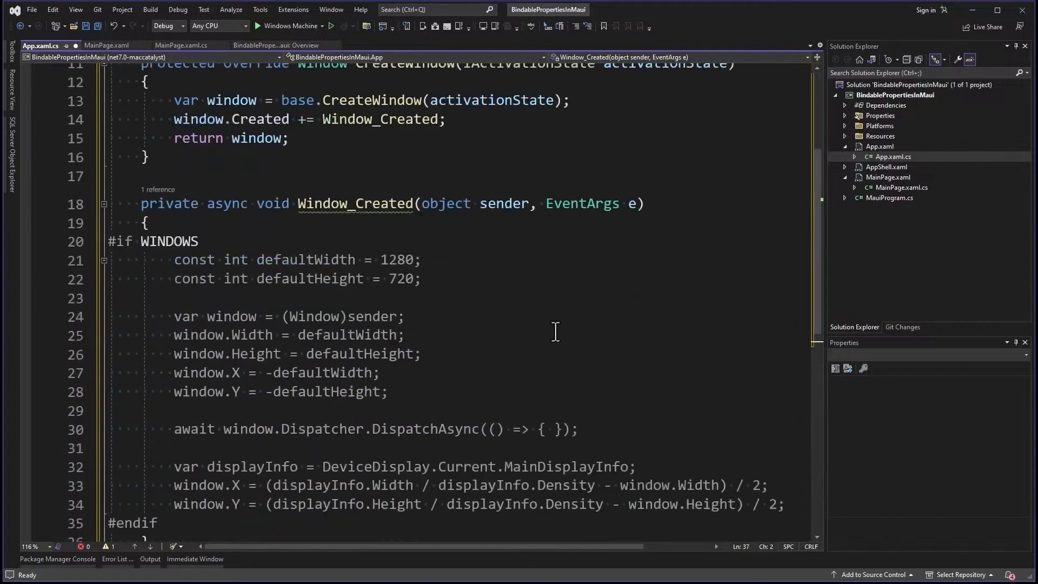
mouse_move(519, 307)
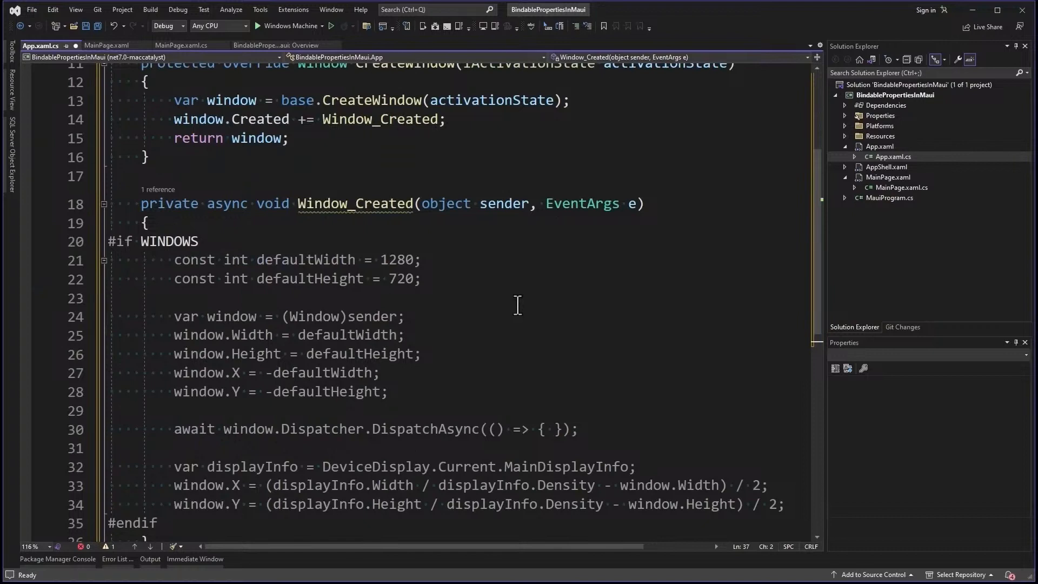
mouse_move(510, 266)
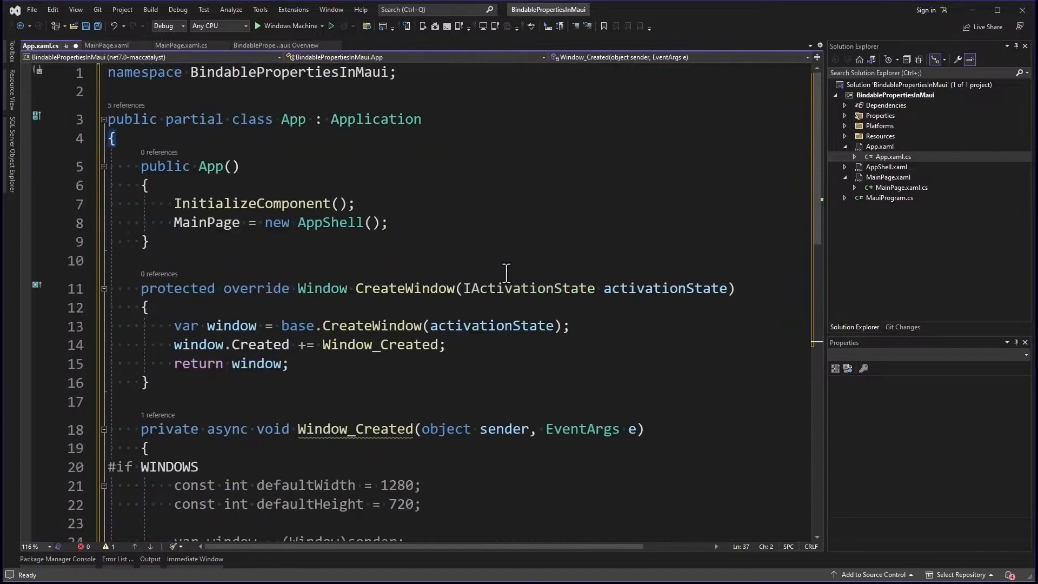
mouse_move(881, 104)
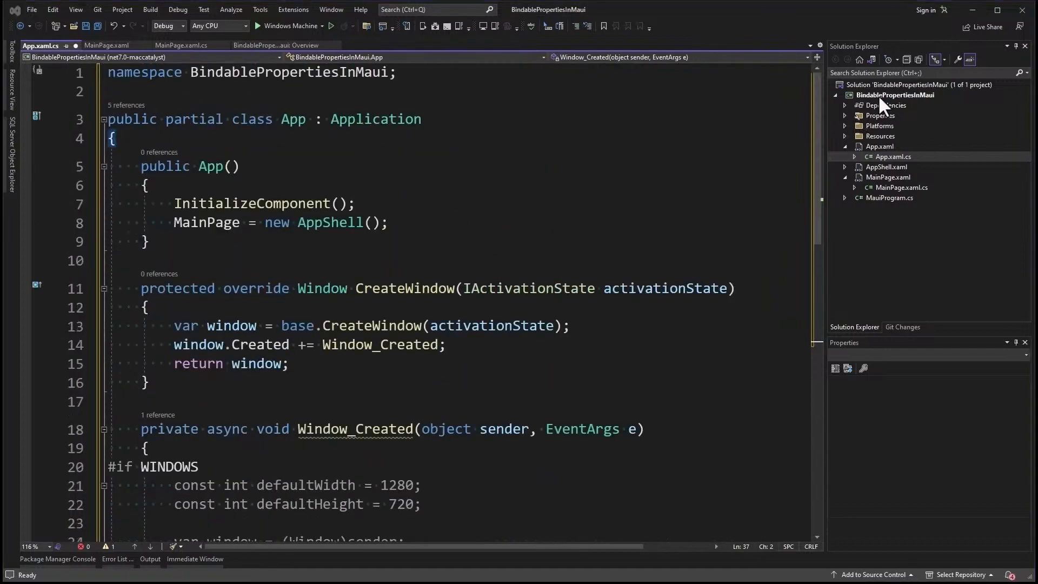
Add the existing Person.cs to the project and highlight uses of the _firstName field
right_click(896, 95)
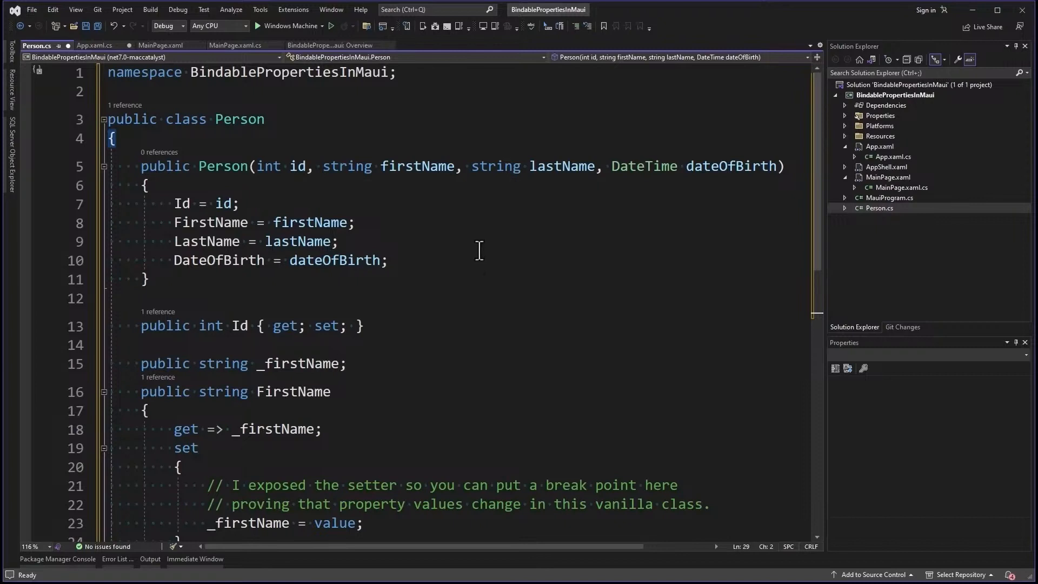
scroll(down, 3)
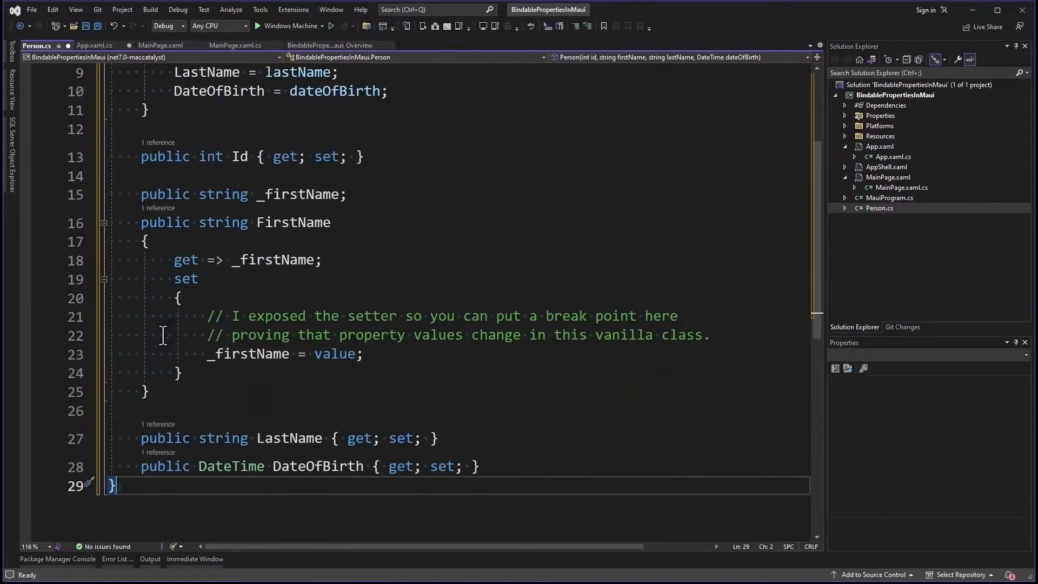
click(26, 350)
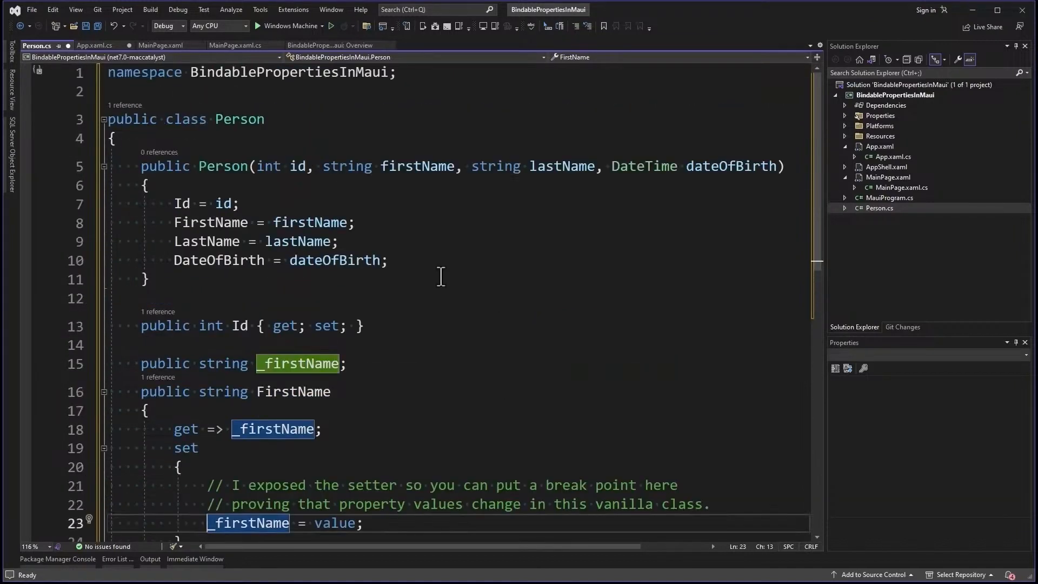
mouse_move(804, 273)
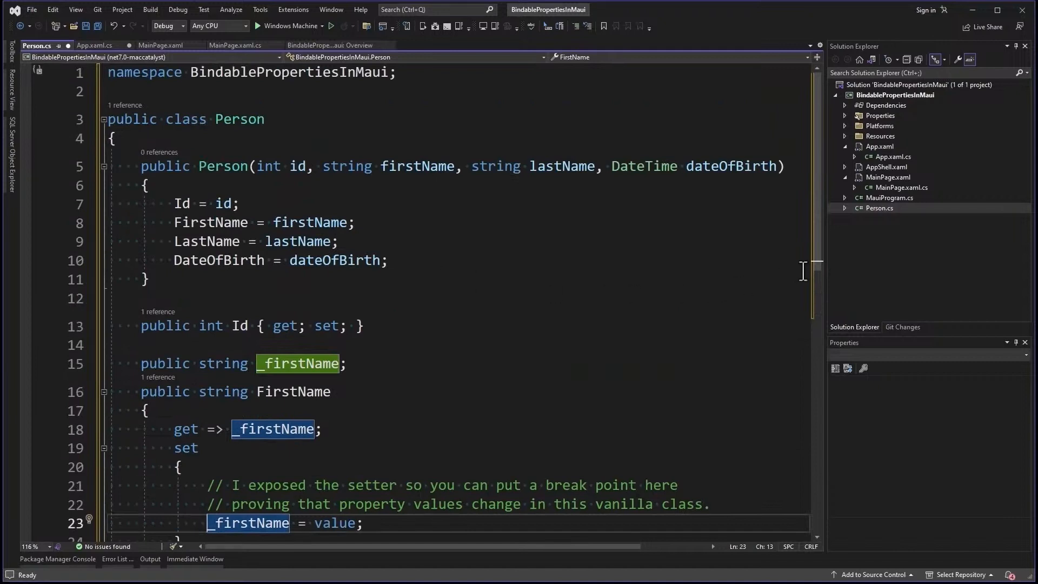
mouse_move(923, 232)
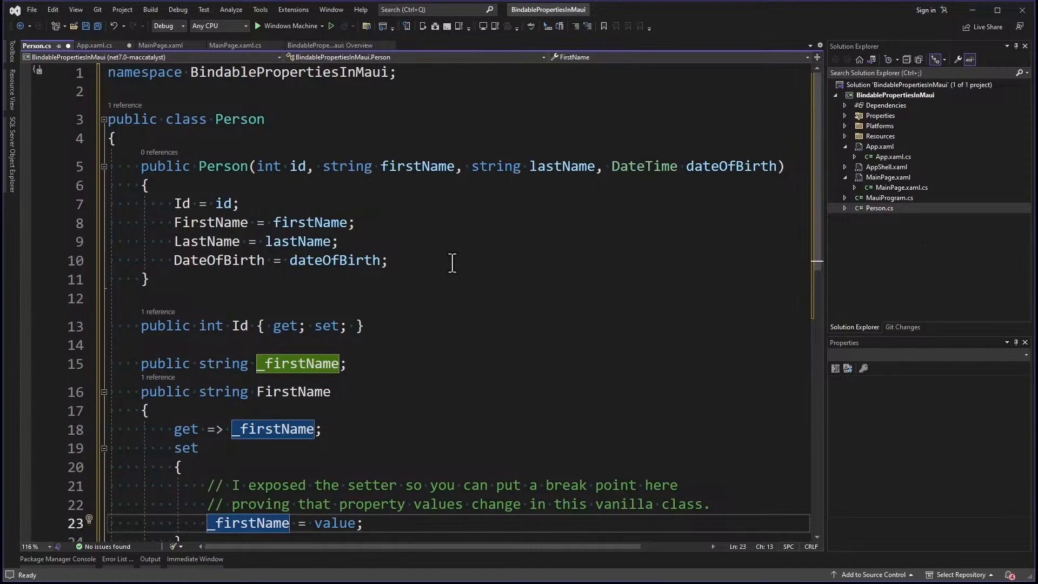
mouse_move(452, 260)
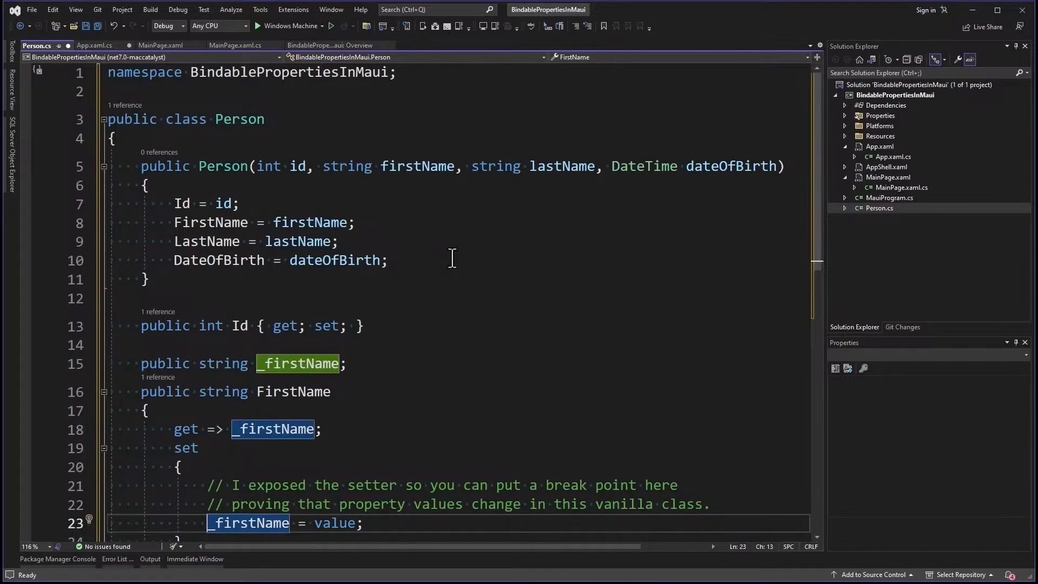
mouse_move(461, 250)
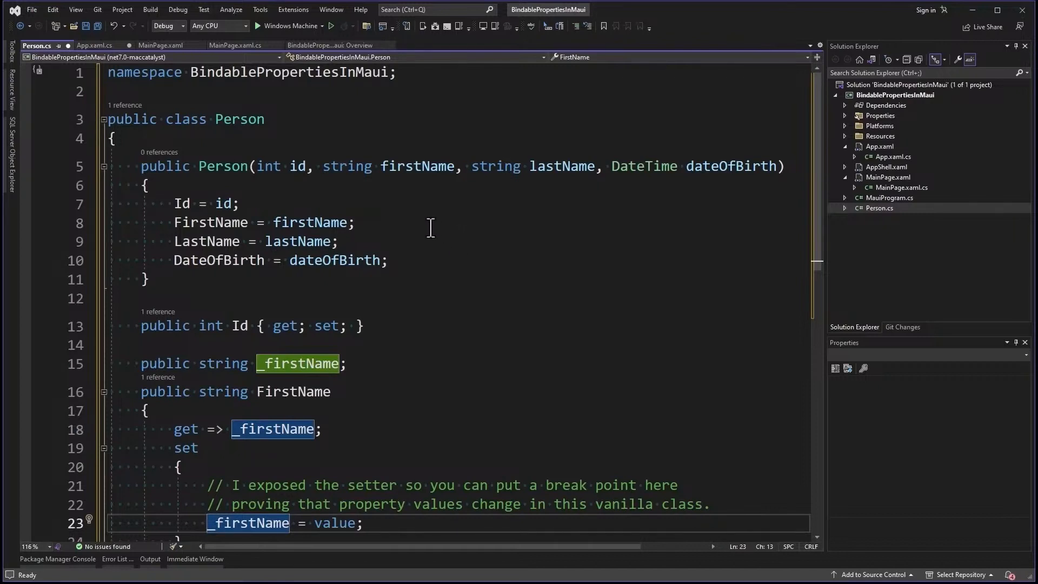
mouse_move(441, 243)
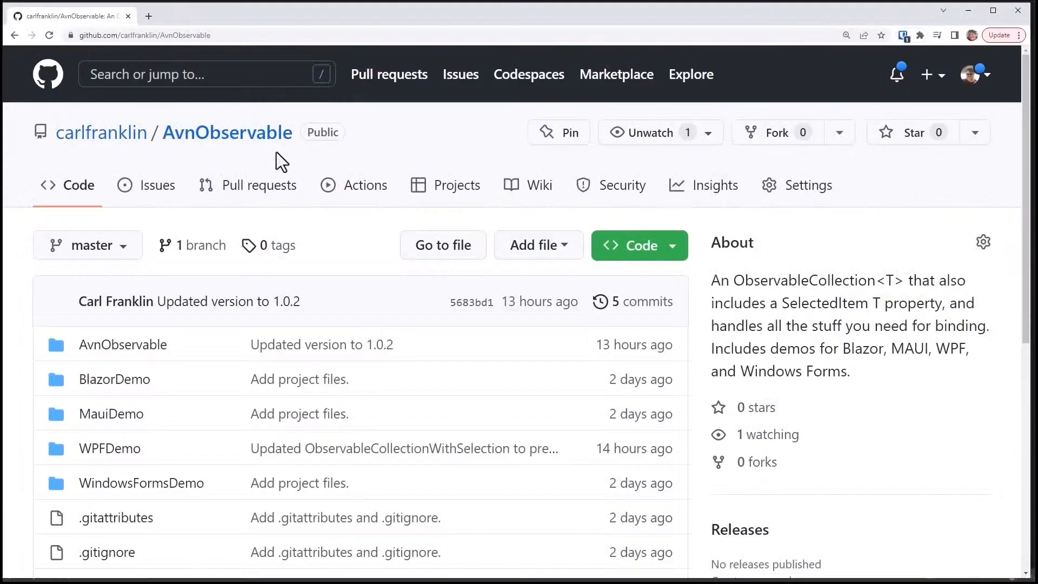
mouse_move(337, 255)
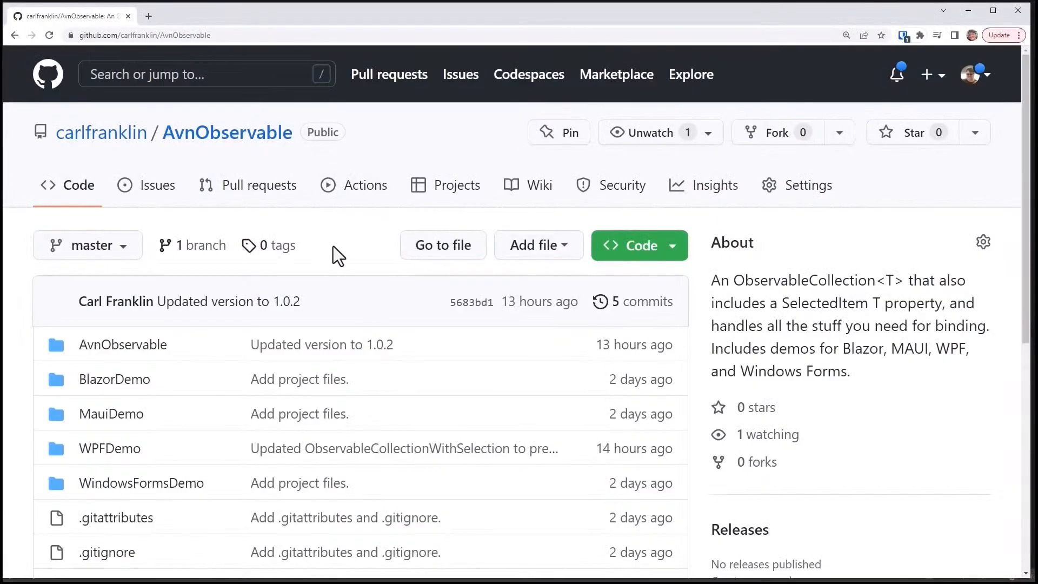
mouse_move(325, 247)
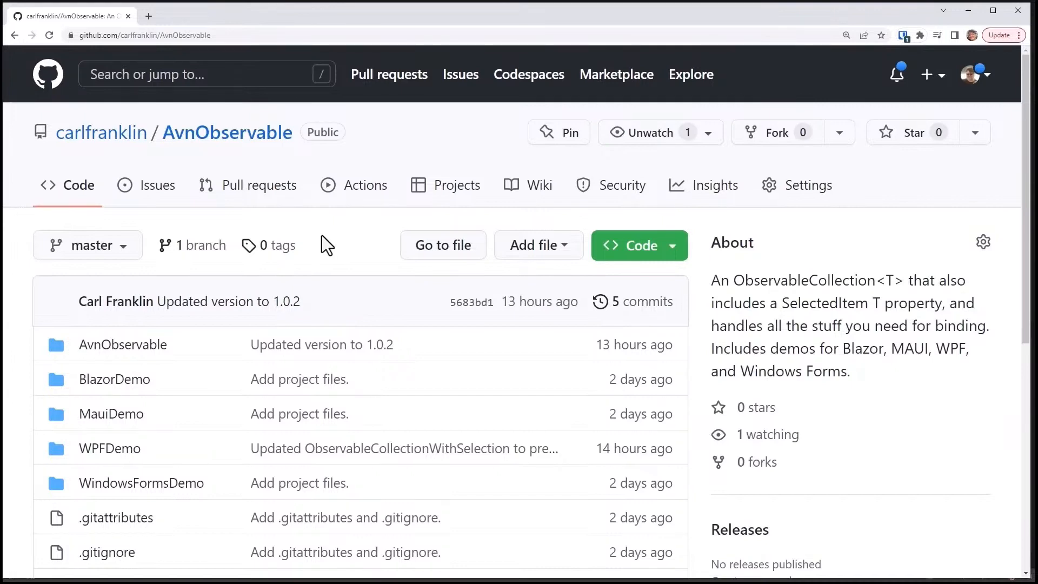
mouse_move(337, 255)
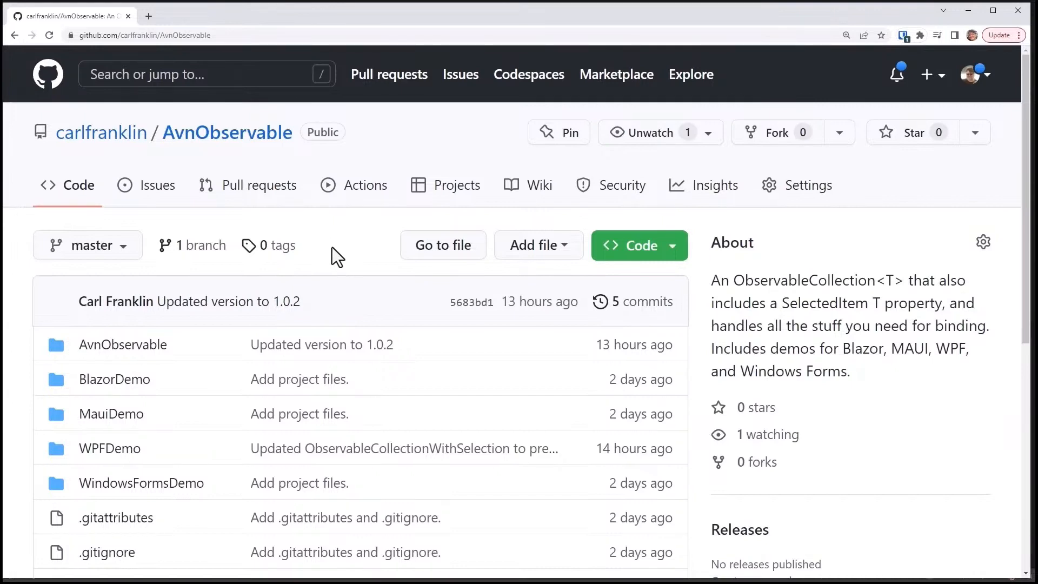
scroll(down, 3)
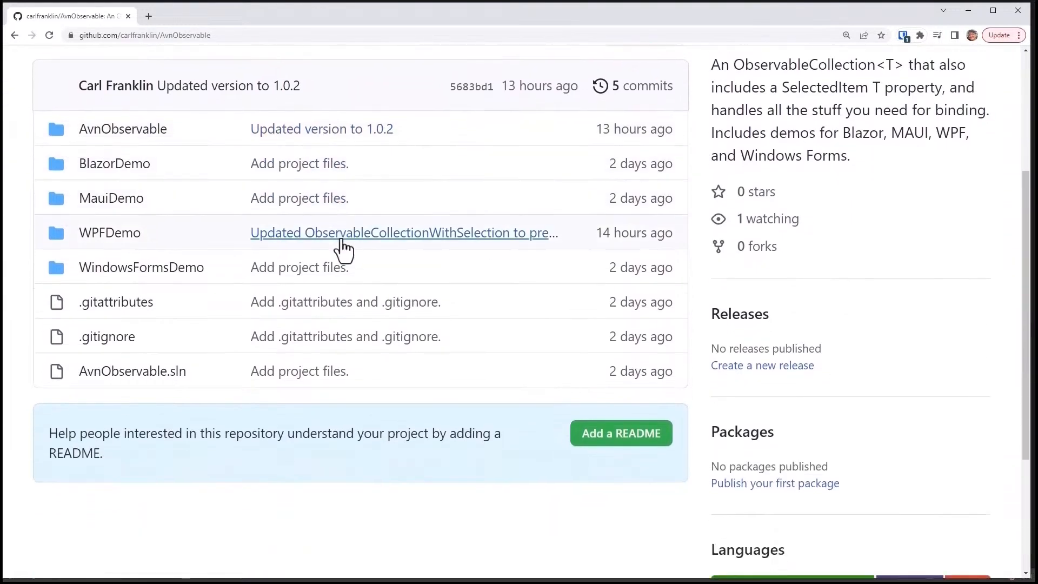
mouse_move(210, 180)
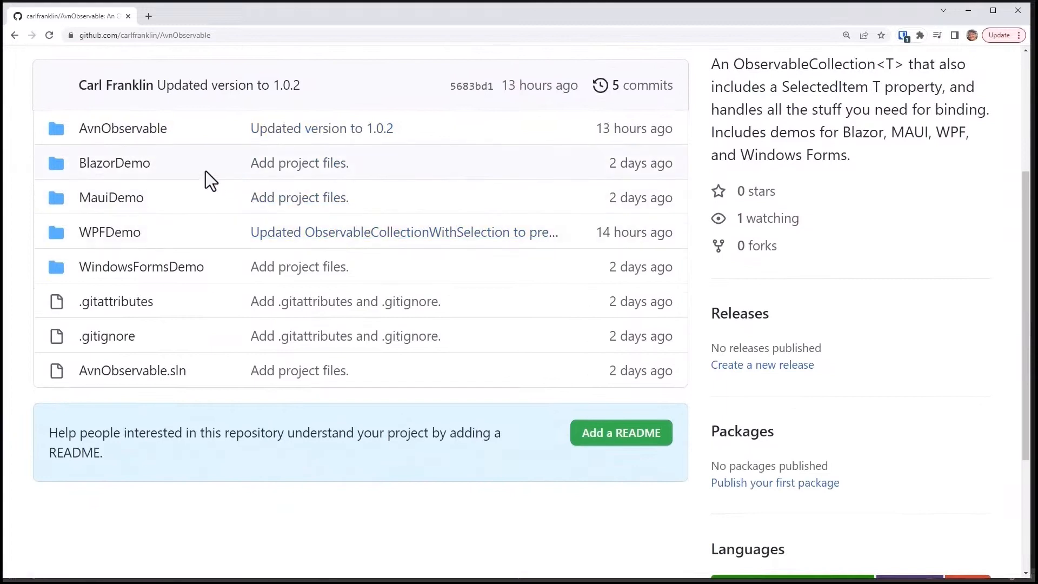
mouse_move(152, 143)
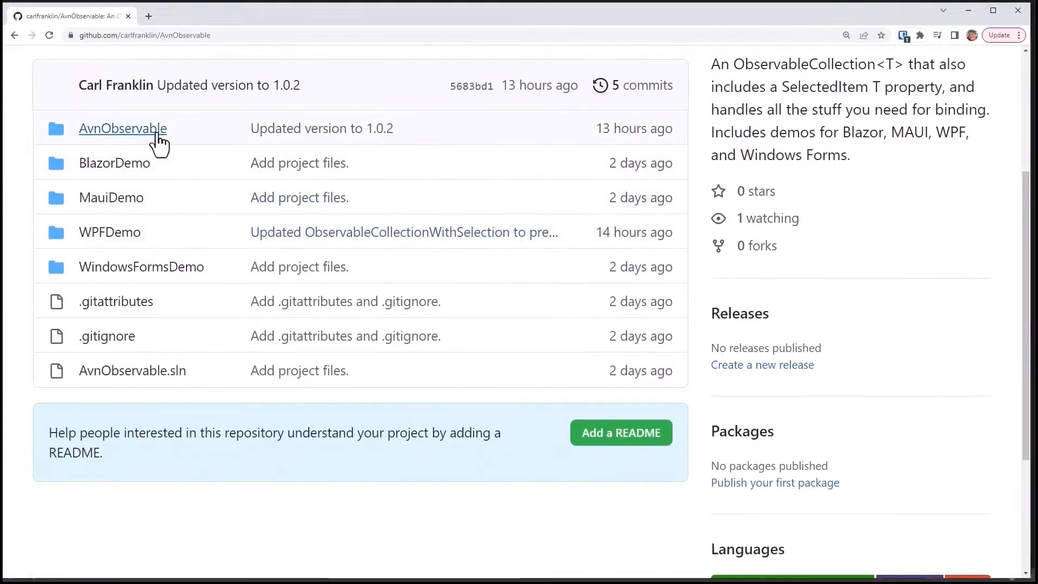
mouse_move(156, 178)
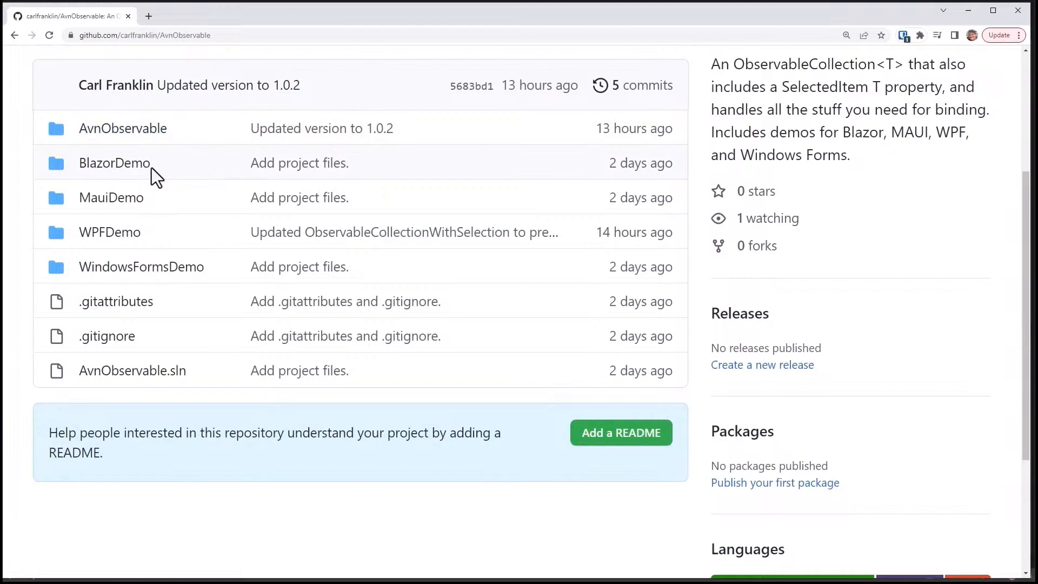
mouse_move(122, 198)
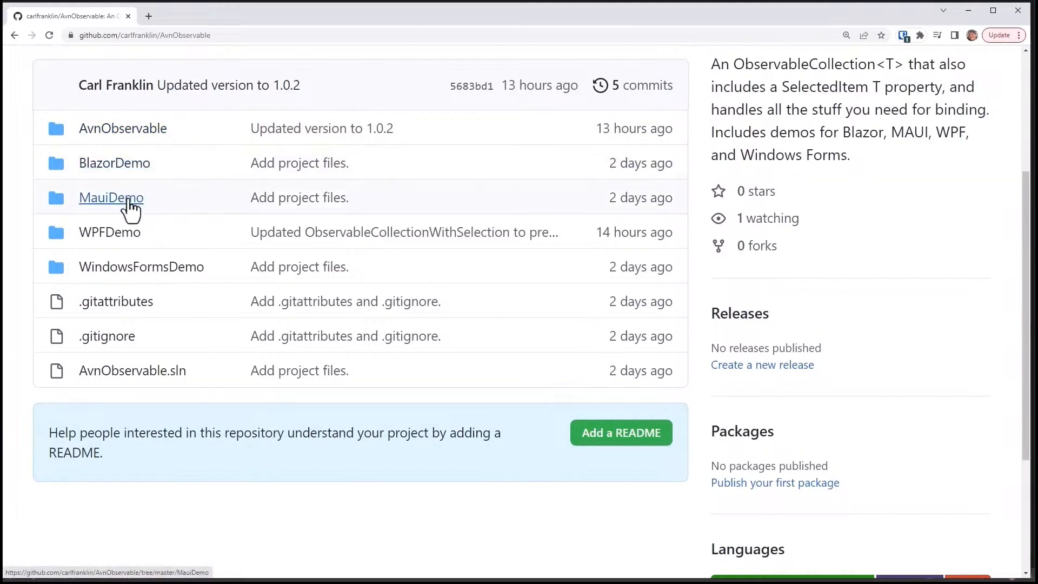
mouse_move(149, 209)
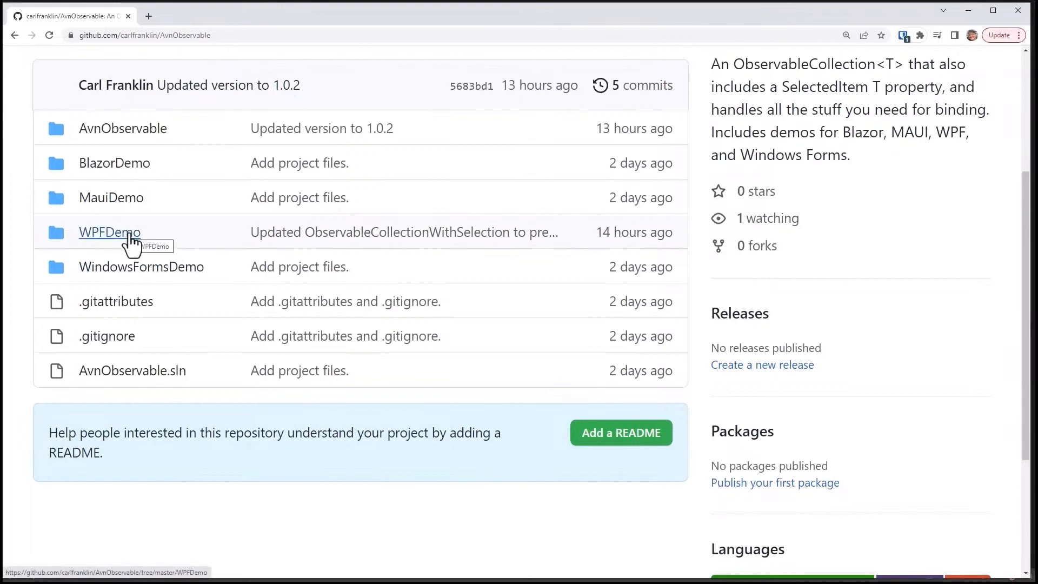
mouse_move(186, 257)
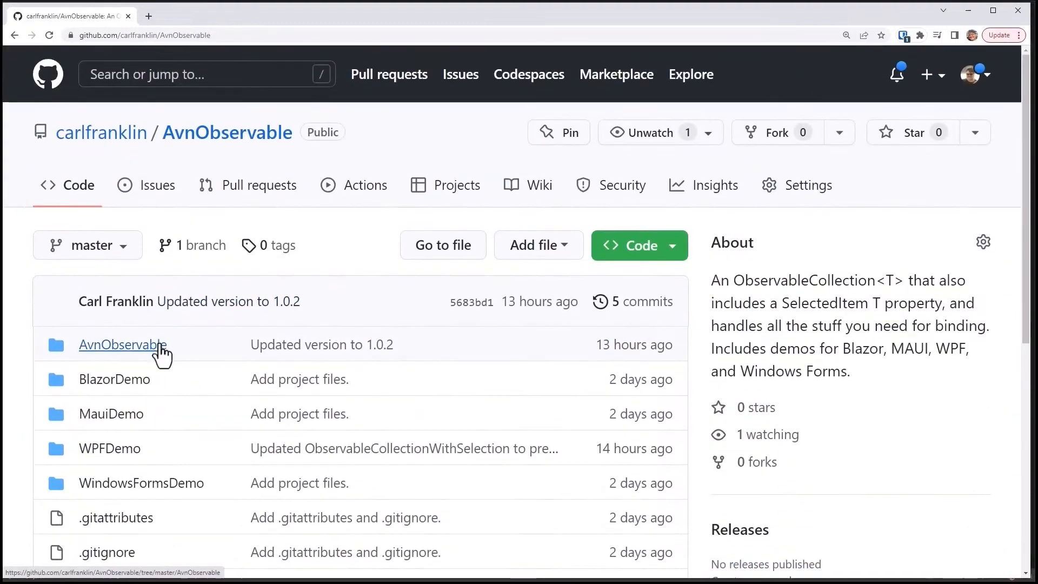
Open ObservableCollectionWithSelection.cs in the AvnObservable folder and scroll into its source
click(120, 345)
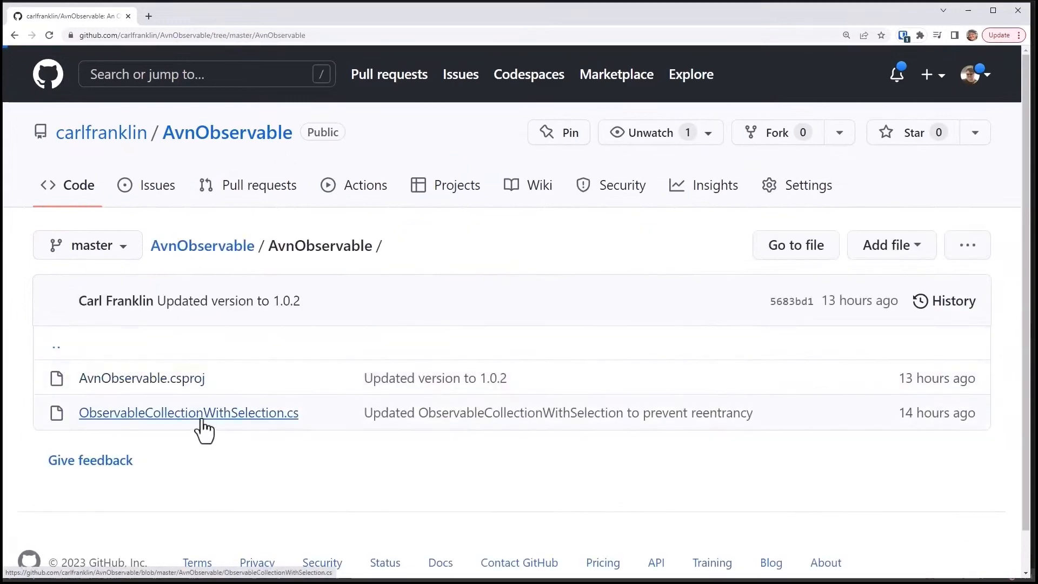
click(188, 413)
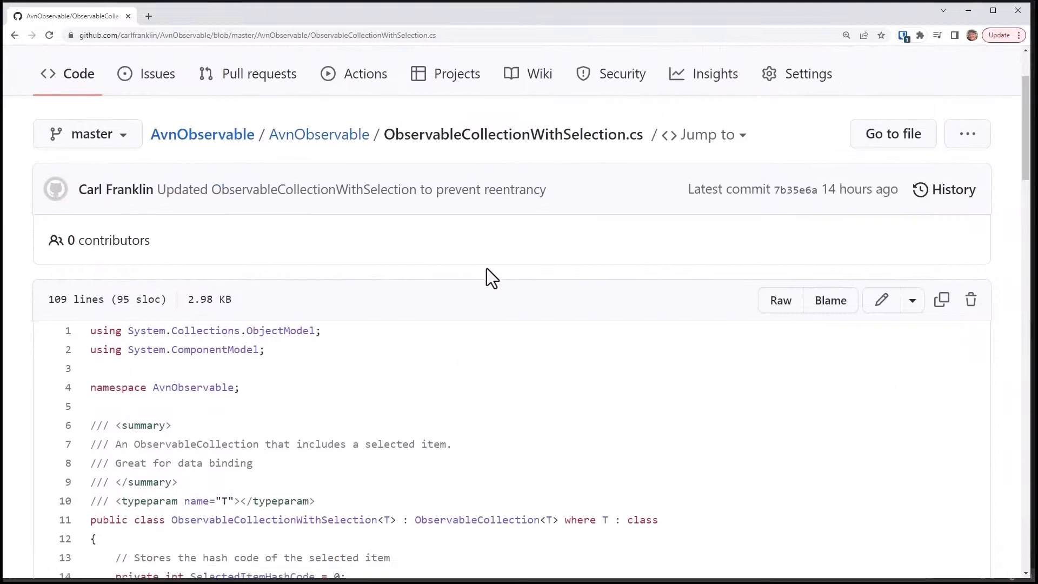
scroll(down, 3)
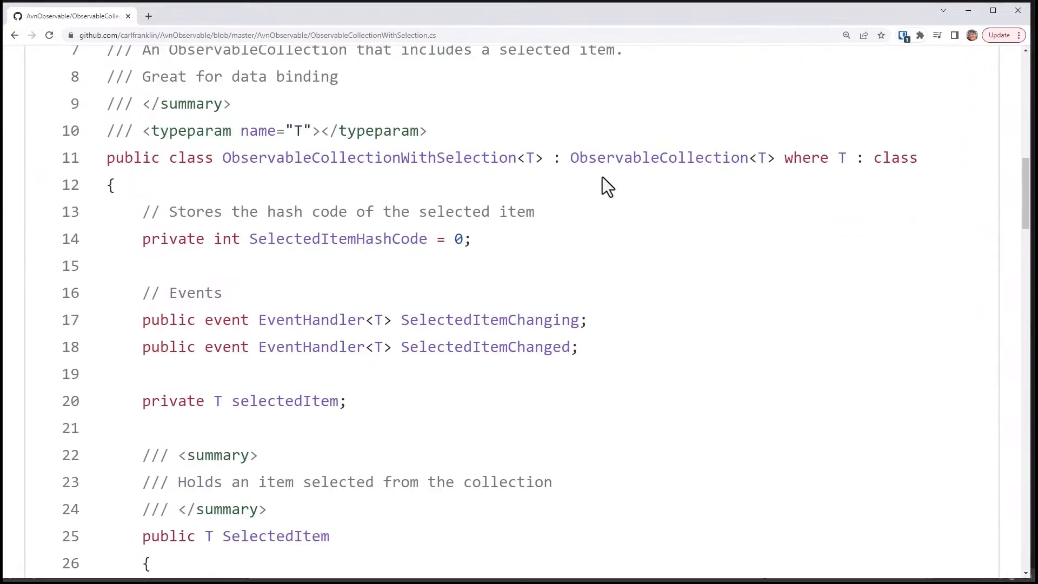
mouse_move(773, 197)
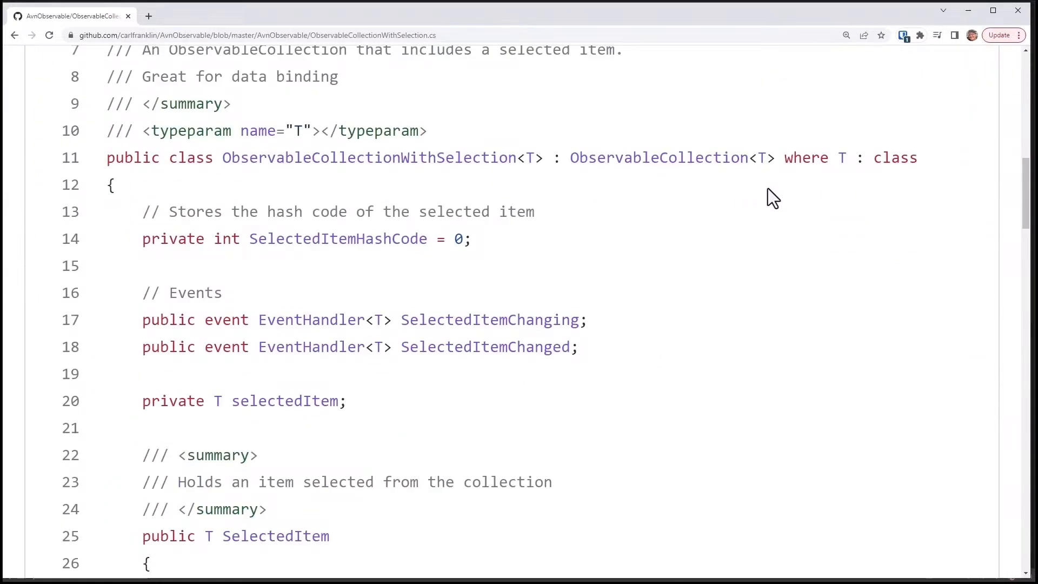
scroll(down, 3)
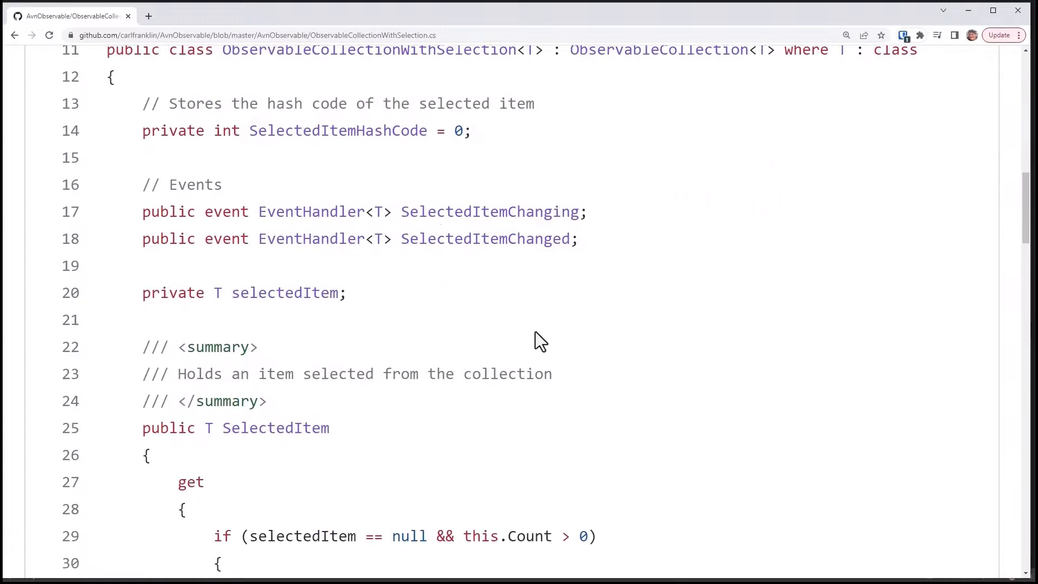
mouse_move(407, 292)
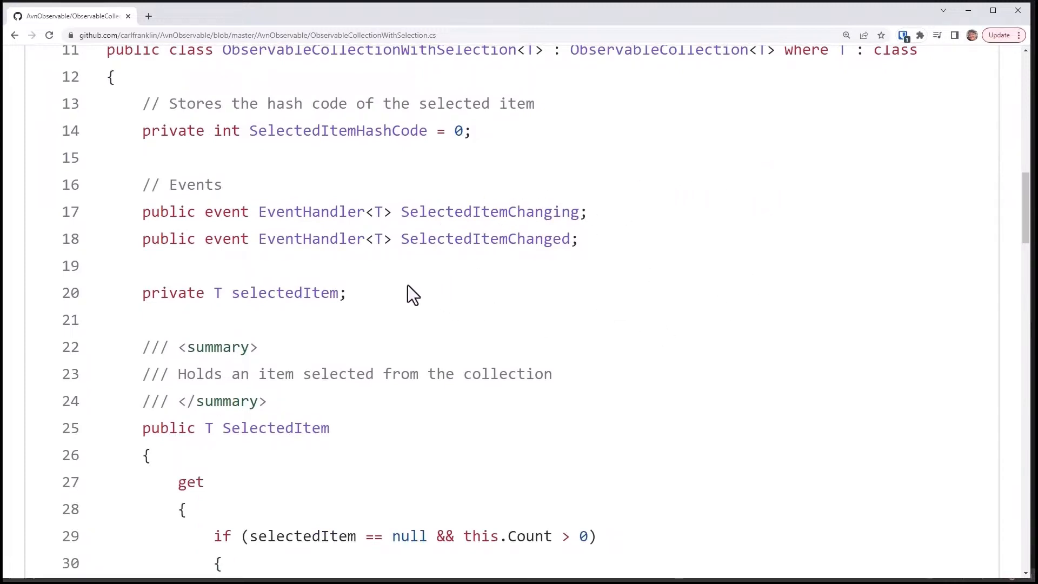
scroll(down, 3)
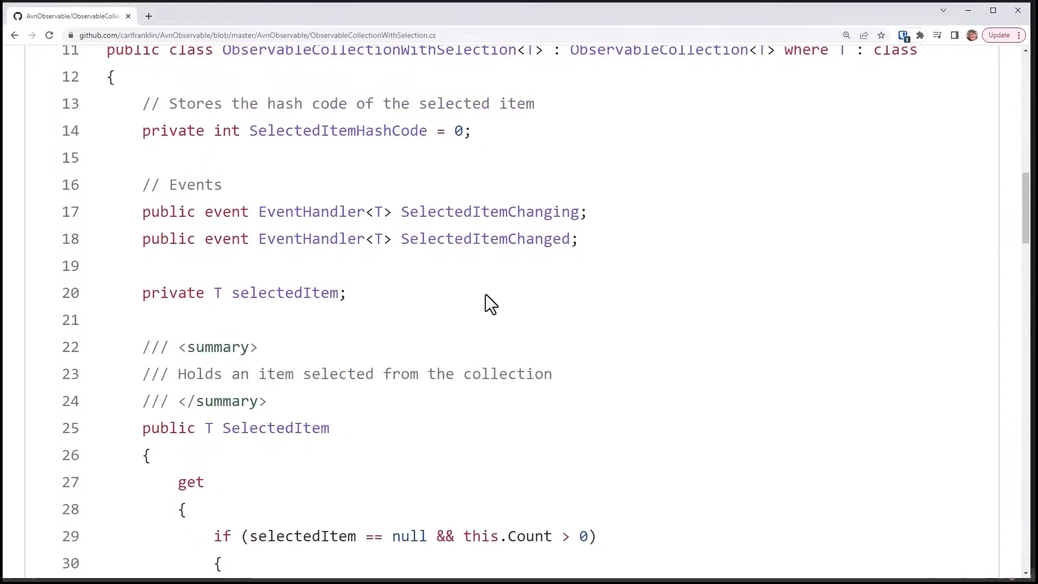
mouse_move(603, 246)
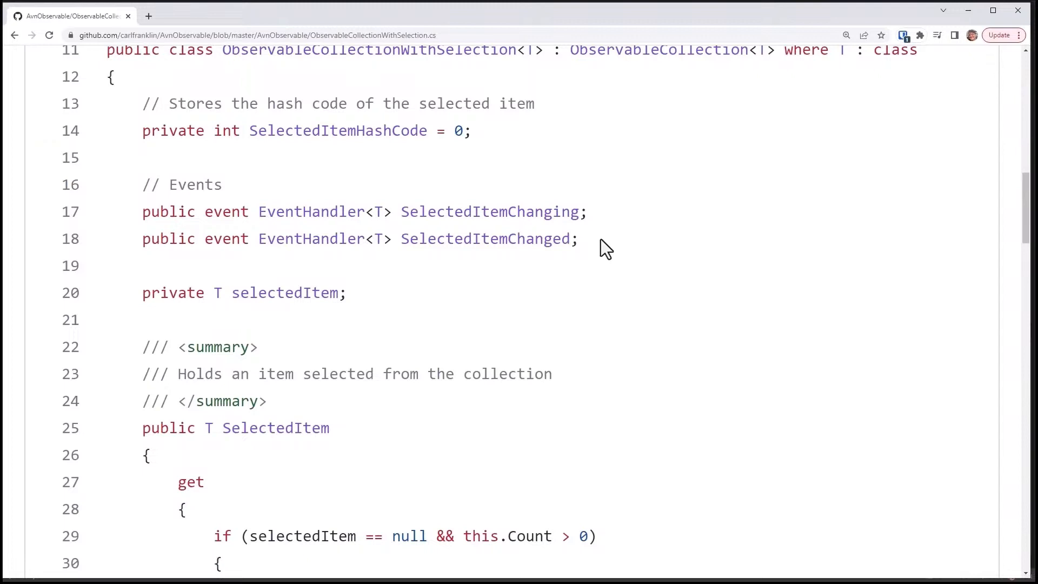
mouse_move(594, 253)
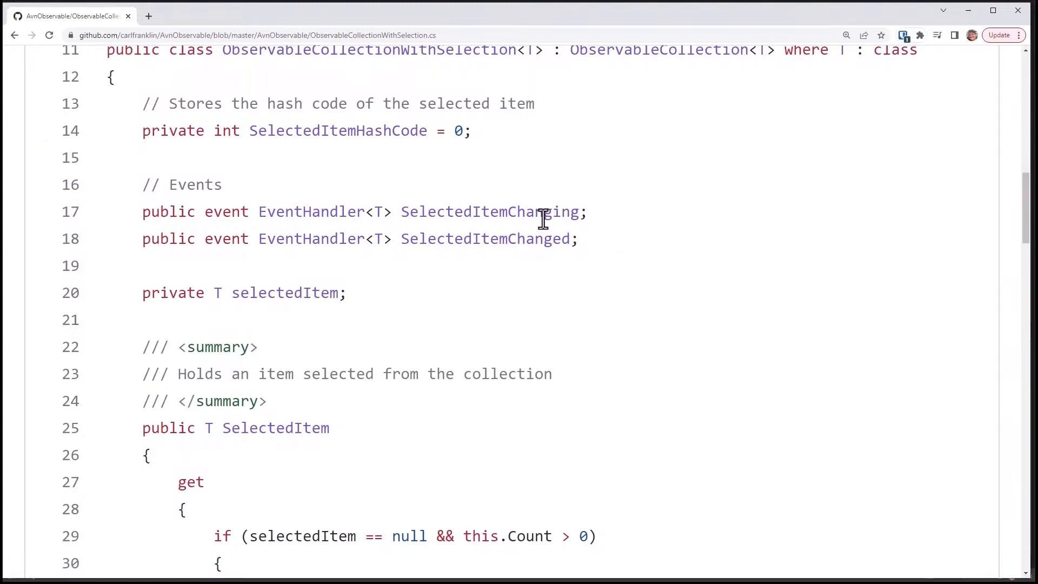
mouse_move(509, 238)
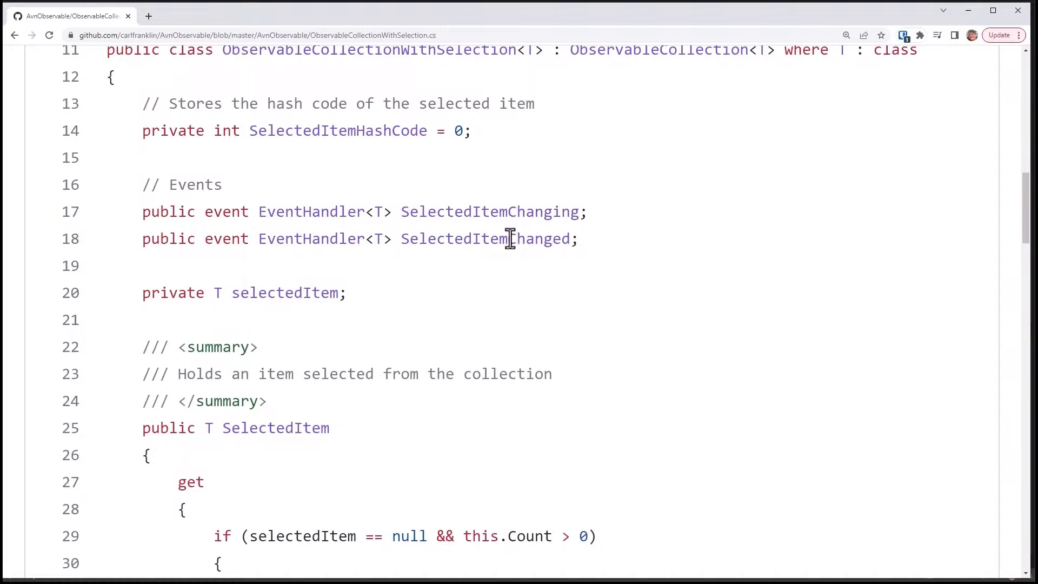
mouse_move(351, 151)
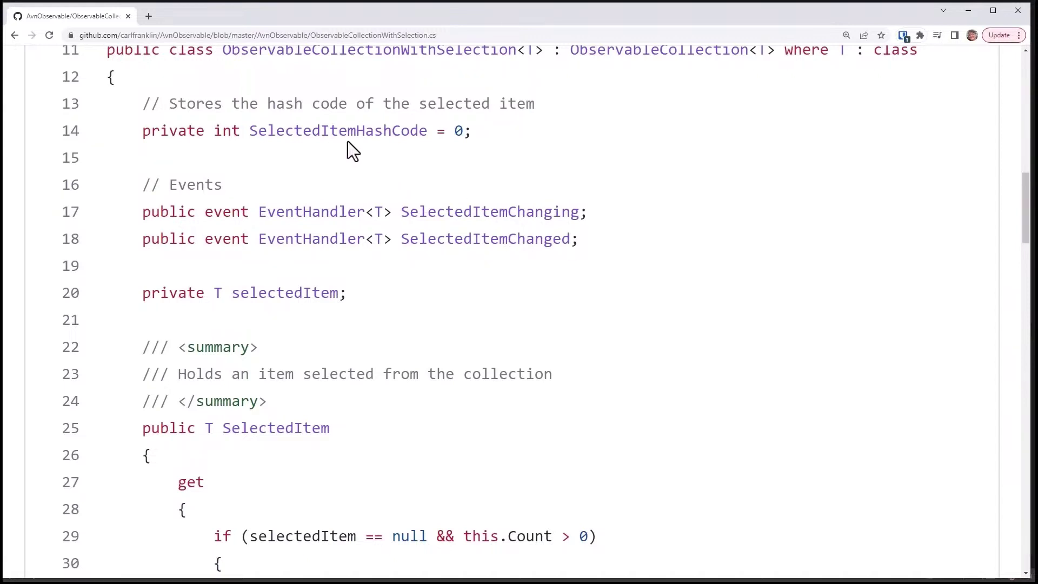
mouse_move(361, 153)
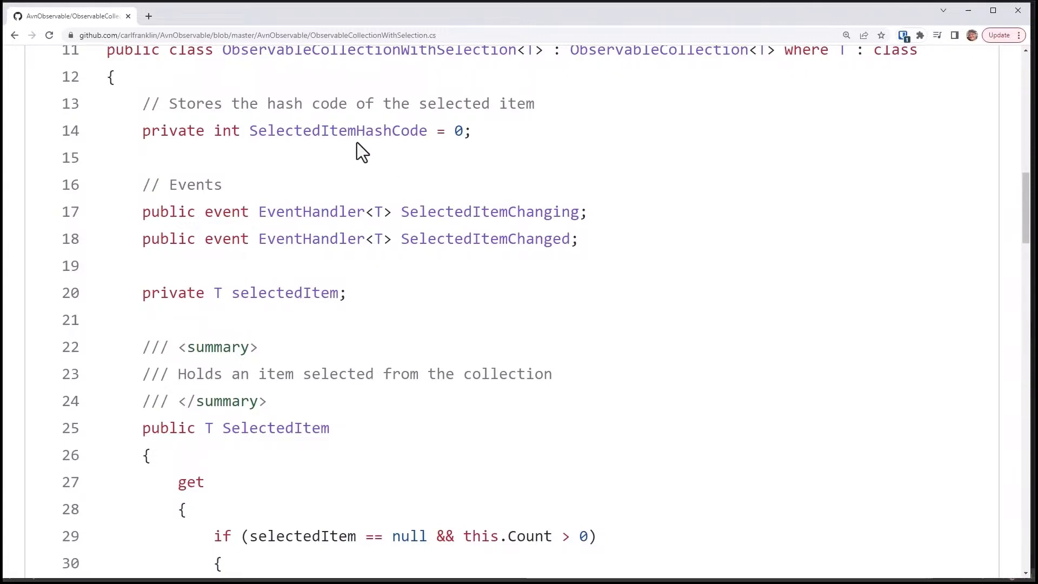
mouse_move(549, 193)
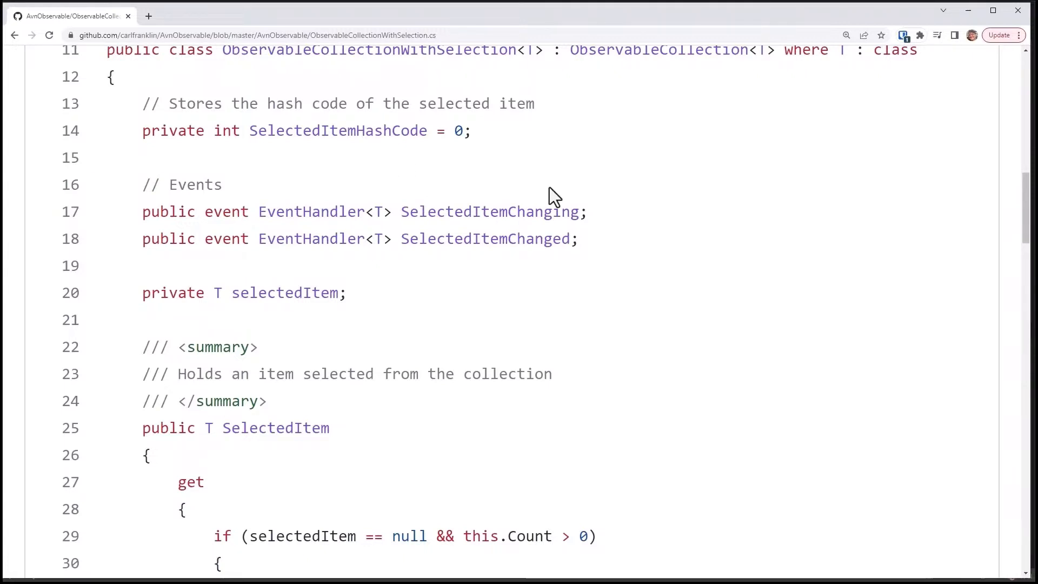
mouse_move(575, 201)
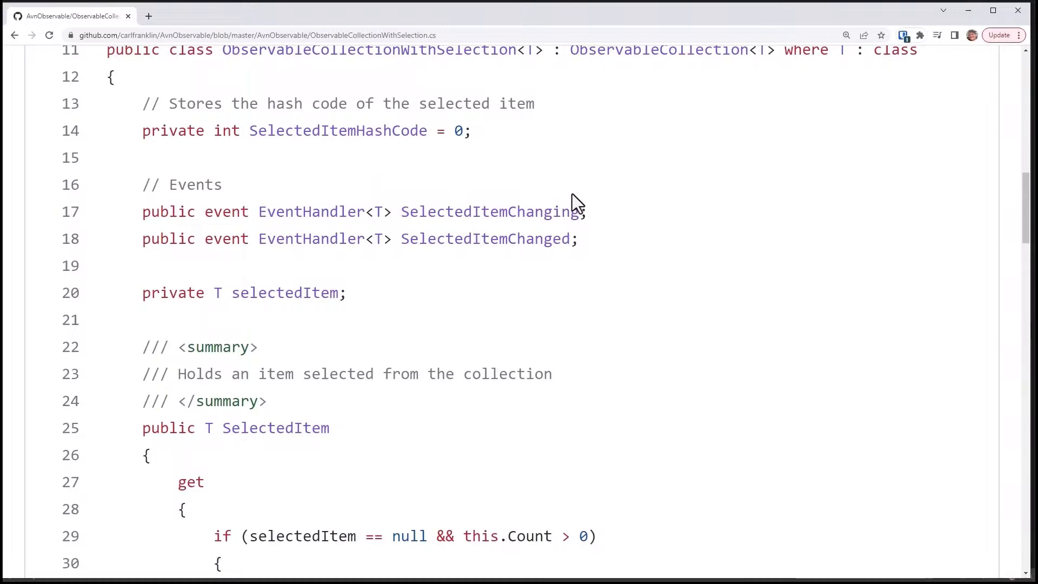
mouse_move(610, 204)
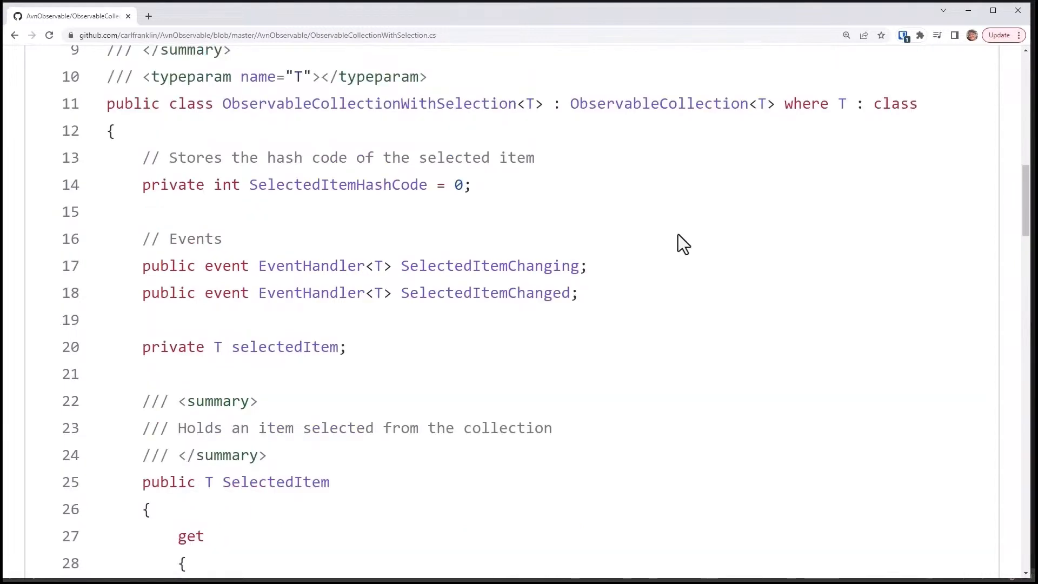
Scroll down to the SelectedItem property's getter and setter update logic
scroll(down, 3)
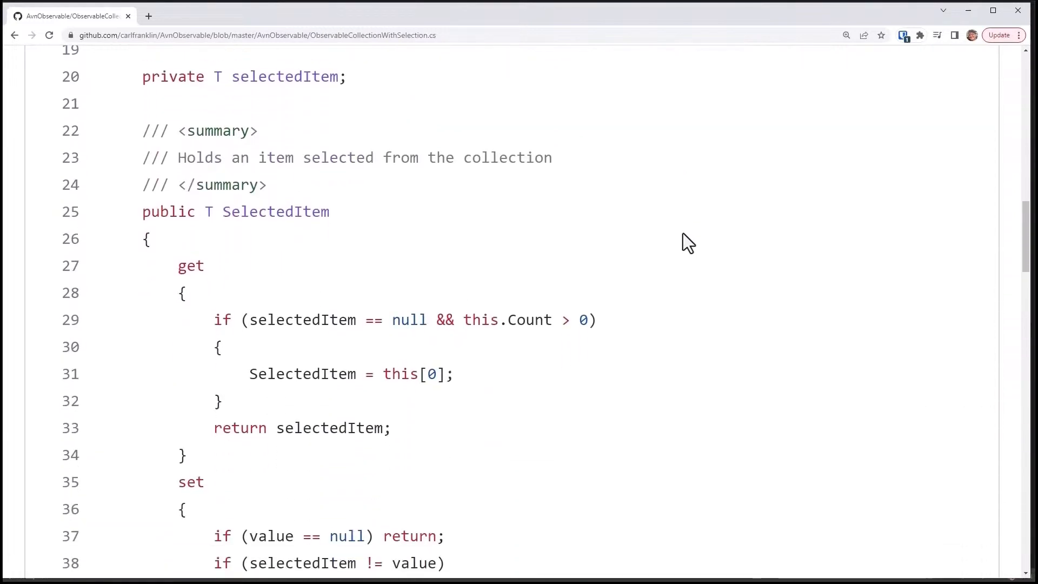
scroll(down, 3)
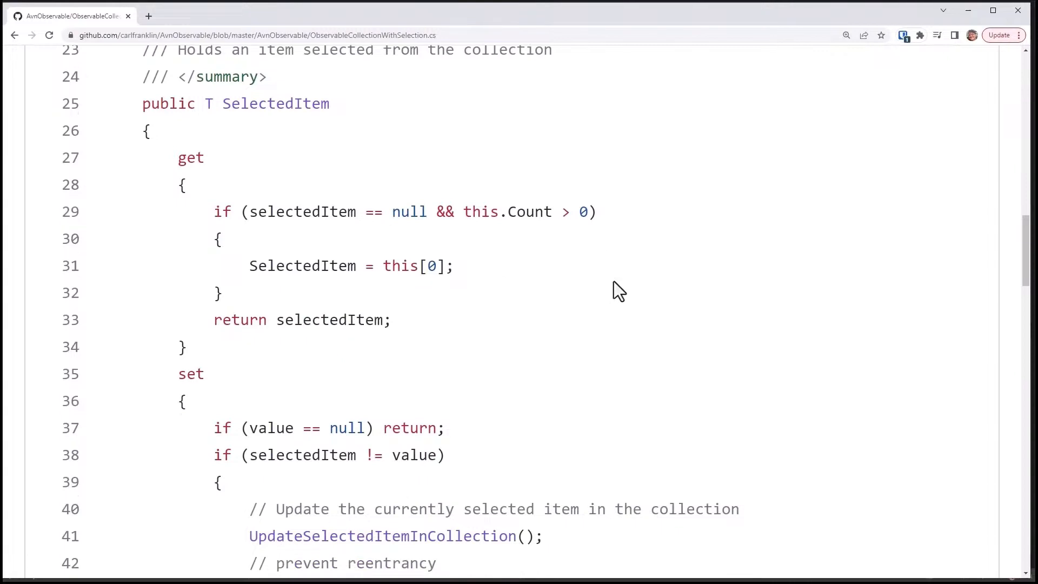
mouse_move(537, 269)
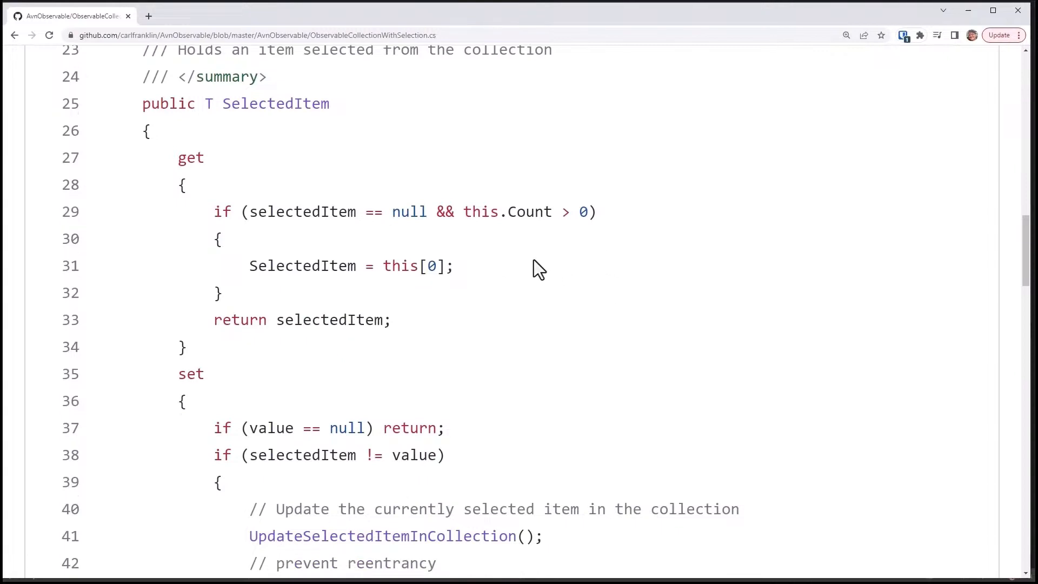
mouse_move(519, 242)
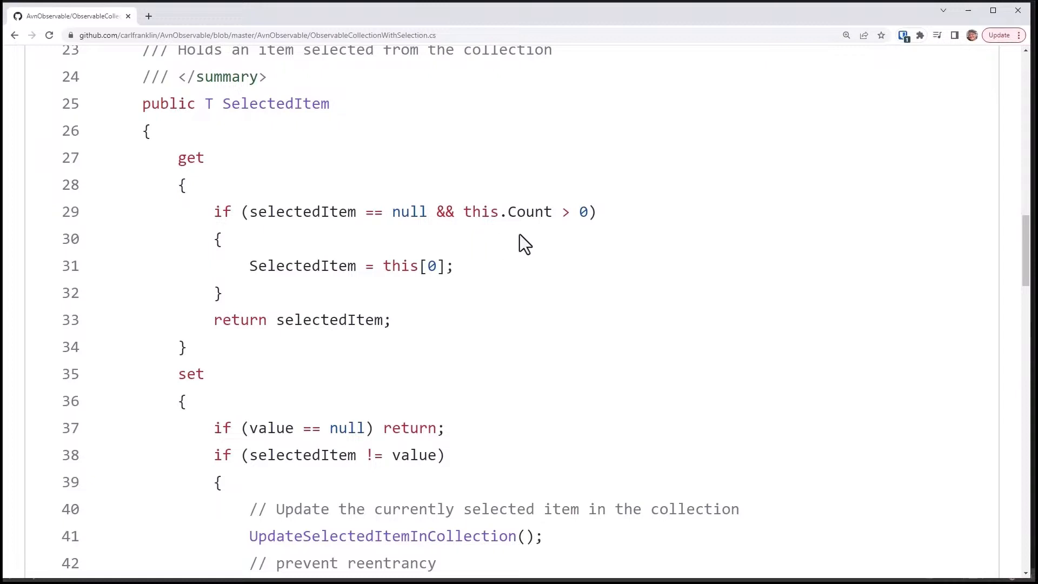
mouse_move(487, 227)
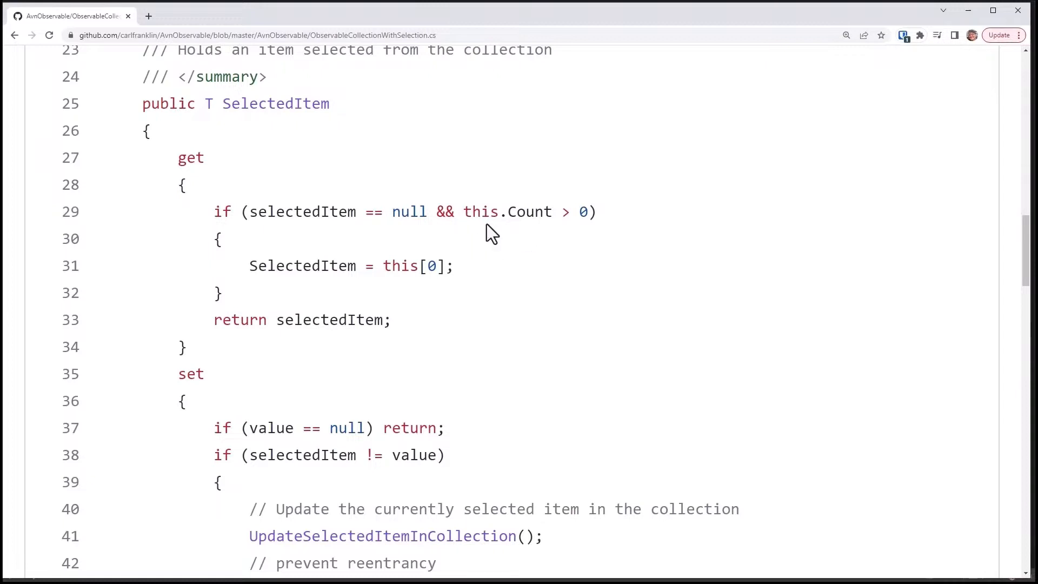
mouse_move(535, 236)
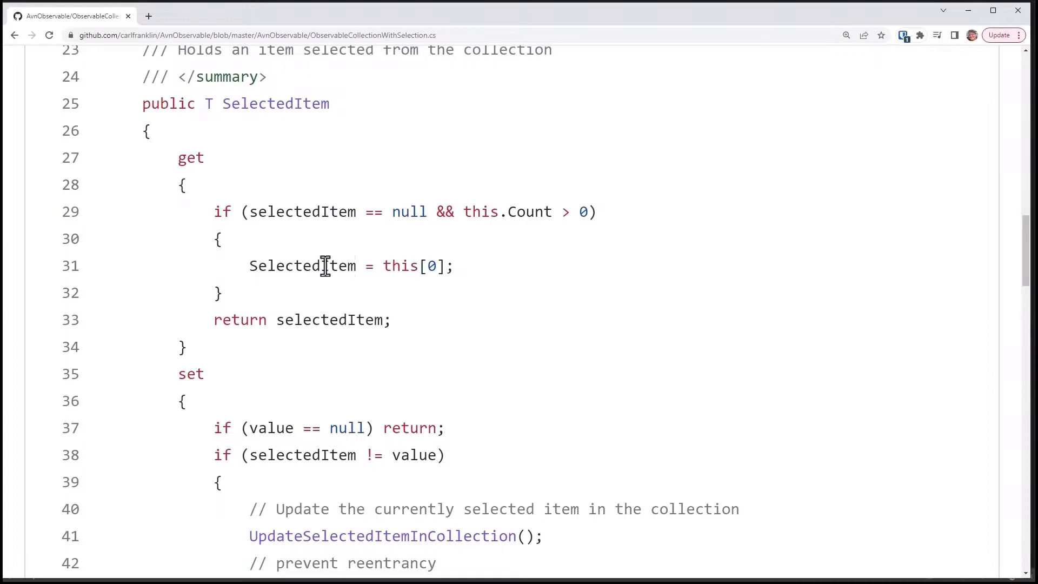
mouse_move(467, 282)
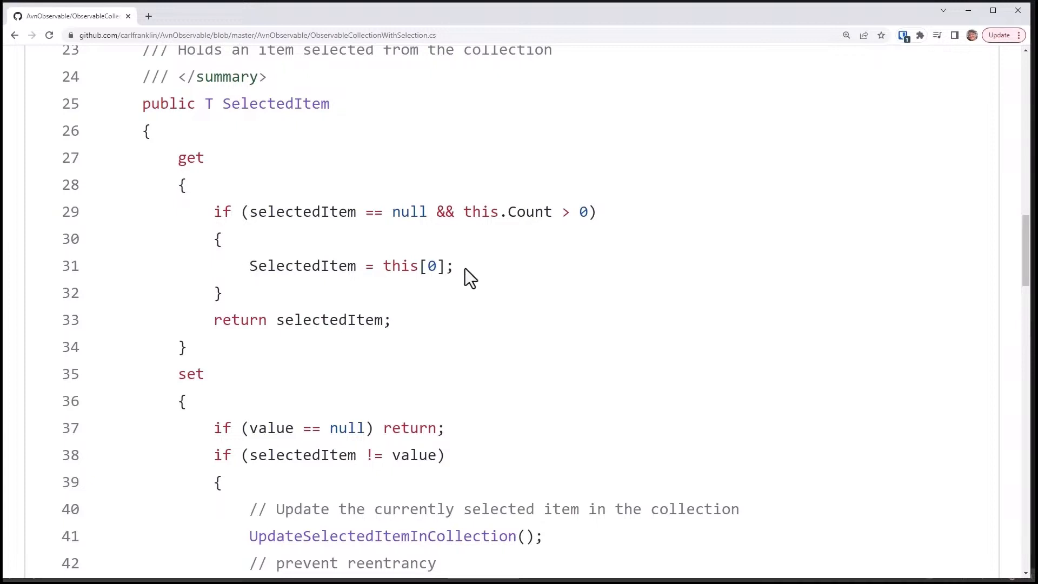
scroll(down, 3)
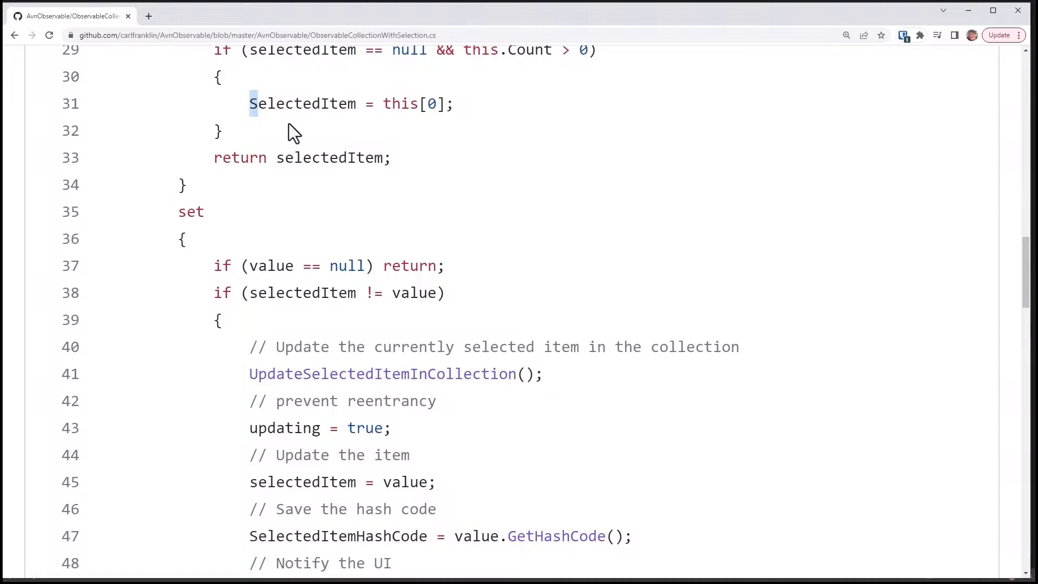
mouse_move(312, 184)
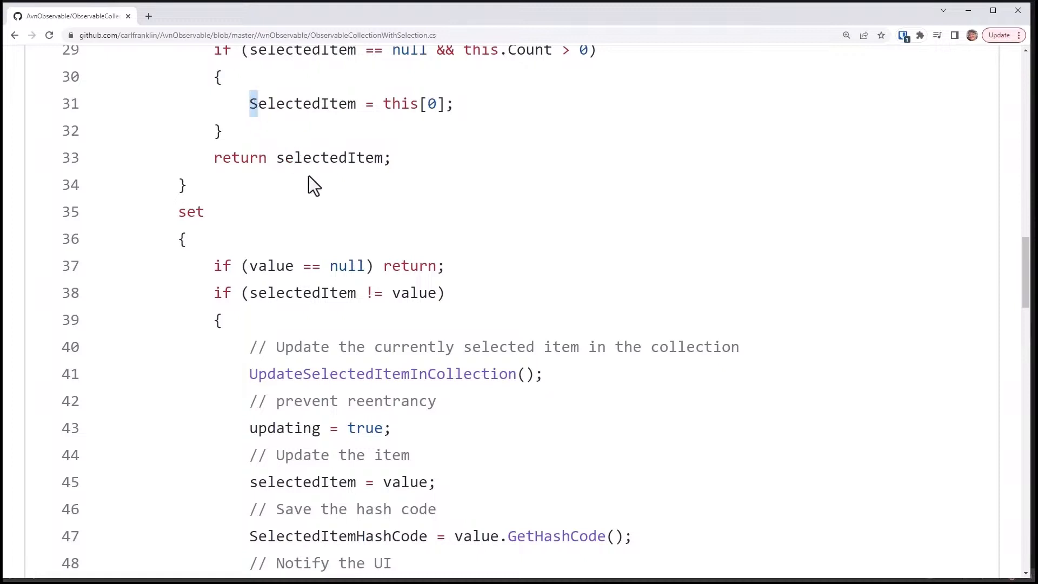
mouse_move(453, 308)
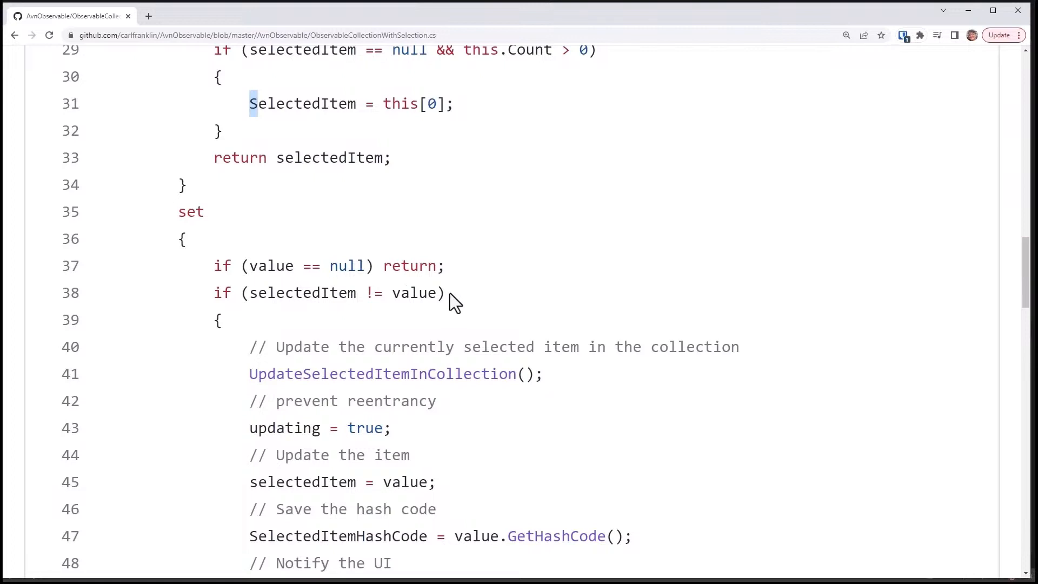
scroll(down, 3)
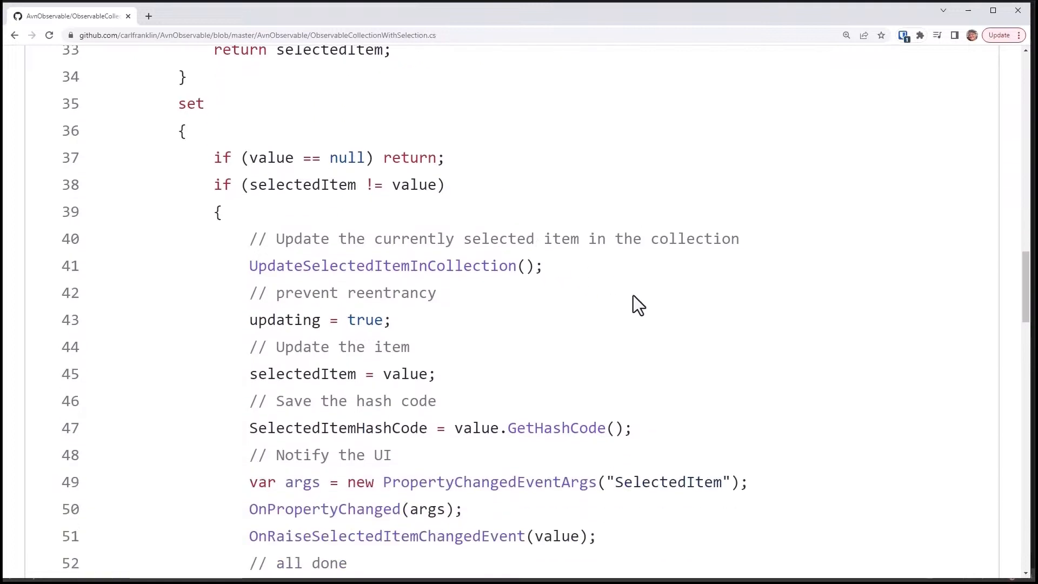
scroll(down, 3)
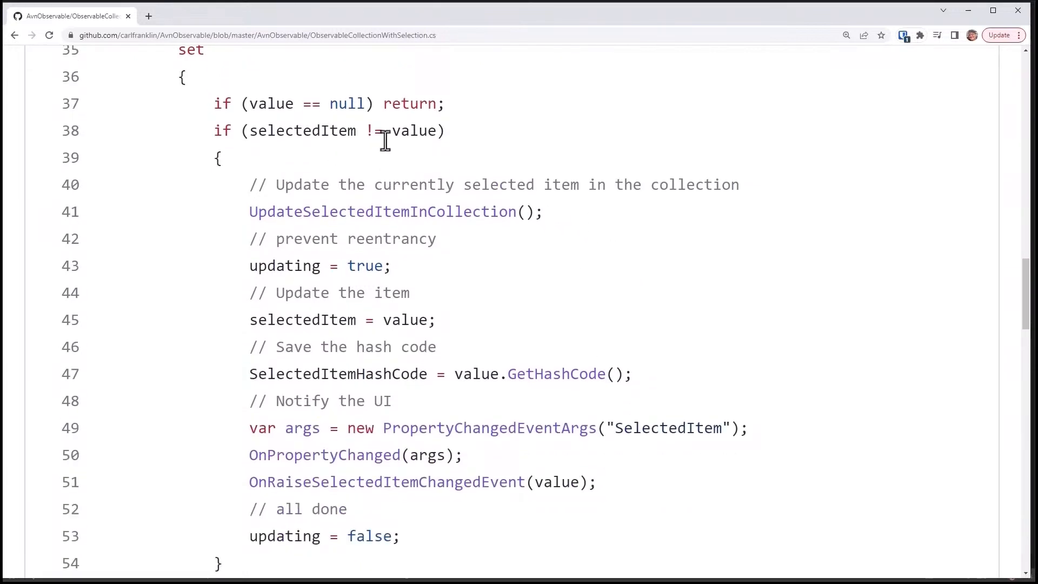
mouse_move(460, 114)
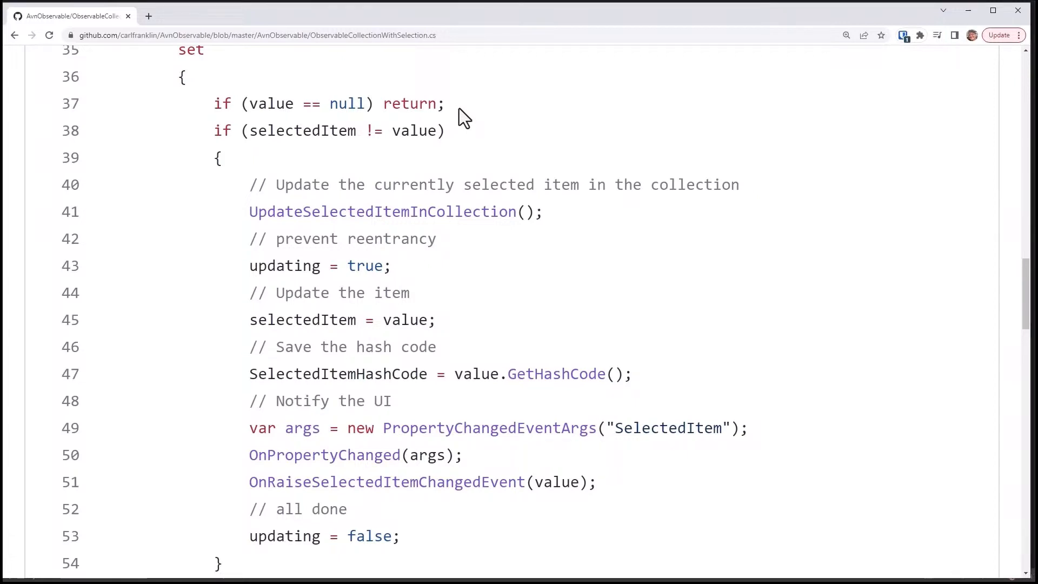
scroll(down, 3)
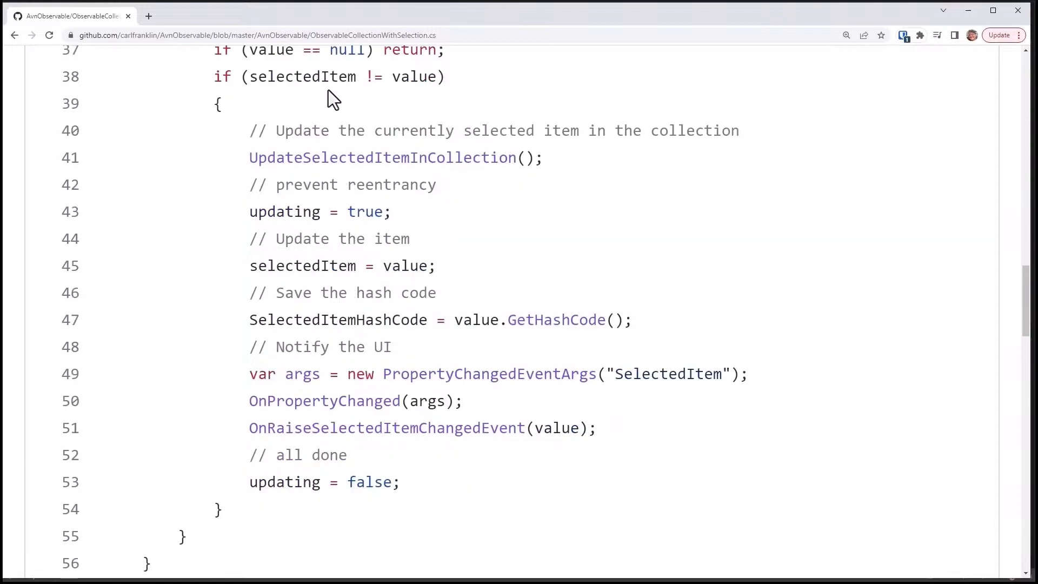
mouse_move(412, 86)
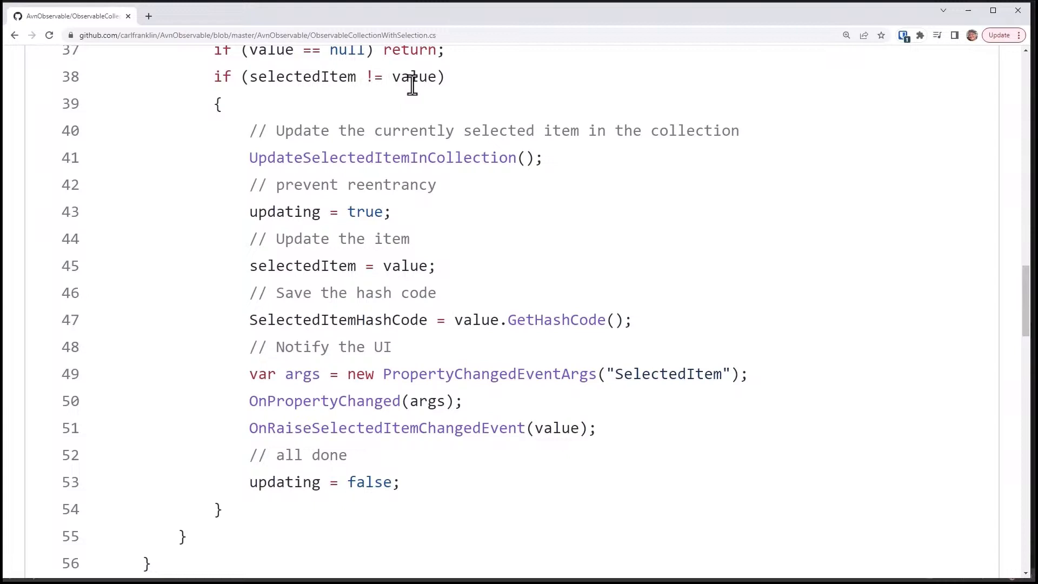
mouse_move(541, 172)
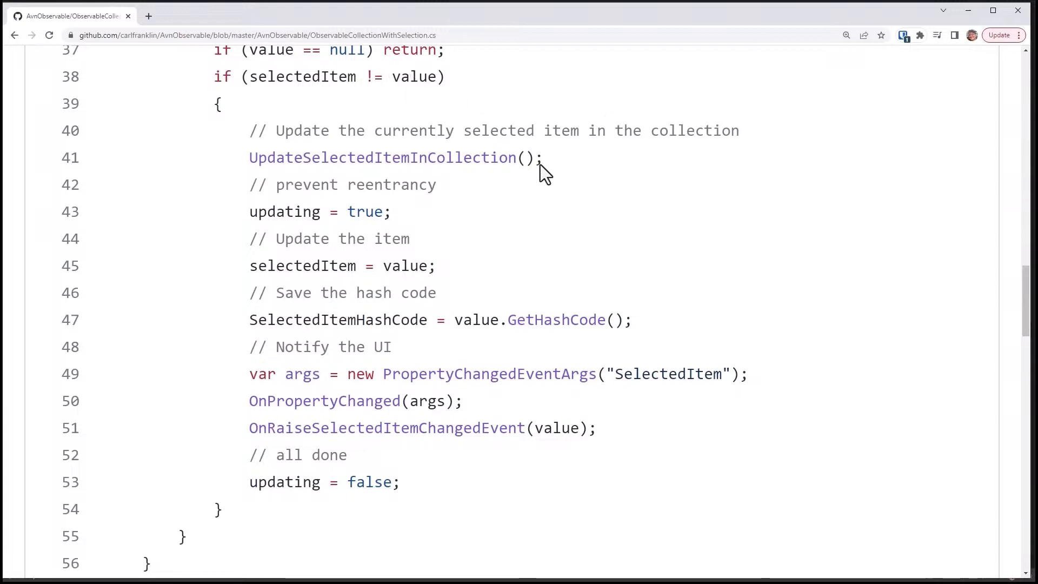
mouse_move(347, 165)
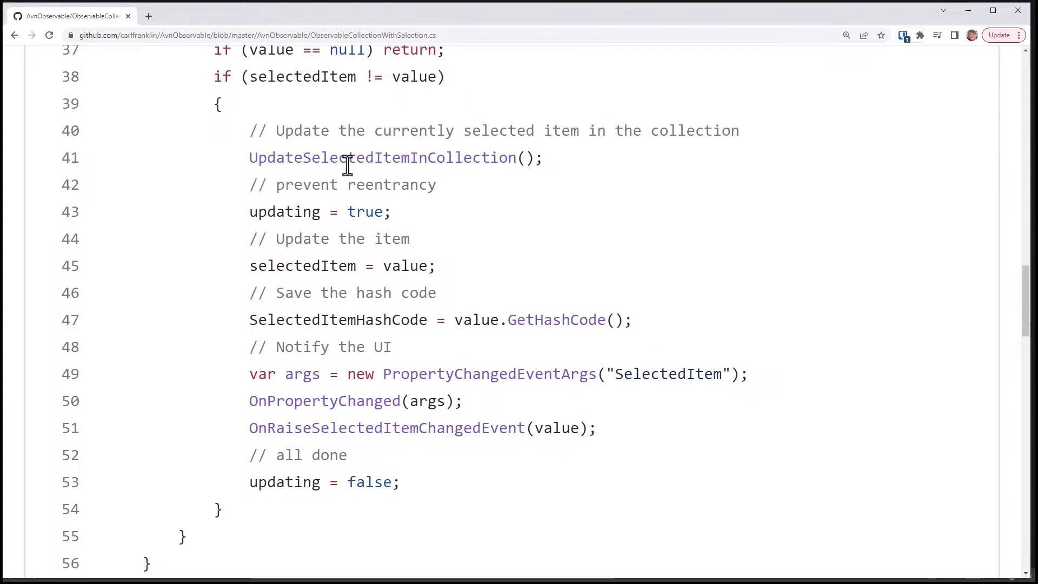
mouse_move(458, 164)
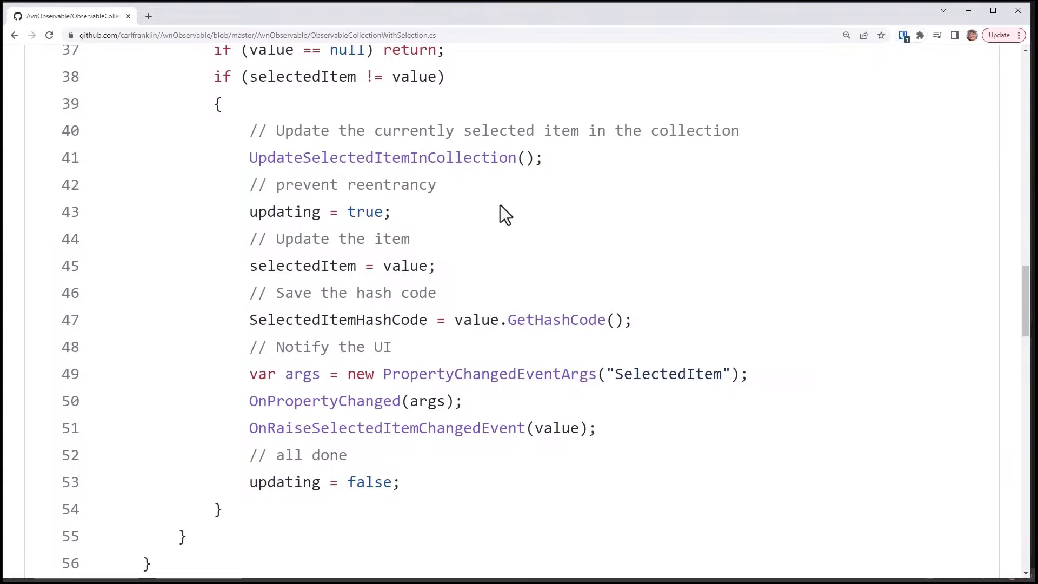
mouse_move(320, 218)
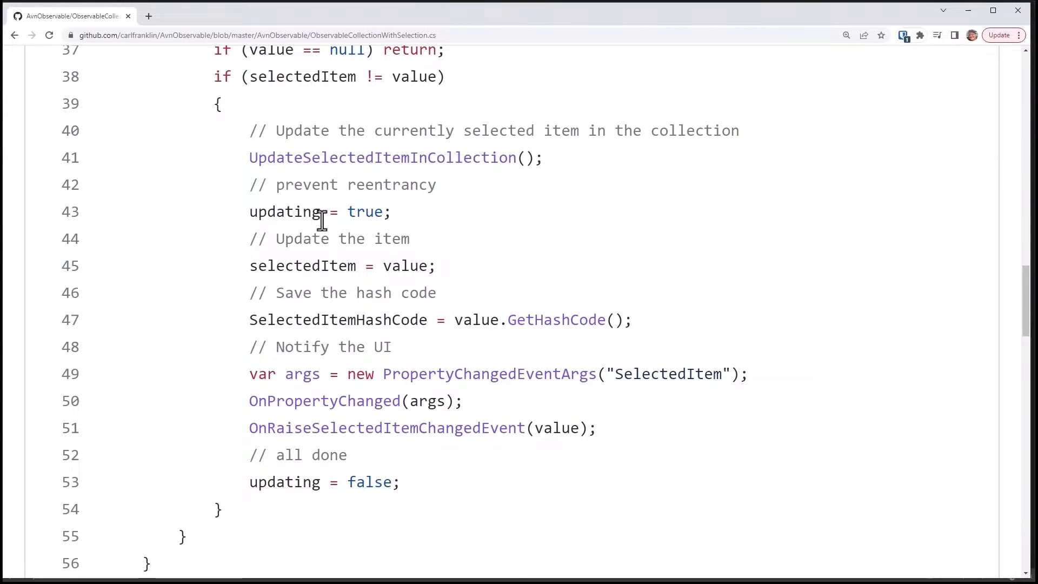
mouse_move(394, 220)
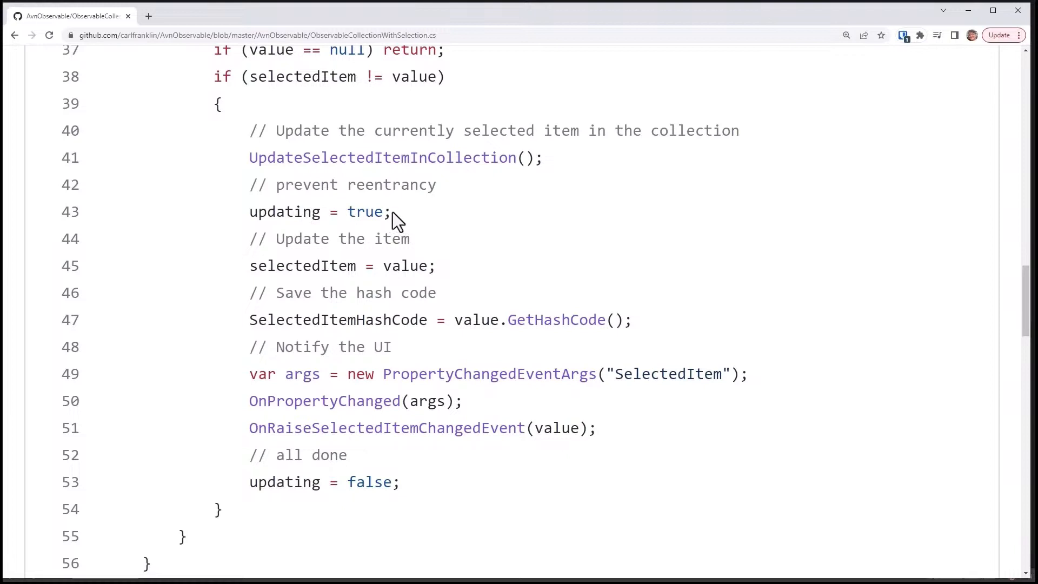
double_click(369, 482)
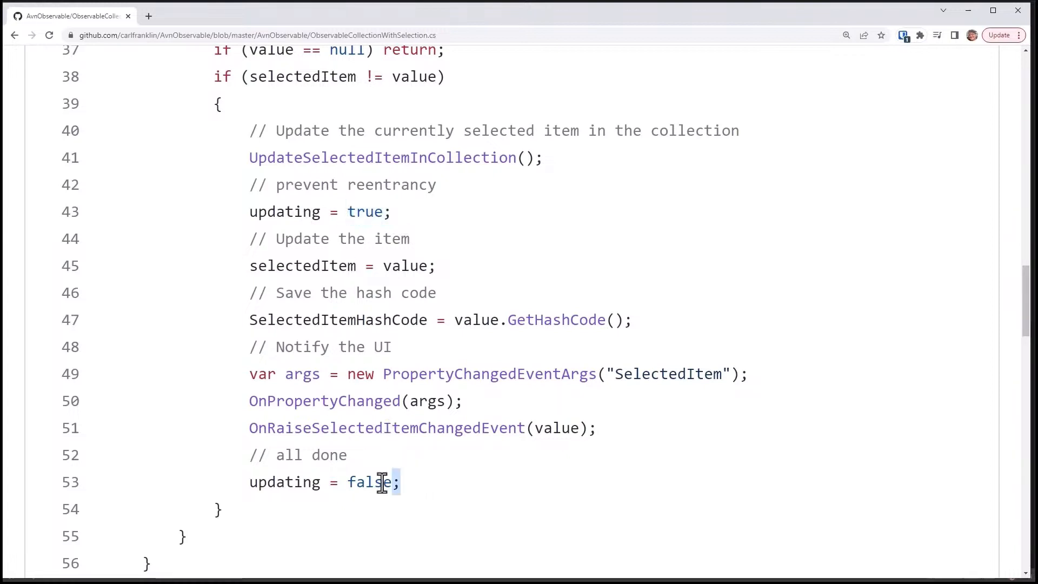
double_click(367, 483)
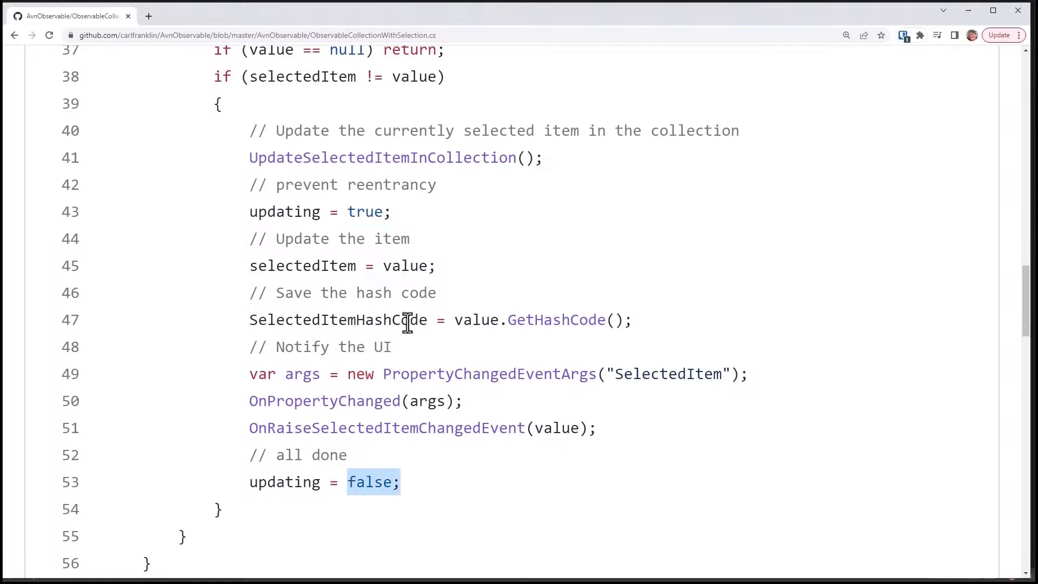
mouse_move(454, 230)
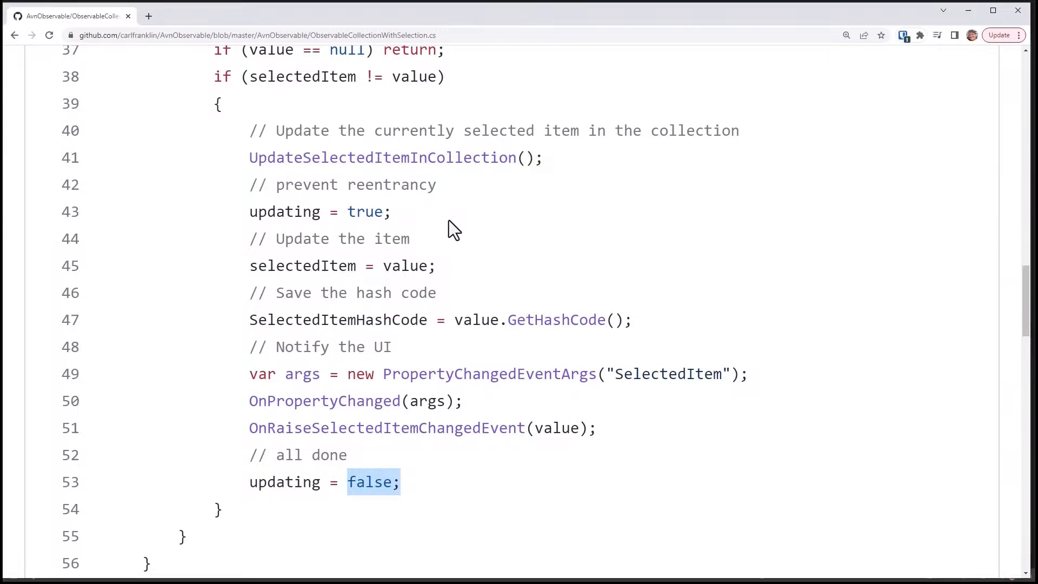
scroll(down, 3)
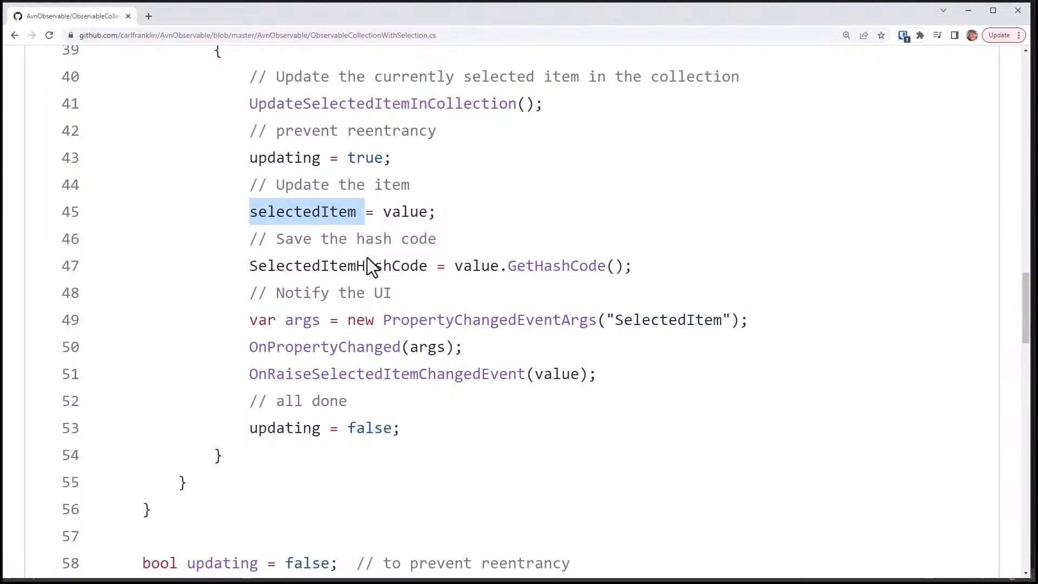
double_click(338, 266)
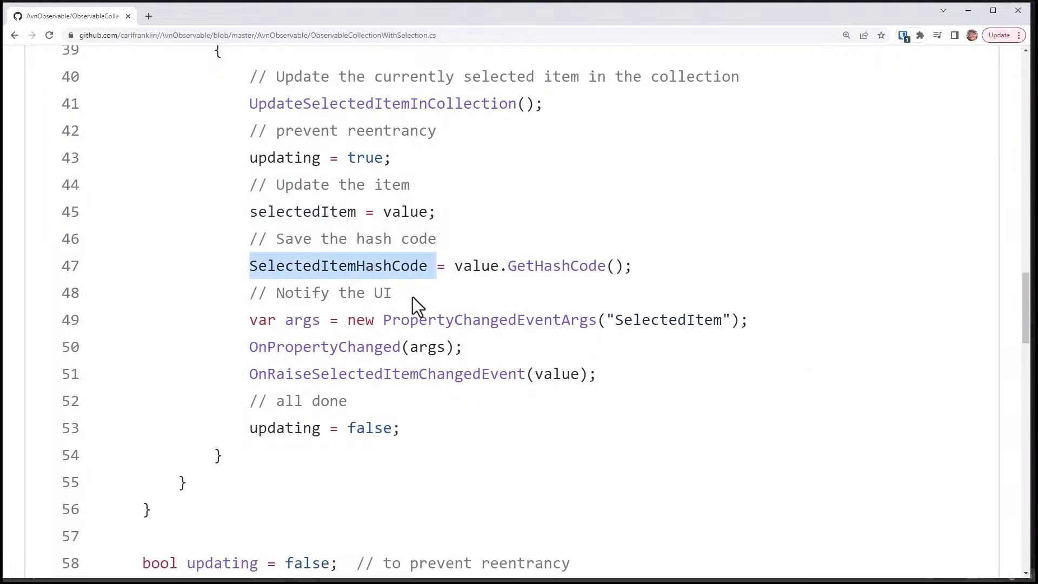
mouse_move(548, 294)
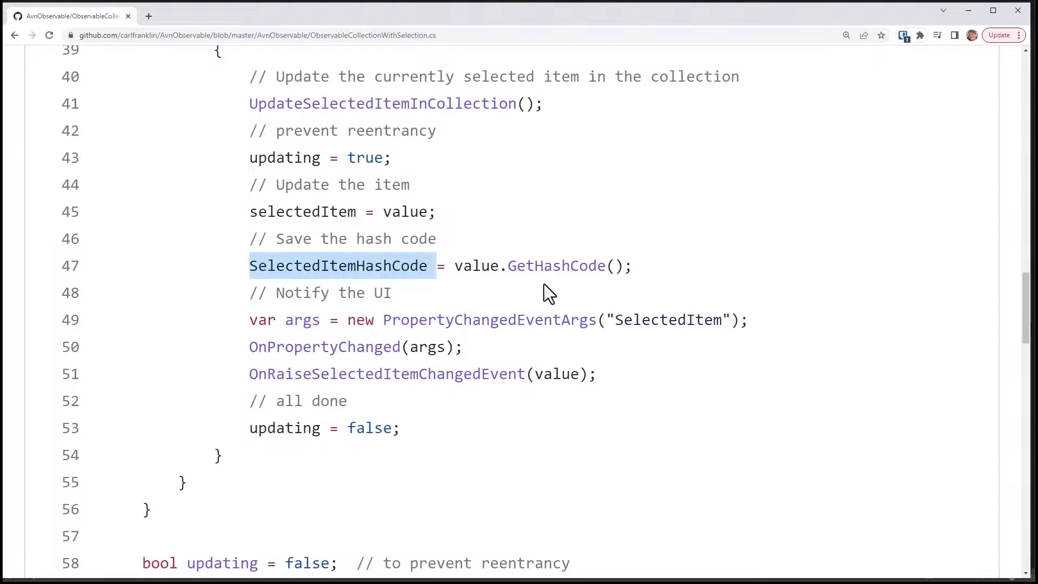
mouse_move(565, 298)
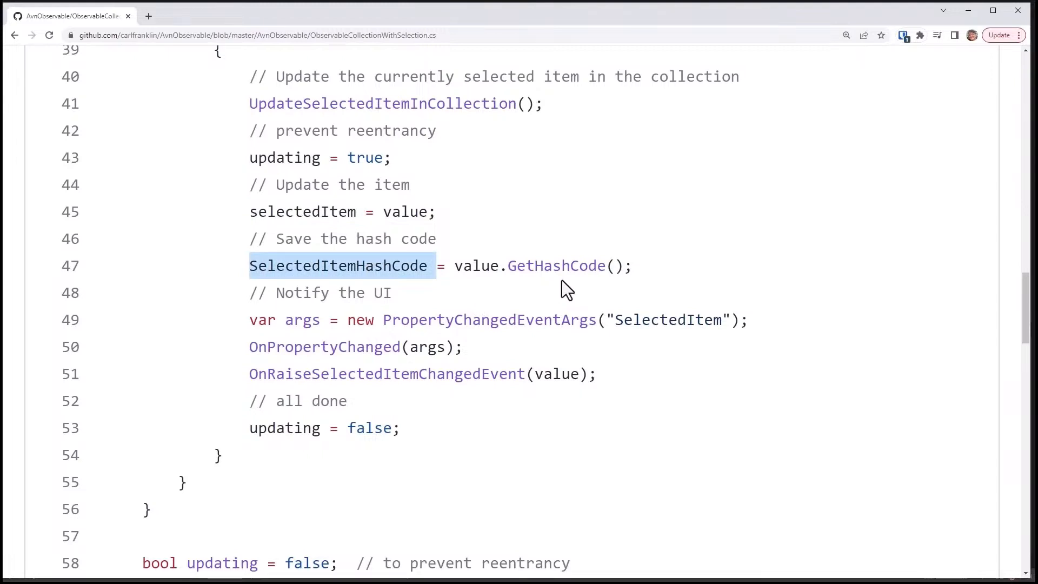
mouse_move(514, 287)
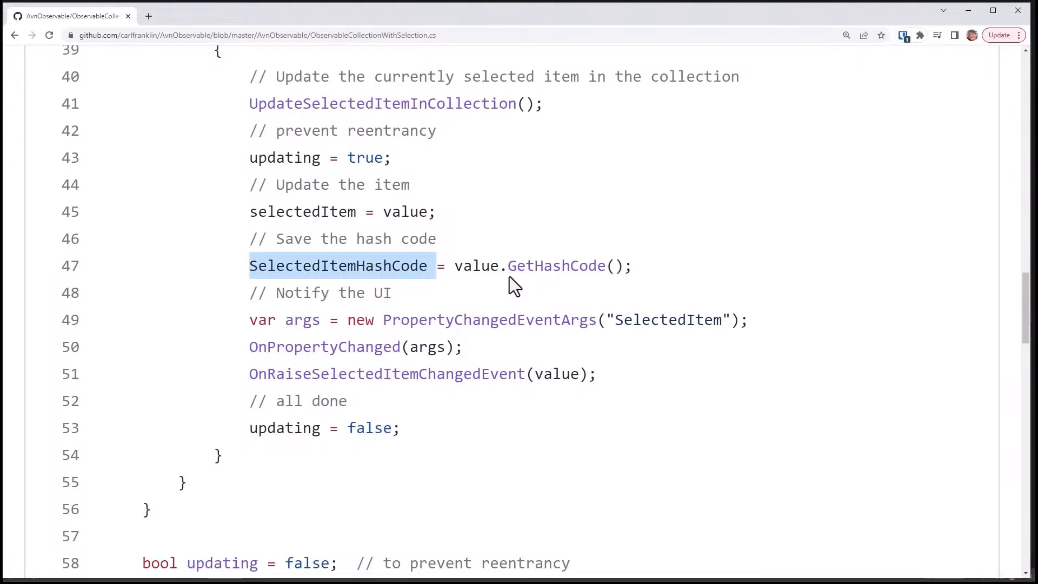
mouse_move(360, 375)
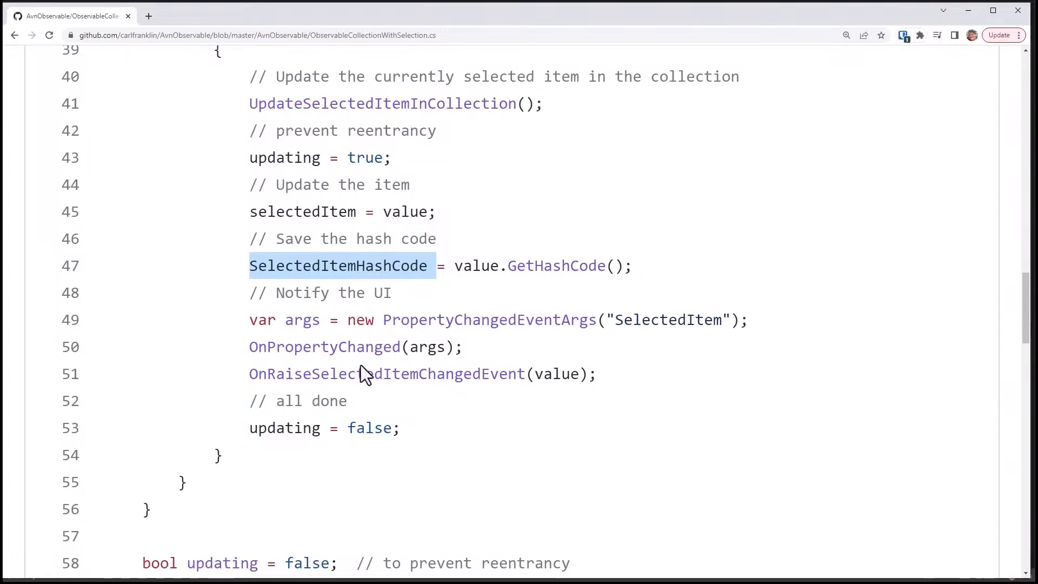
mouse_move(632, 374)
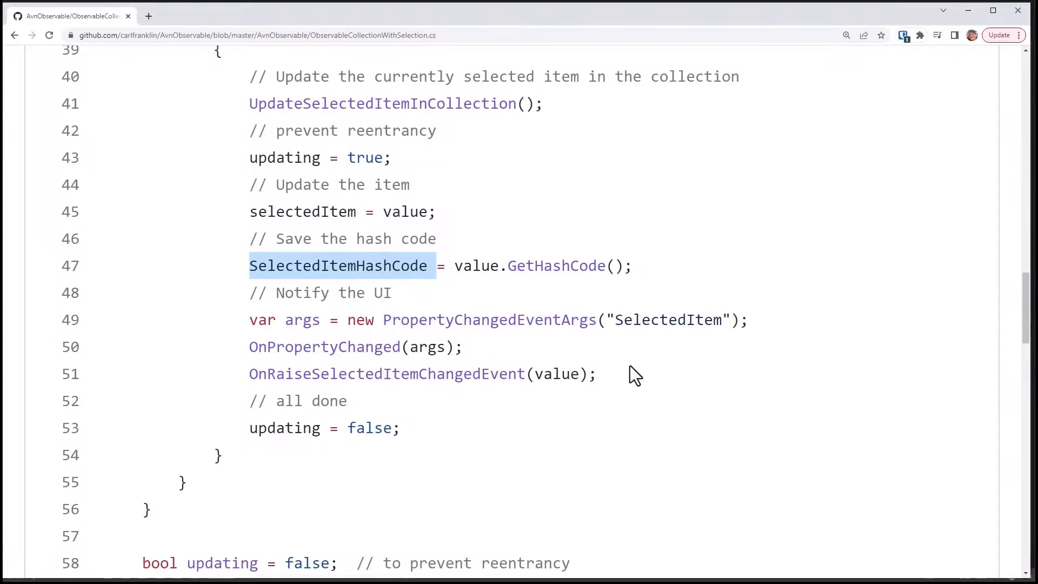
mouse_move(492, 396)
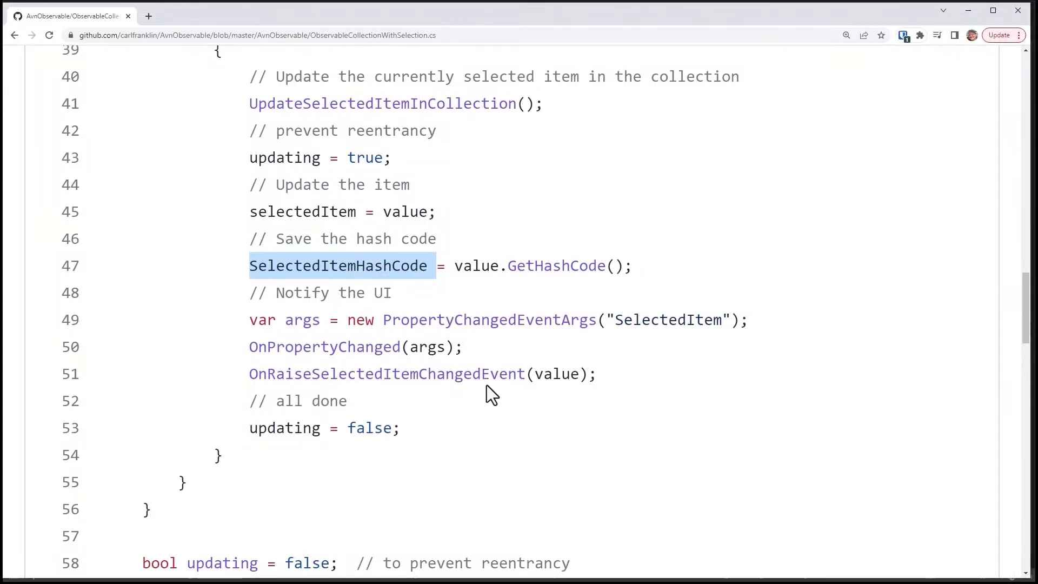
mouse_move(470, 373)
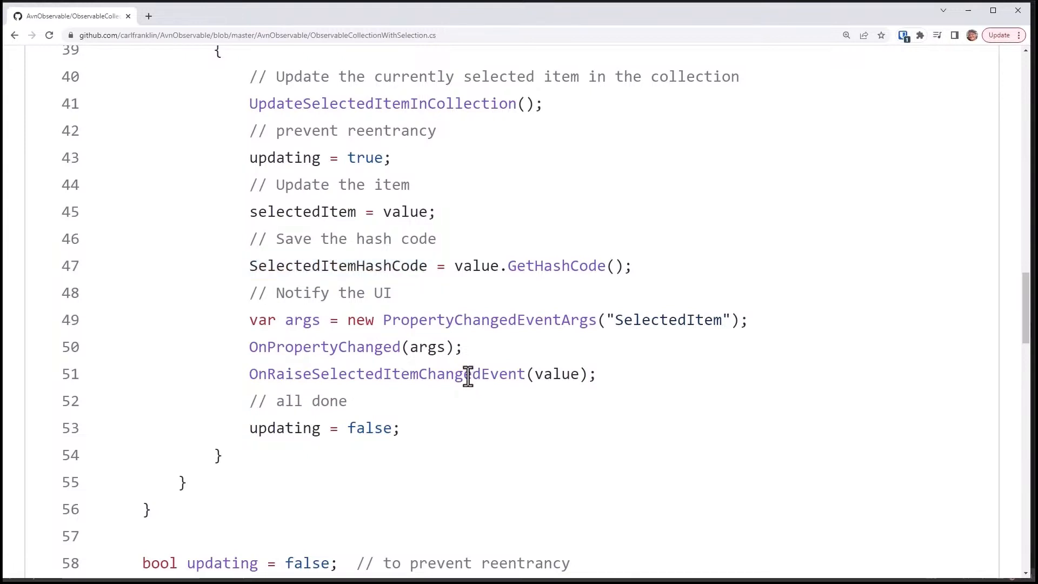
double_click(387, 374)
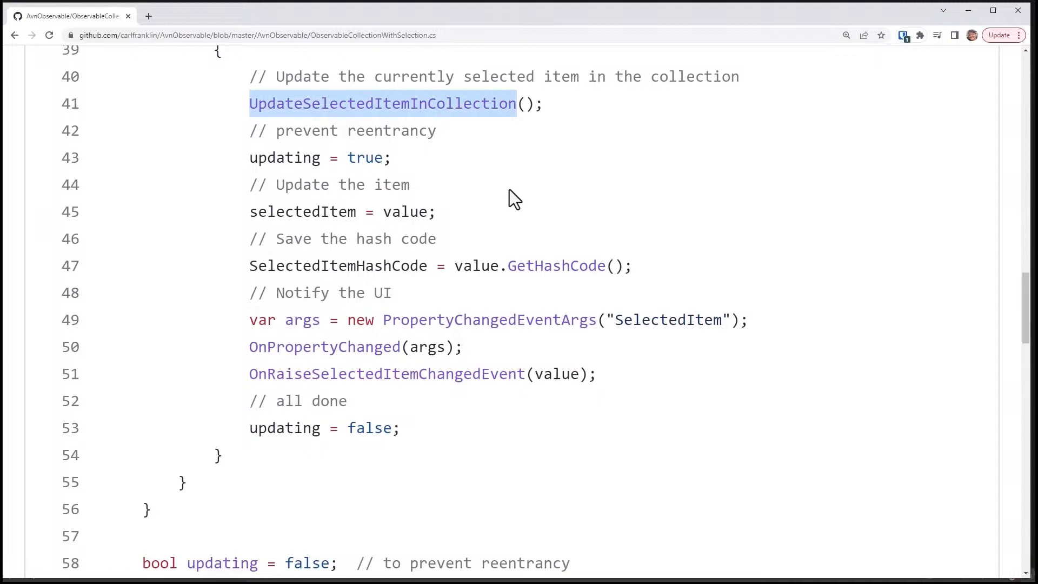
Scroll through the collection source and highlight the line replacing the item in the list
scroll(down, 3)
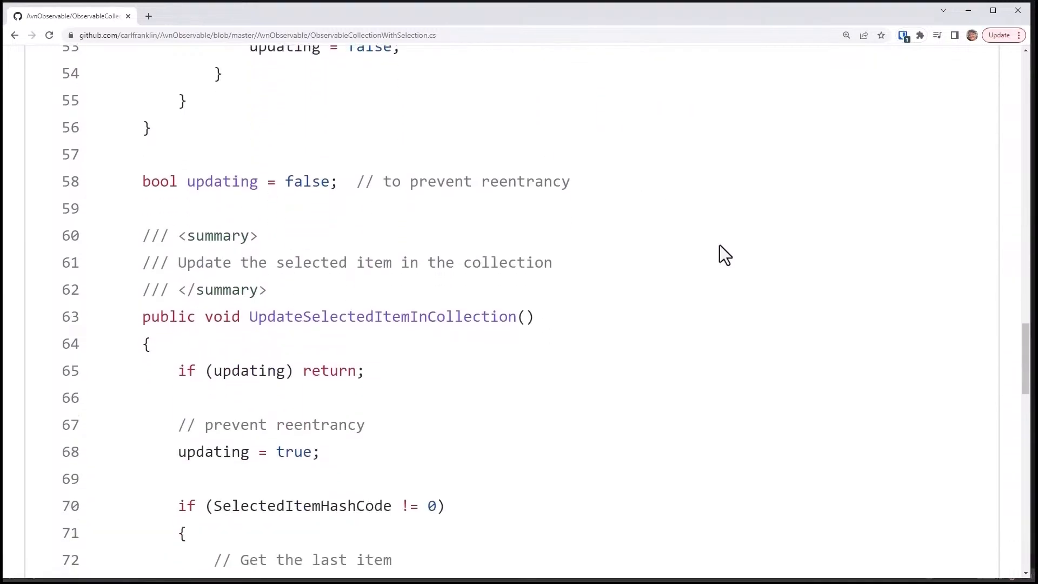
scroll(down, 3)
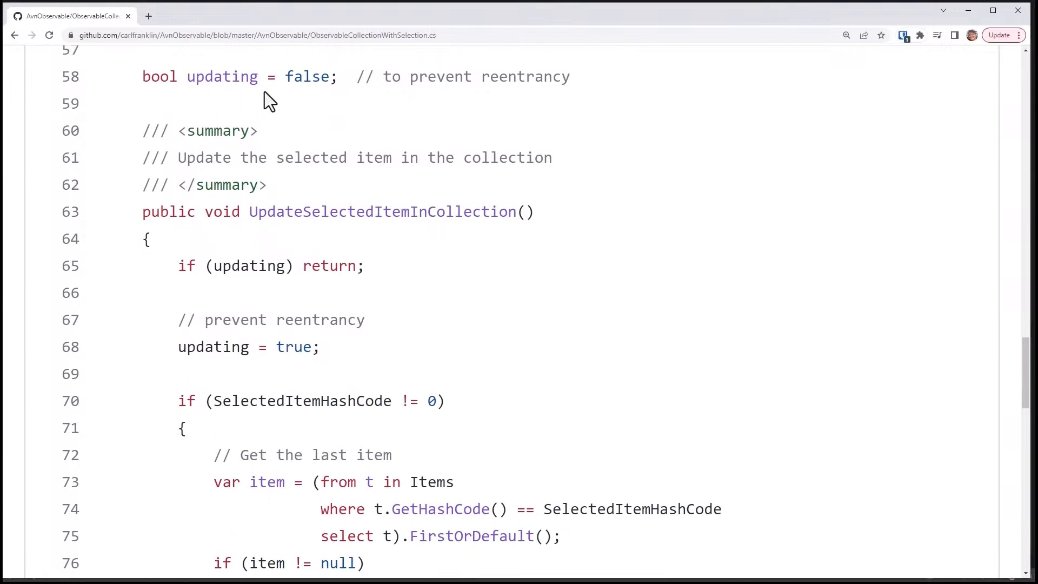
mouse_move(628, 163)
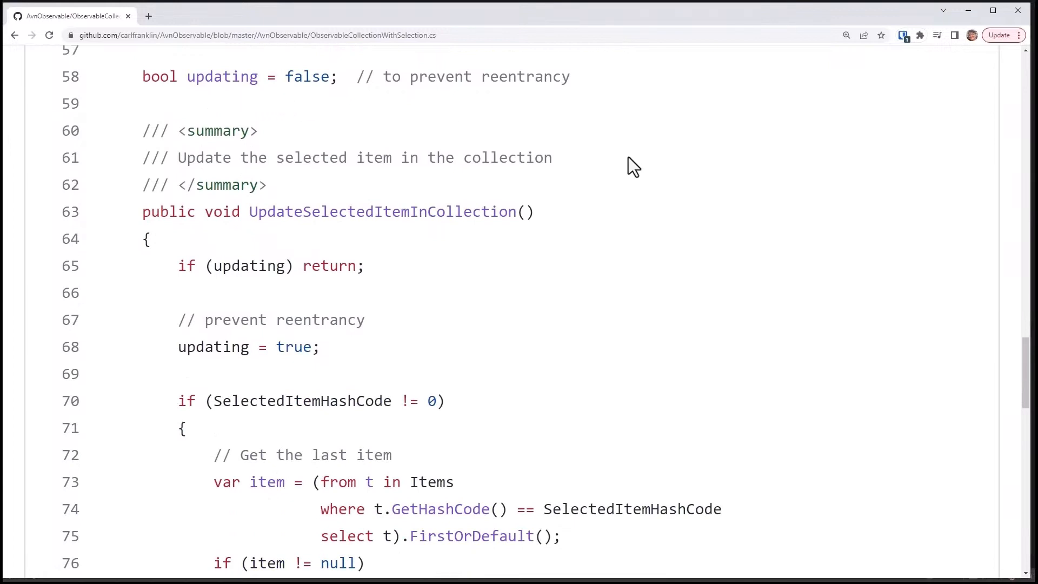
scroll(down, 3)
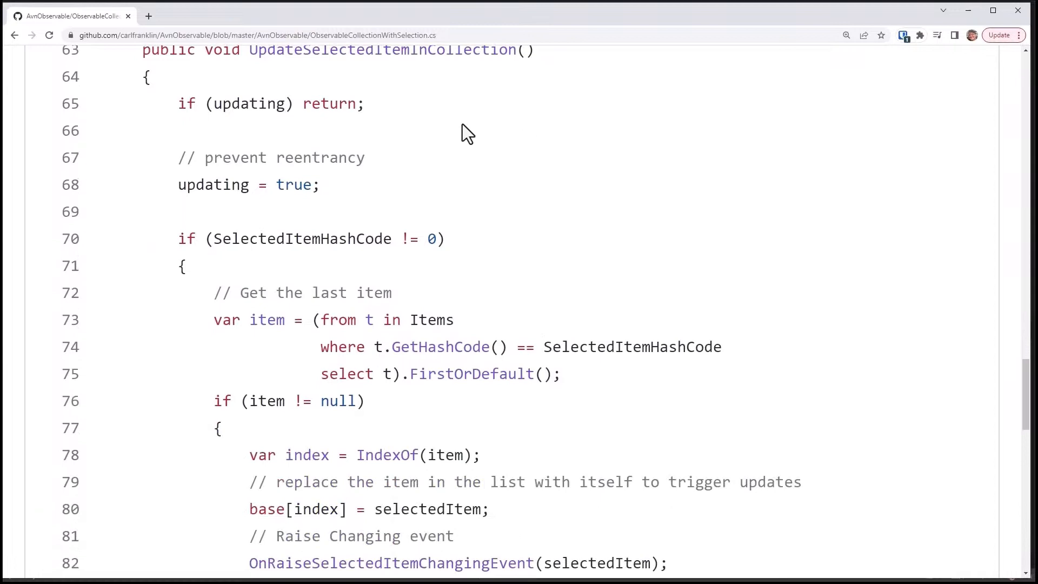
mouse_move(393, 118)
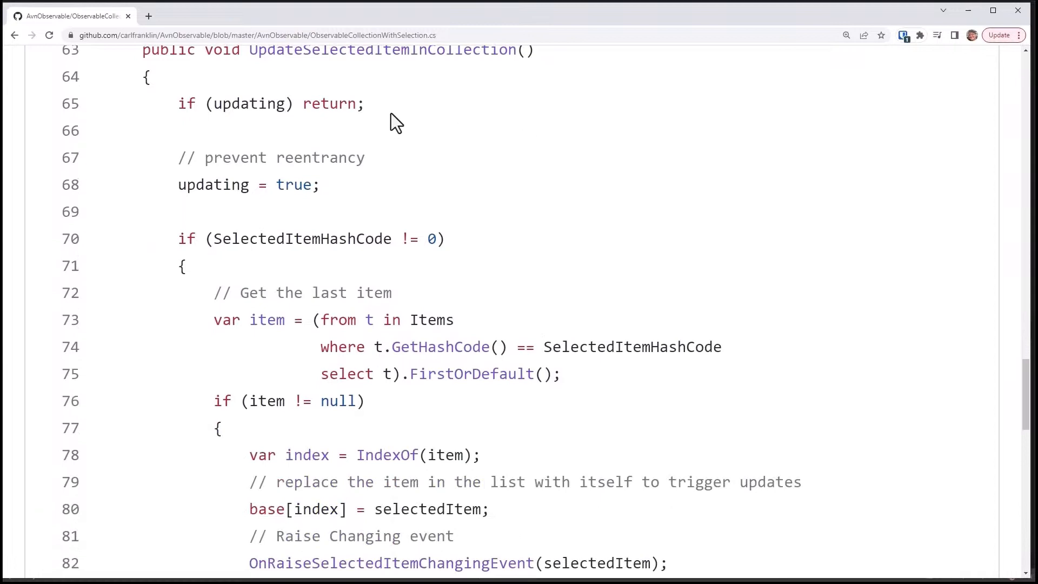
mouse_move(343, 195)
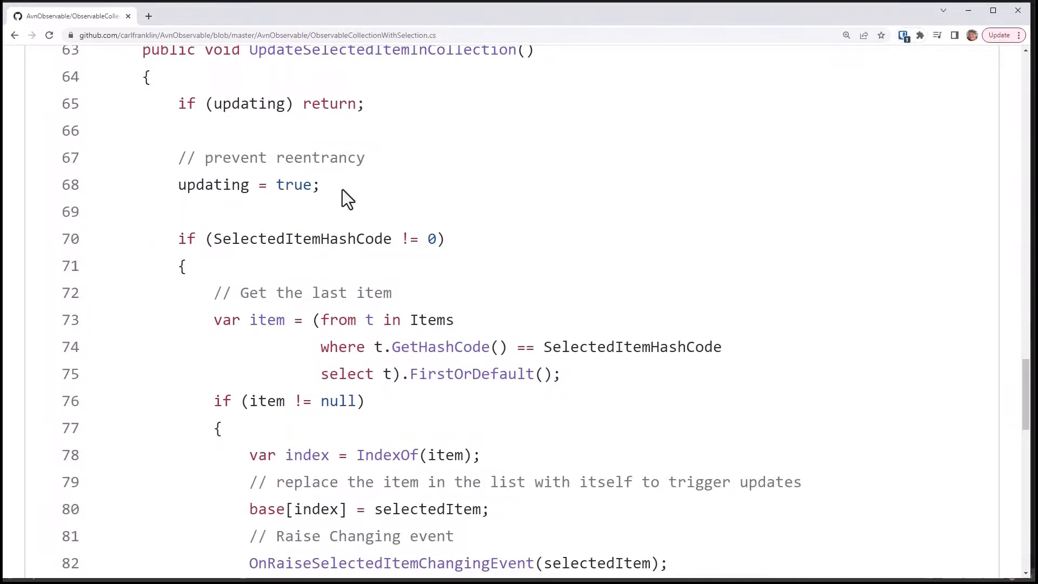
scroll(down, 3)
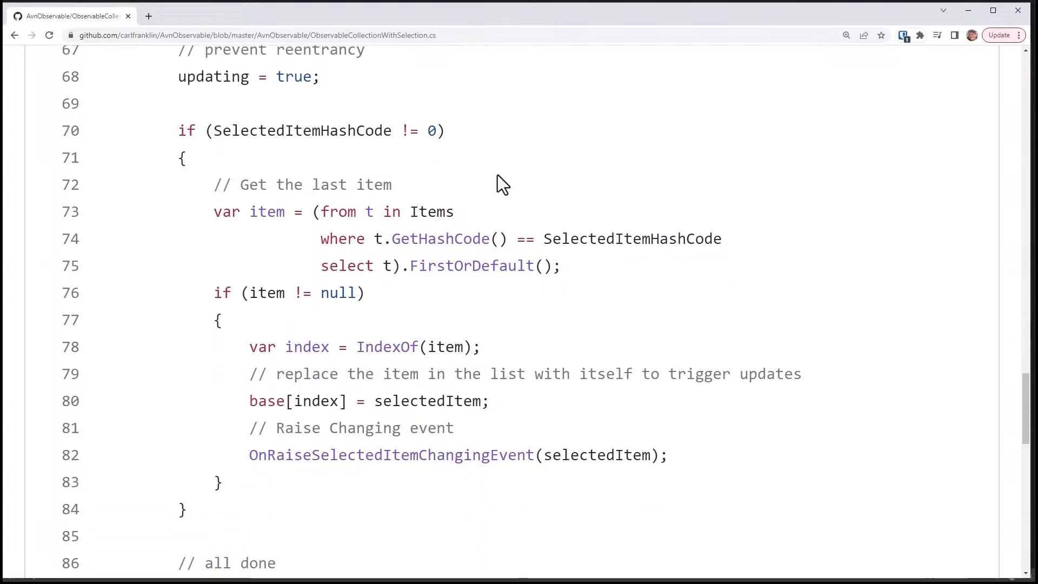
mouse_move(467, 279)
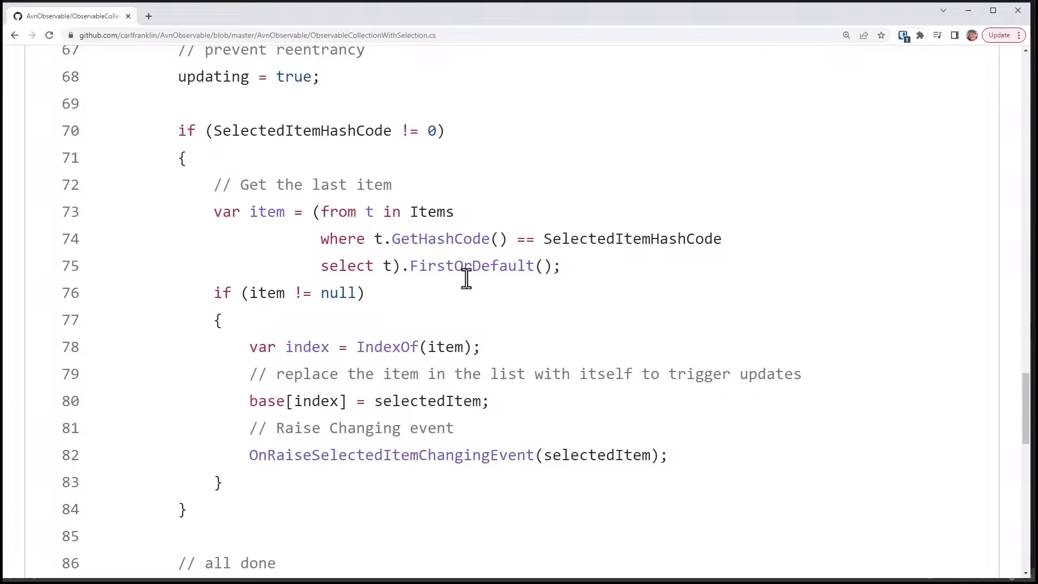
mouse_move(641, 249)
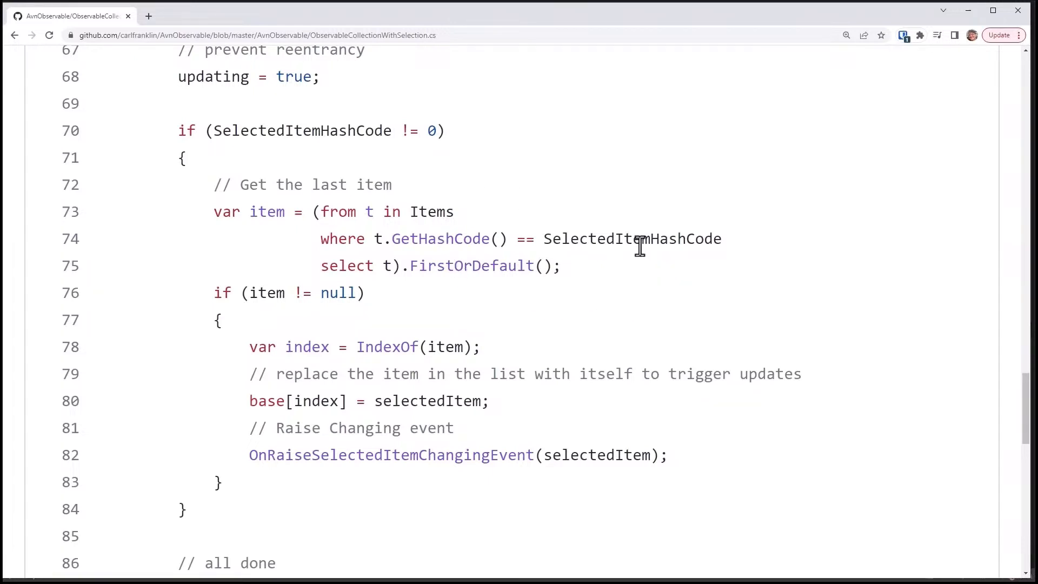
scroll(down, 3)
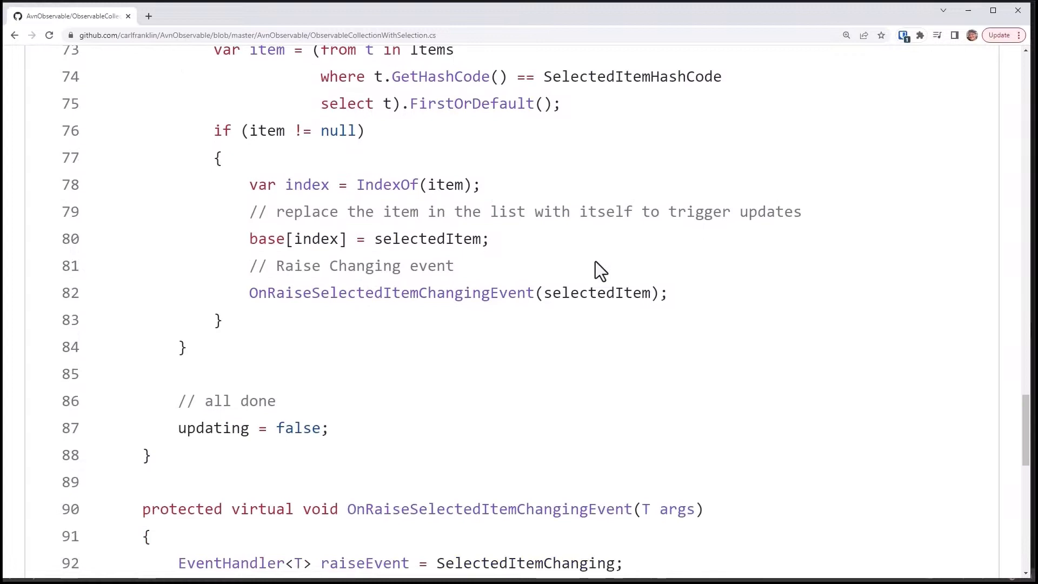
mouse_move(525, 268)
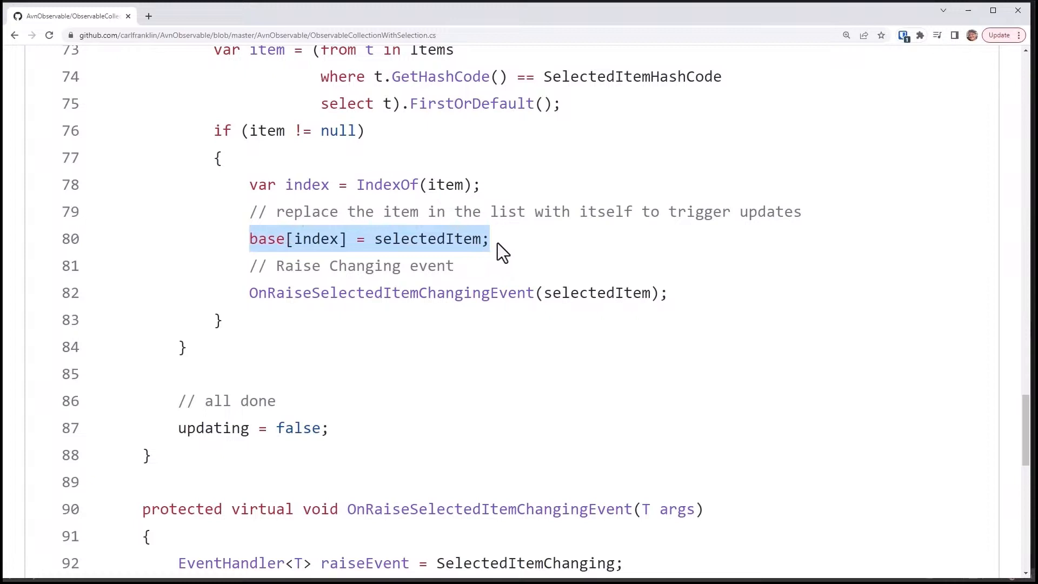
mouse_move(377, 239)
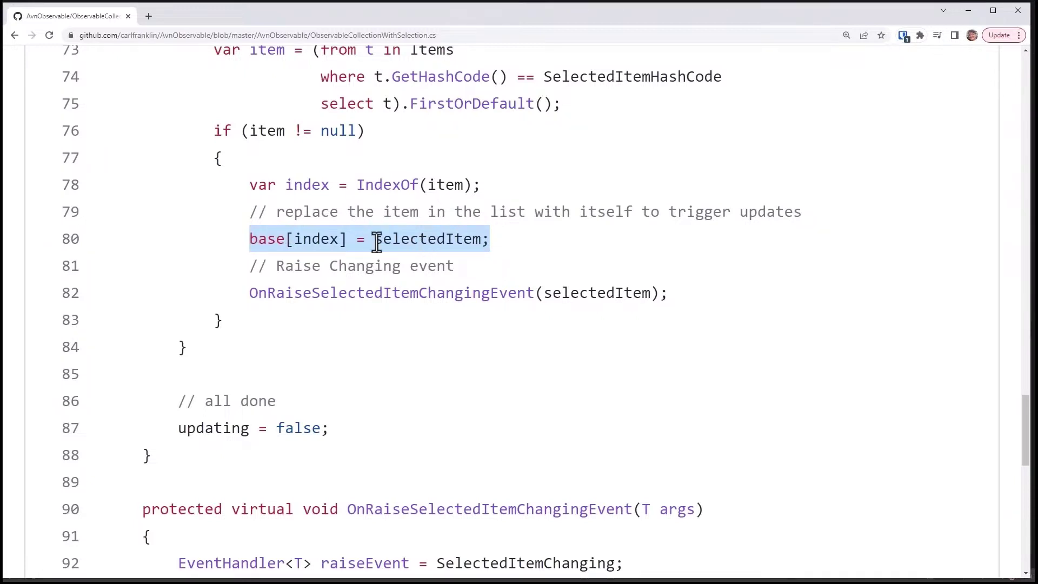
mouse_move(515, 251)
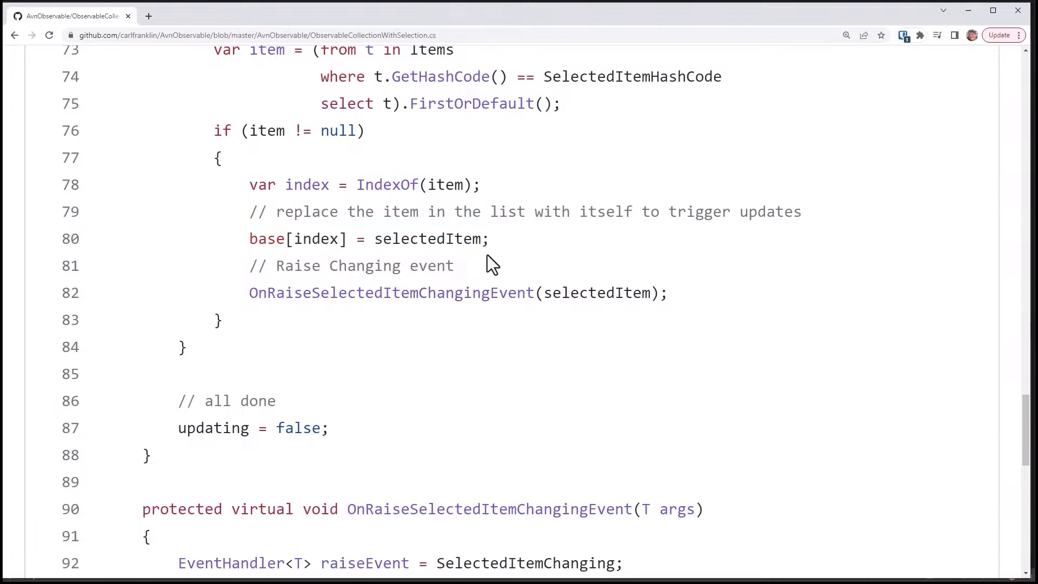
mouse_move(575, 293)
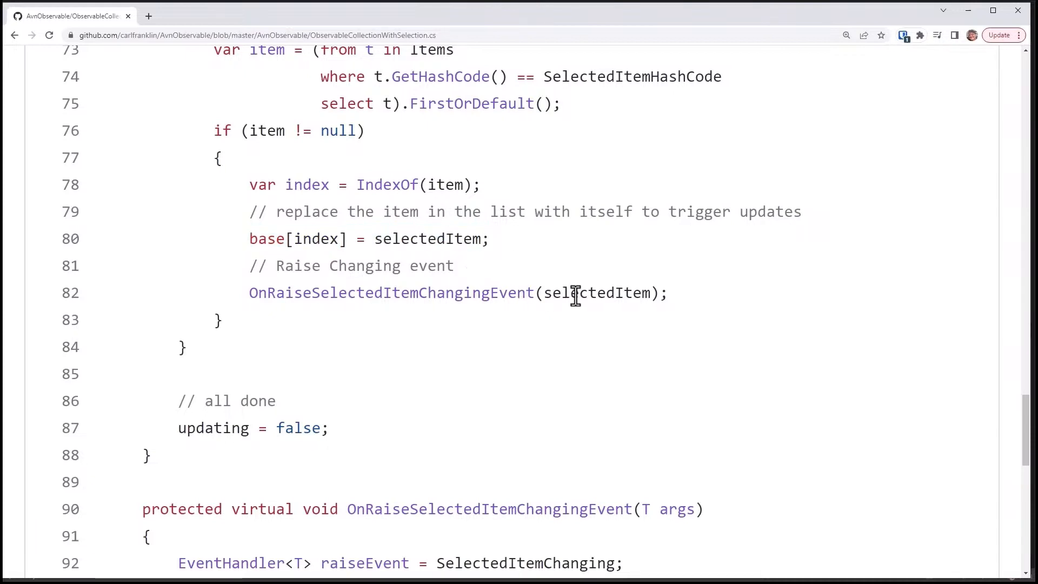
triple_click(367, 238)
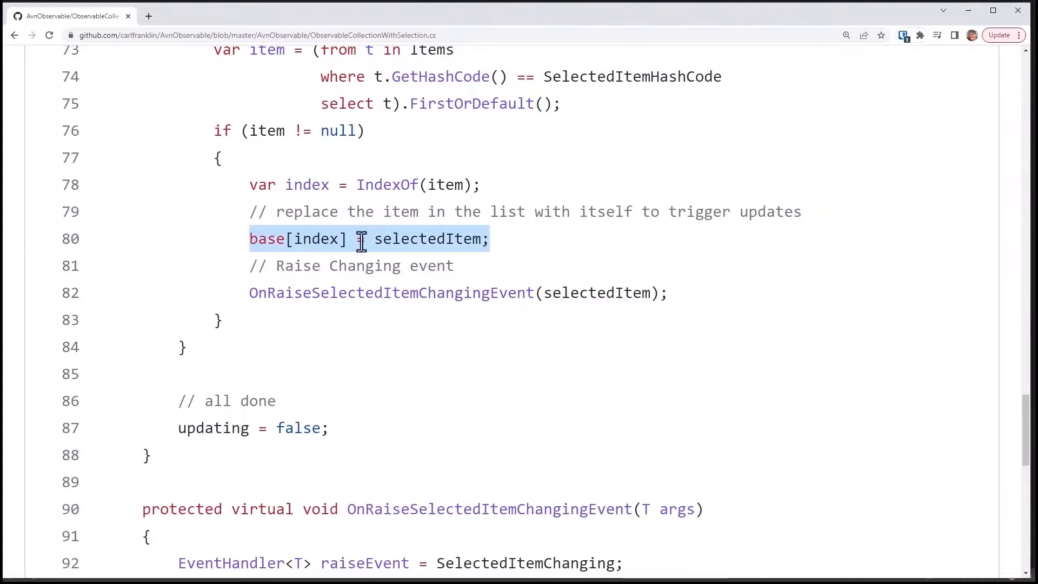
mouse_move(430, 320)
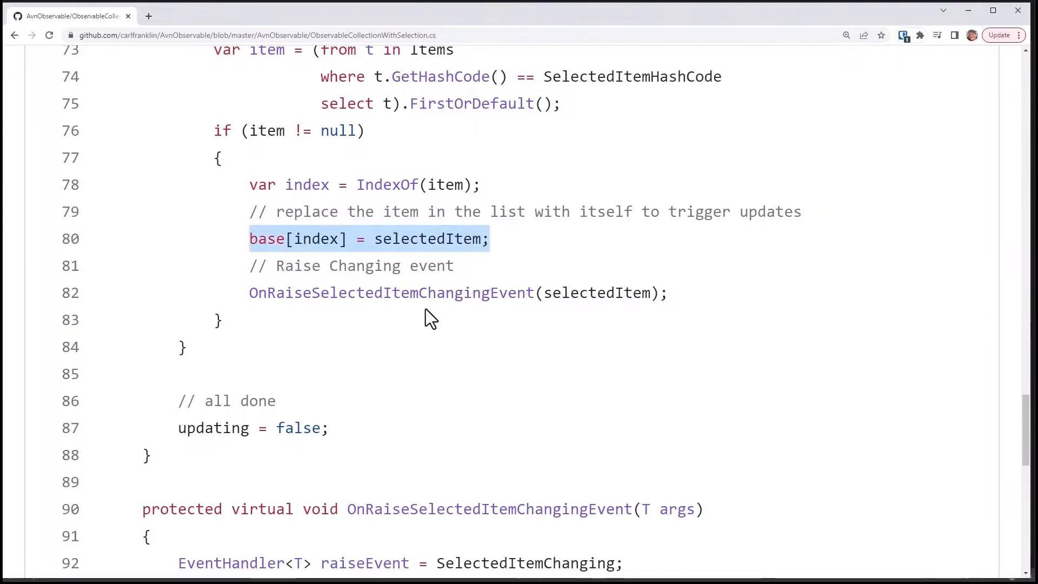
mouse_move(508, 314)
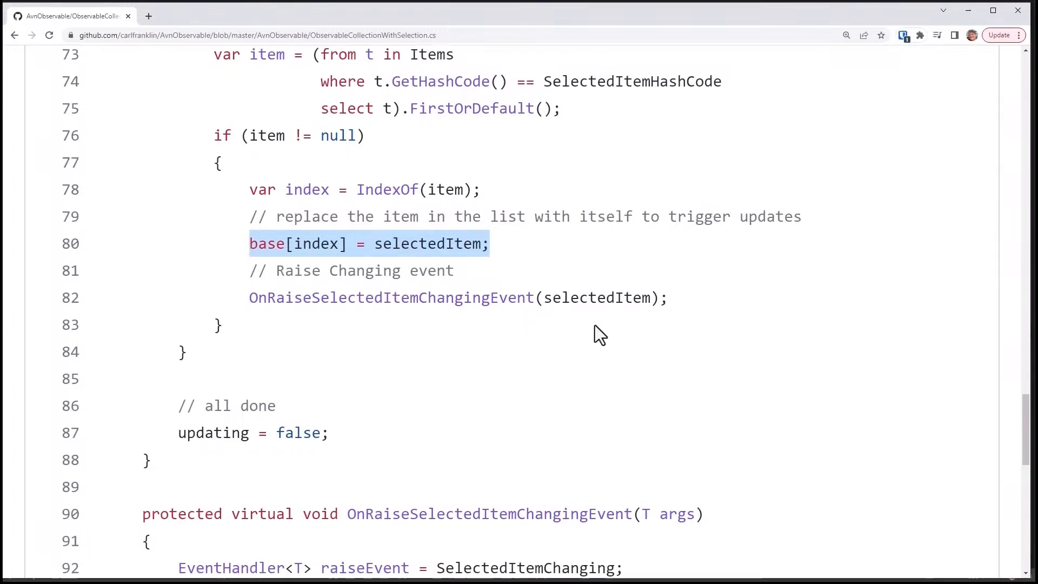
Read the selected-item changing and changed event-raising helpers, then return to Visual Studio
scroll(up, 3)
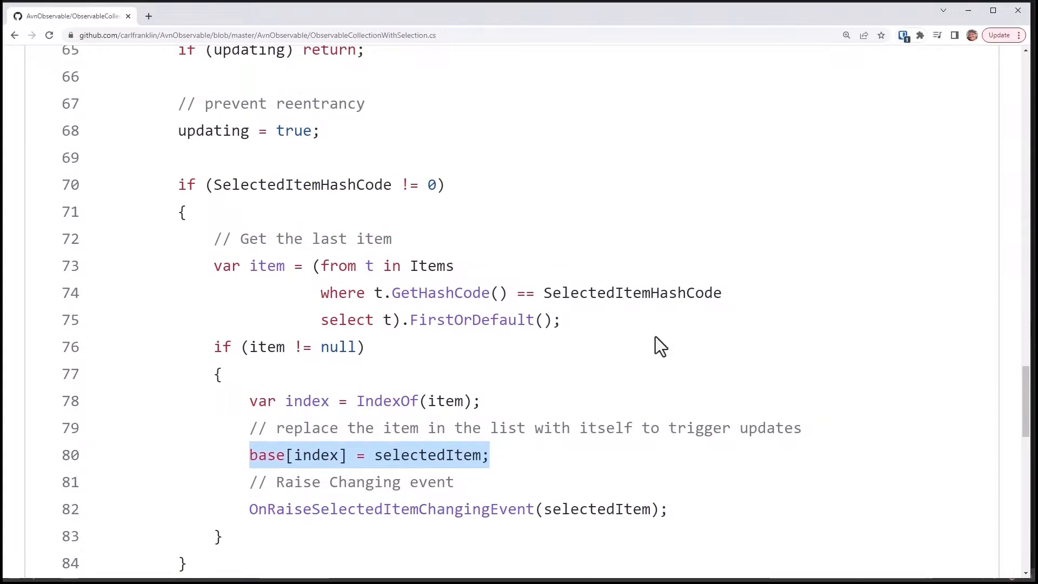
scroll(down, 3)
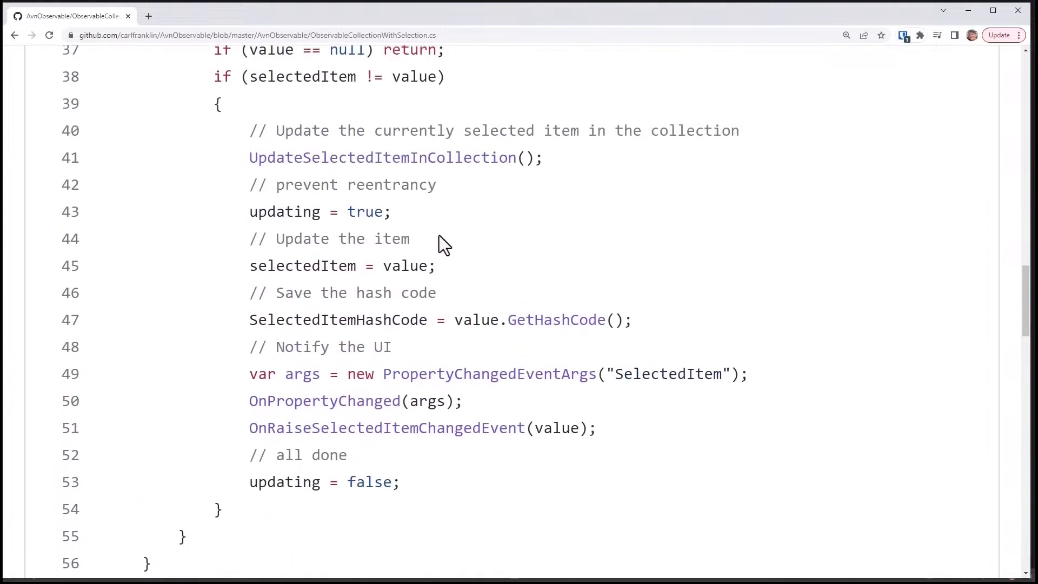
scroll(down, 3)
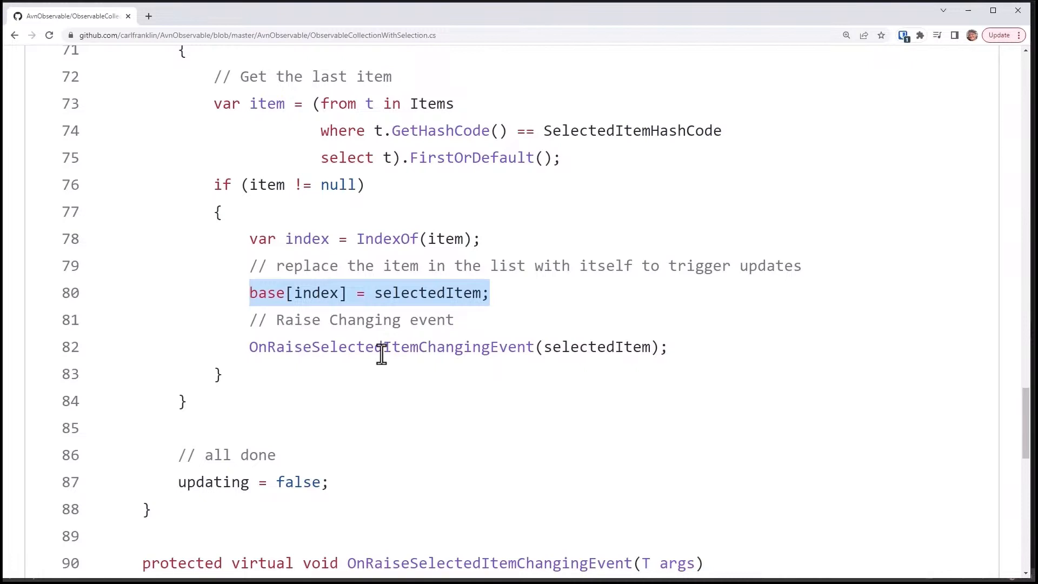
scroll(down, 3)
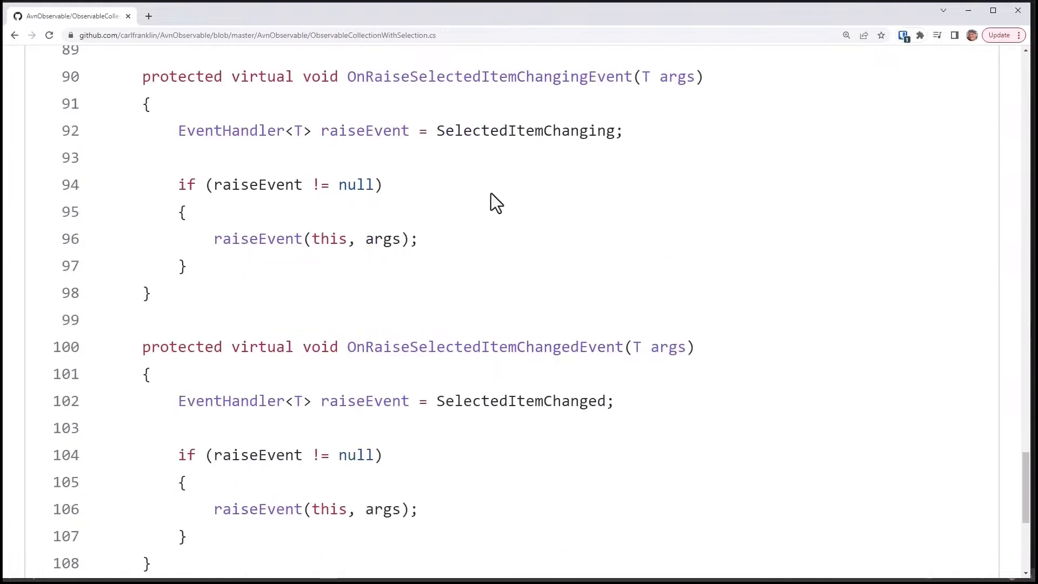
mouse_move(634, 122)
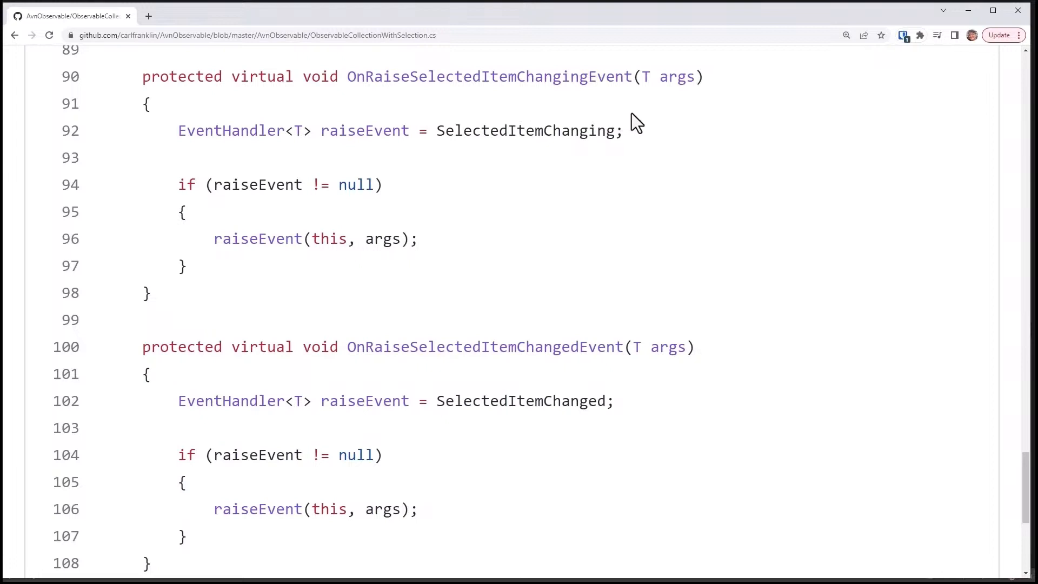
mouse_move(593, 377)
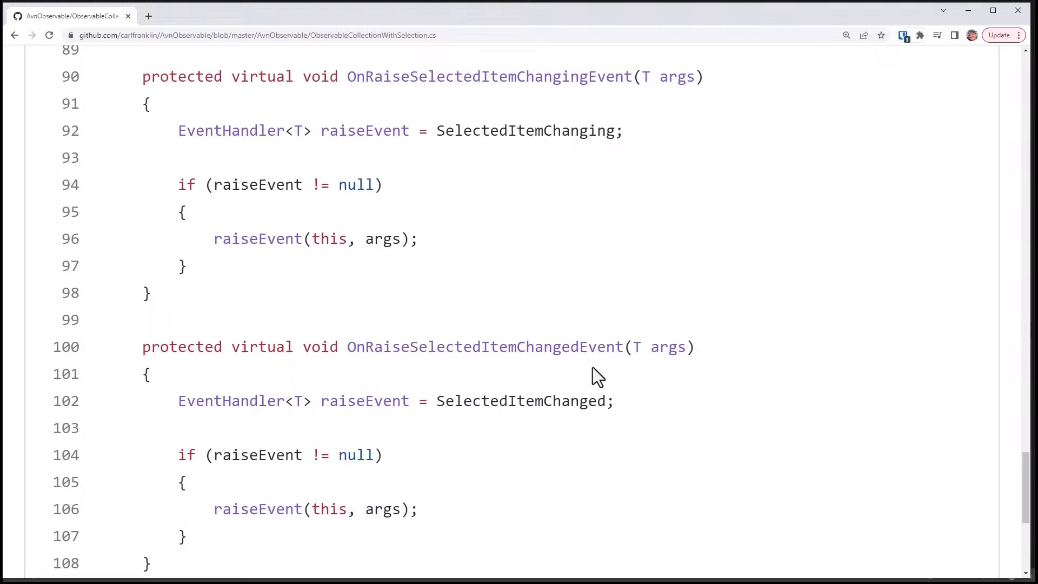
mouse_move(504, 284)
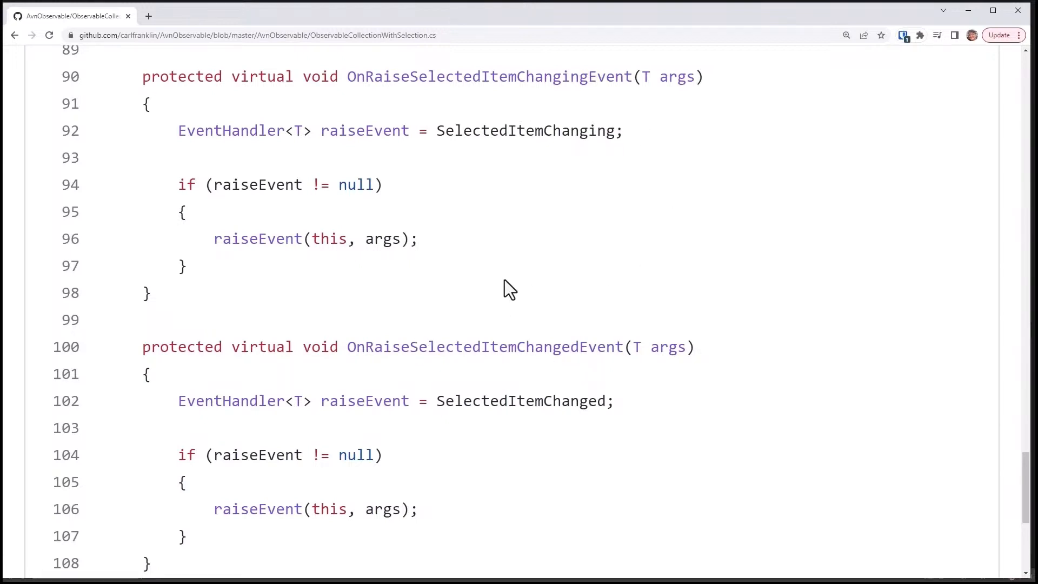
mouse_move(907, 377)
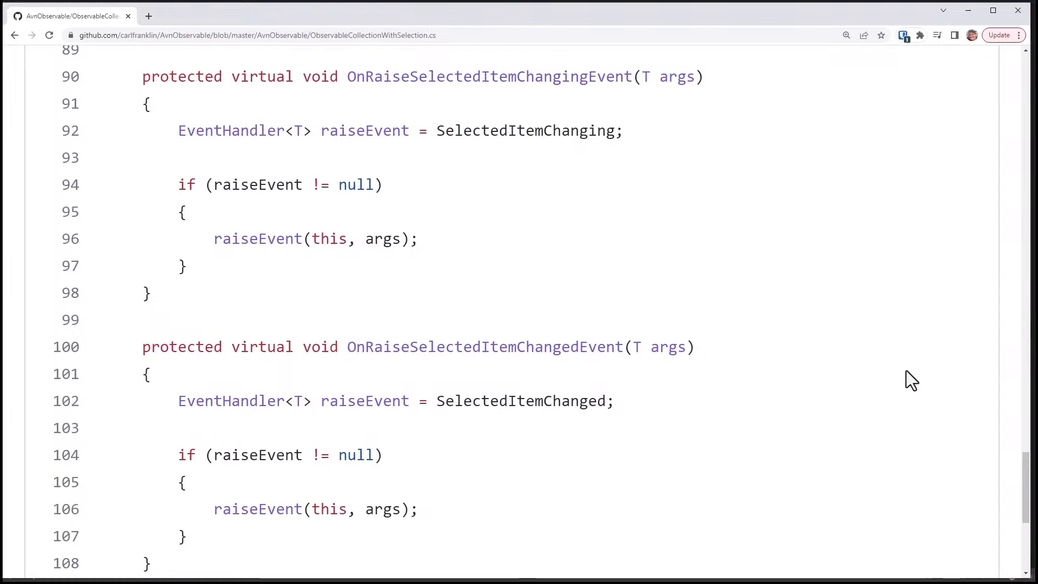
scroll(up, 3)
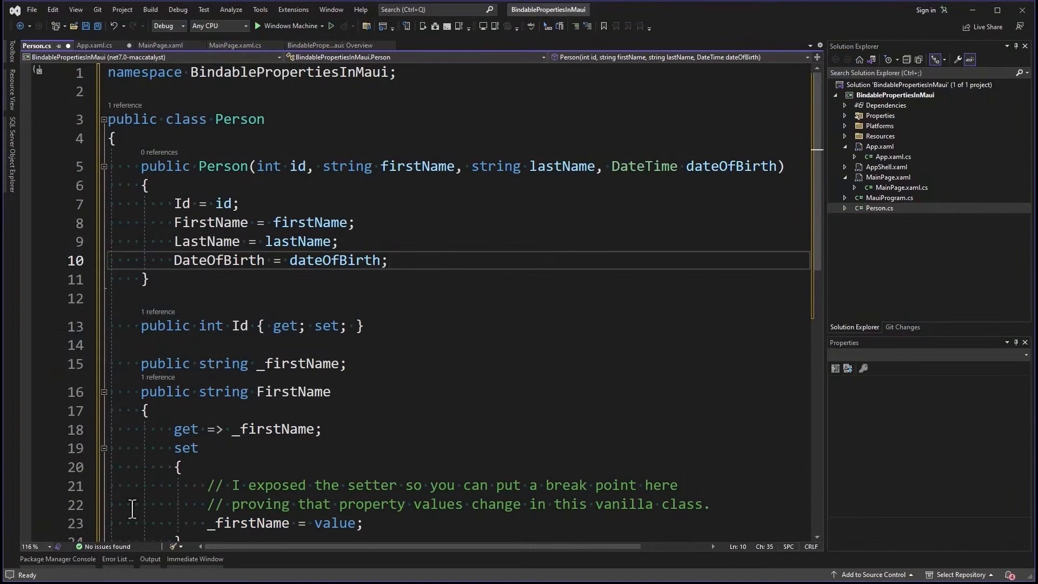
Run install-package AvnObservable in the Package Manager Console
click(53, 559)
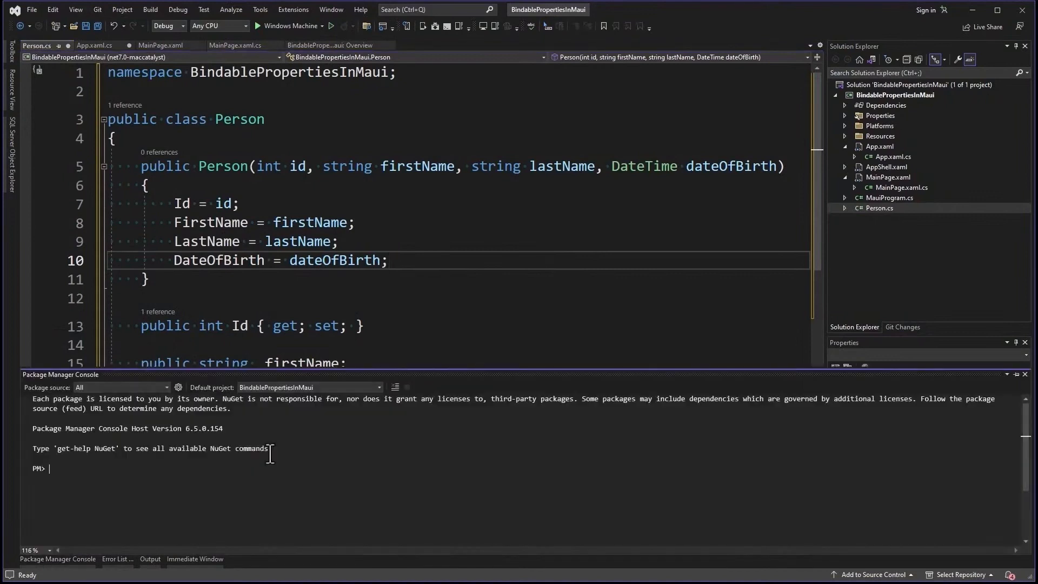
text(install-package AvnObserv)
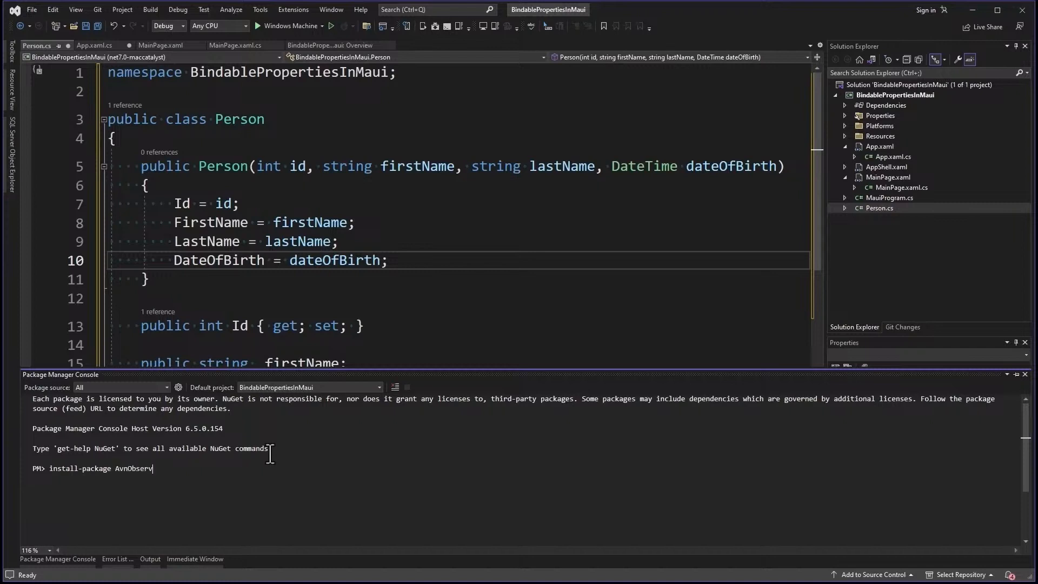
text(able)
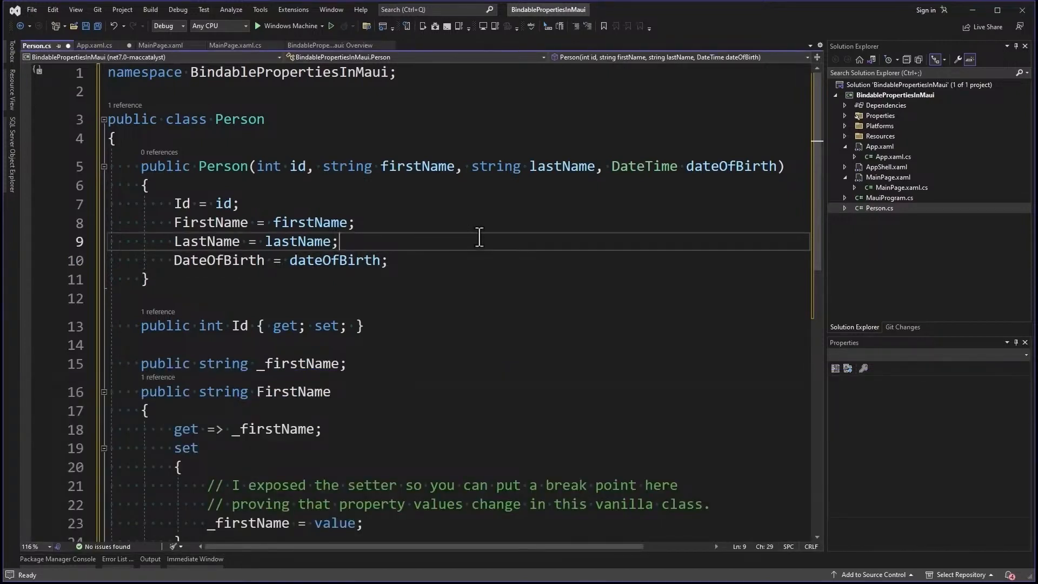
mouse_move(559, 324)
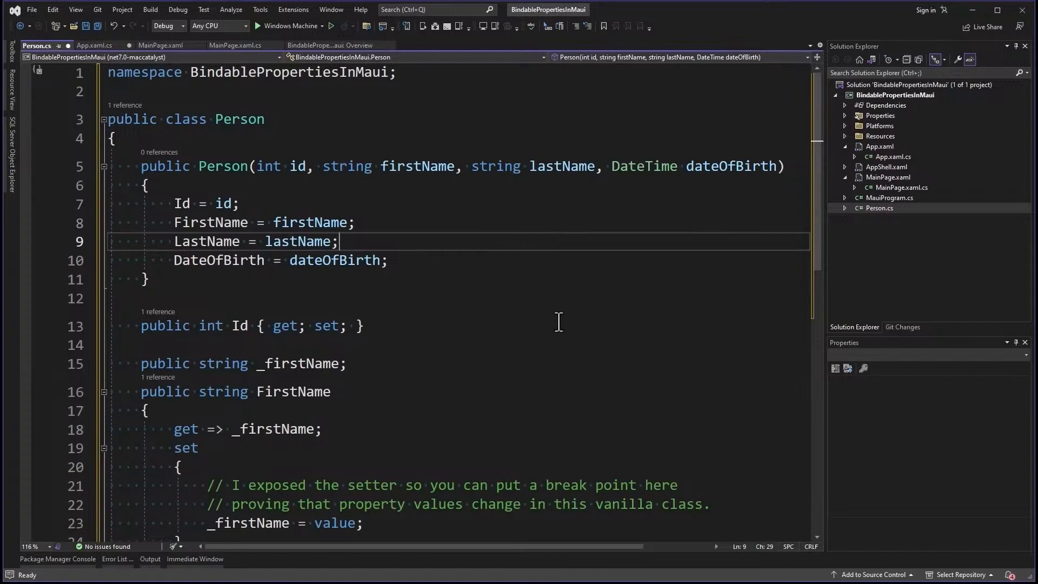
mouse_move(534, 268)
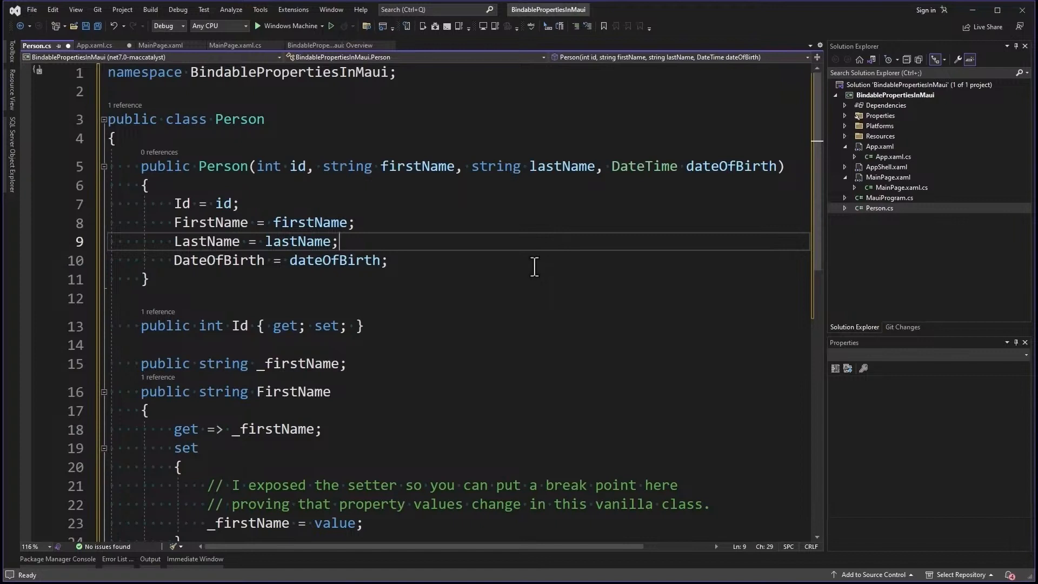
Add a new item named PersonListComponent to the BindablePropertiesInMaui project
right_click(894, 95)
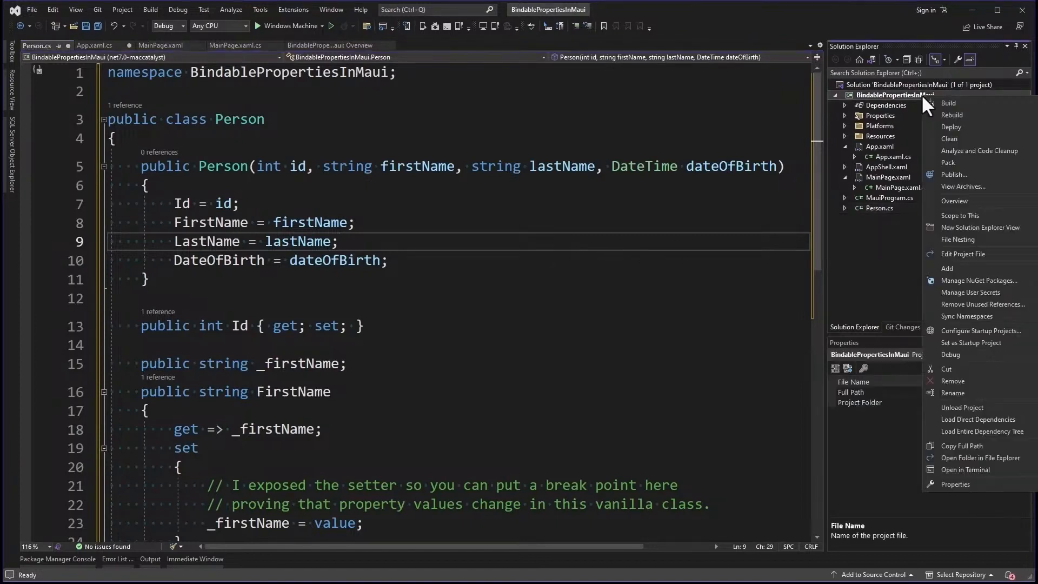
mouse_move(948, 269)
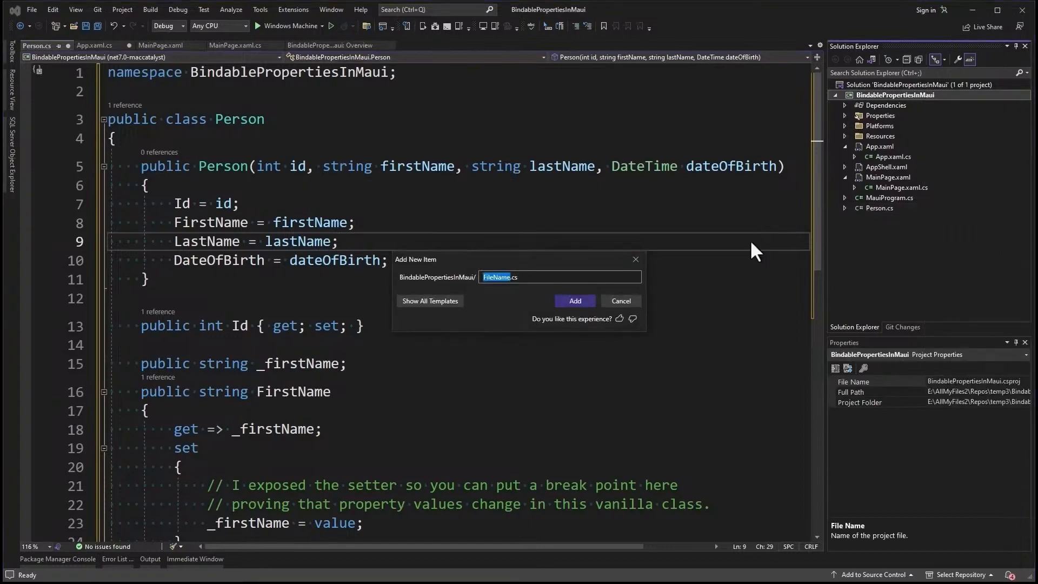
text(PersonListComponent)
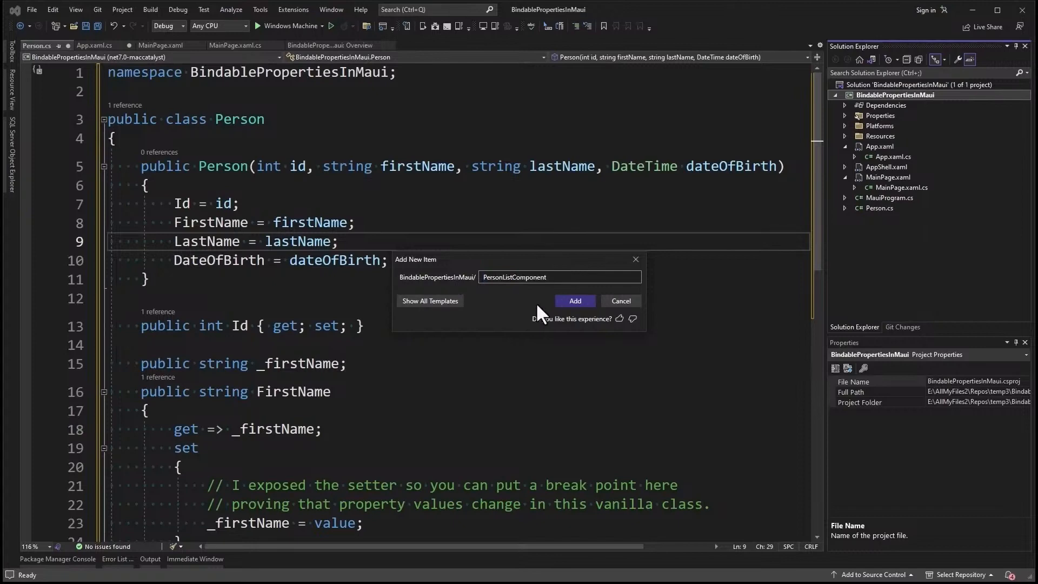
click(575, 300)
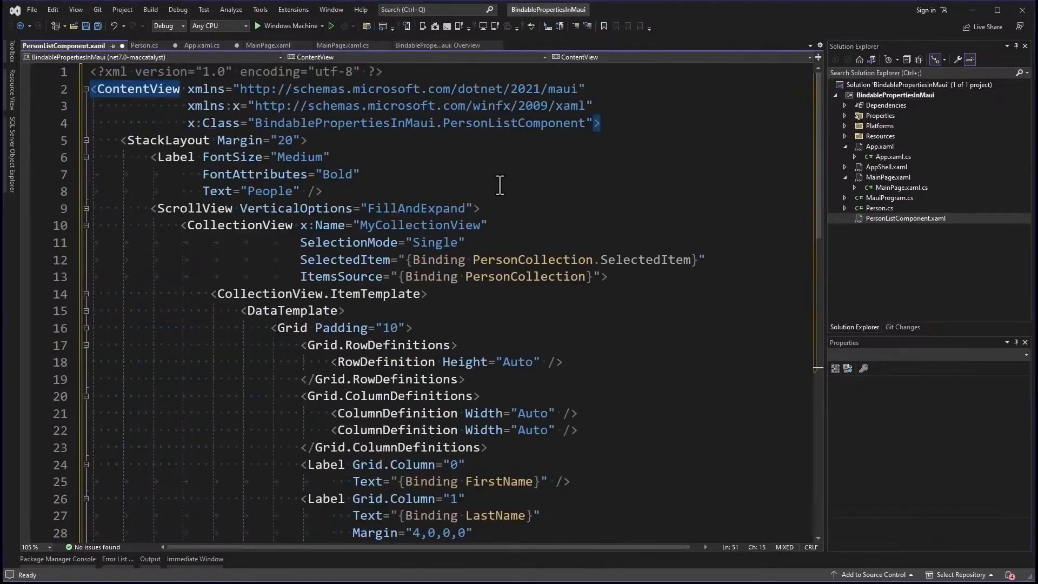
Scroll through PersonListComponent.xaml's CollectionView, name entries and date picker bindings
scroll(down, 3)
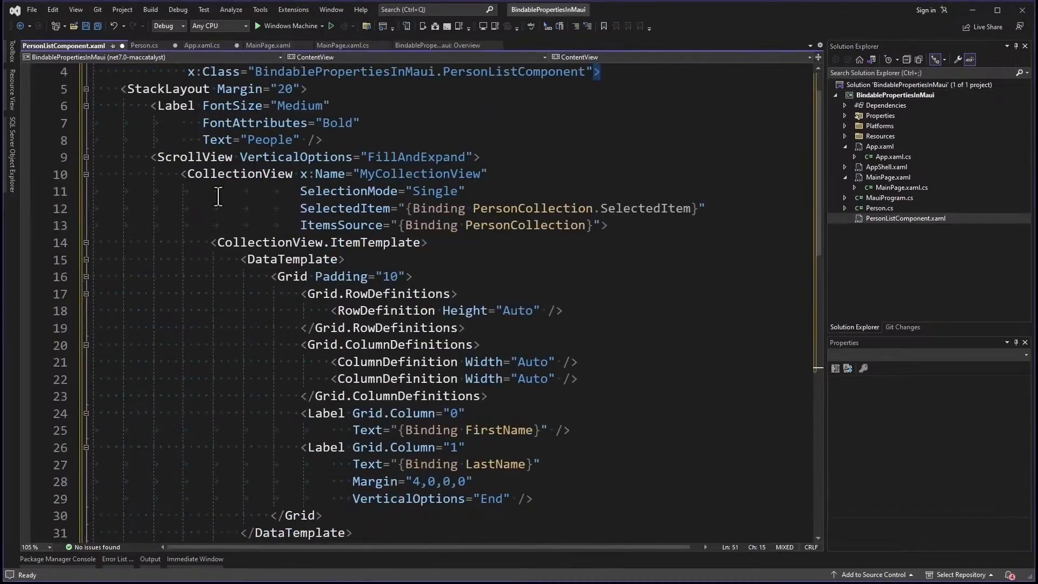
mouse_move(610, 357)
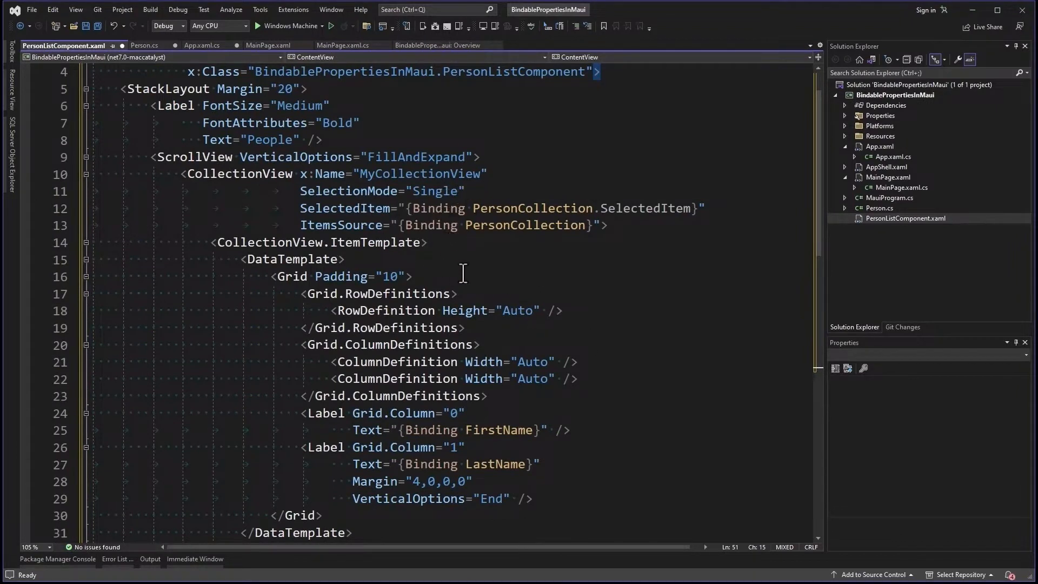
mouse_move(588, 209)
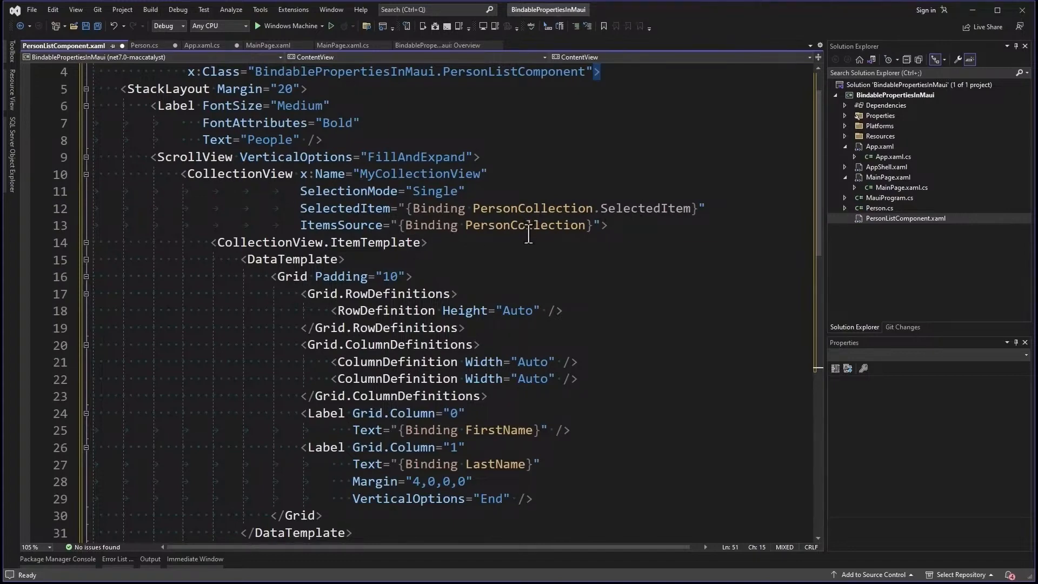
scroll(down, 3)
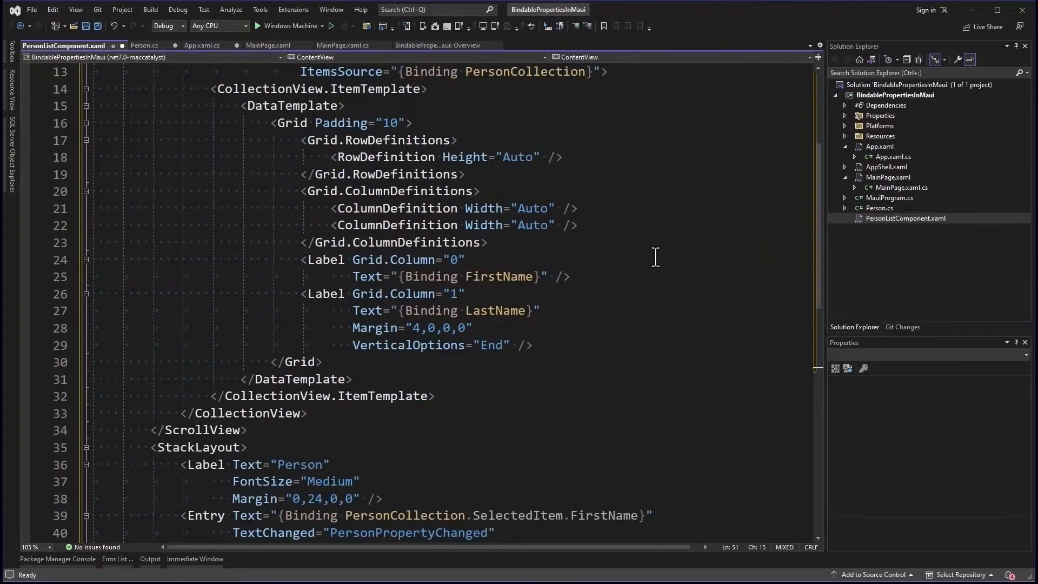
mouse_move(515, 279)
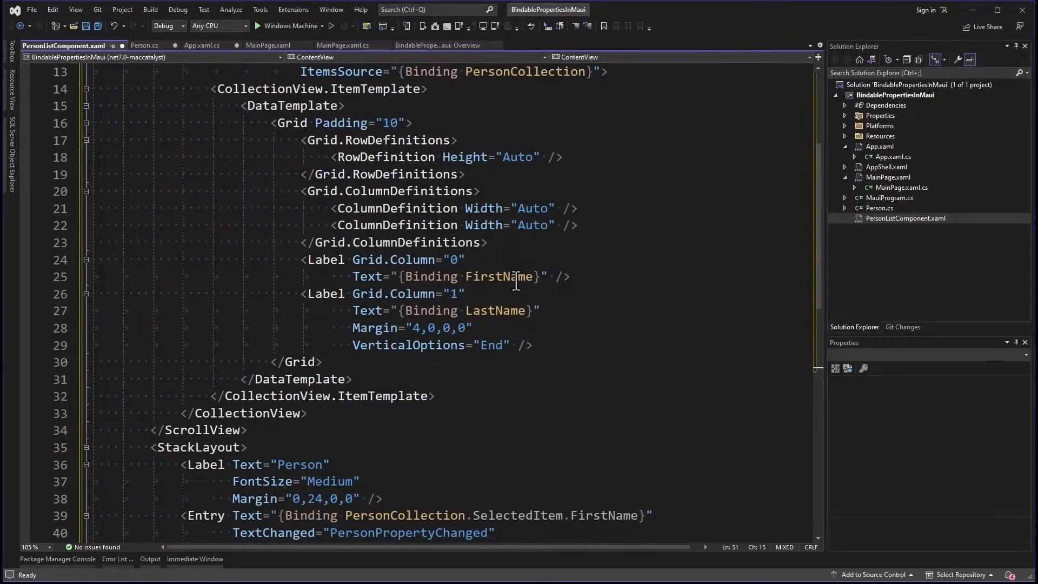
scroll(down, 3)
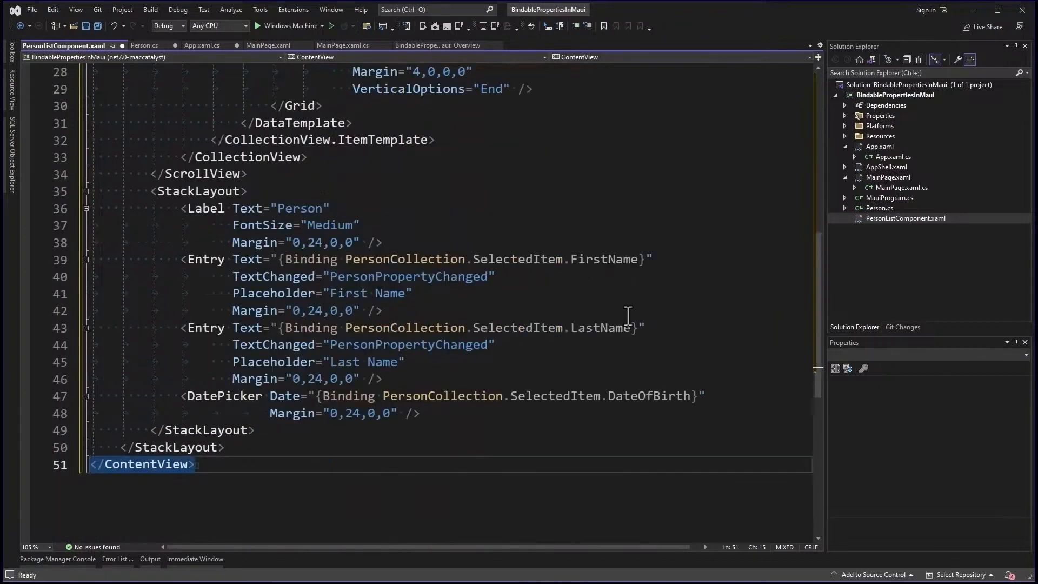
mouse_move(151, 294)
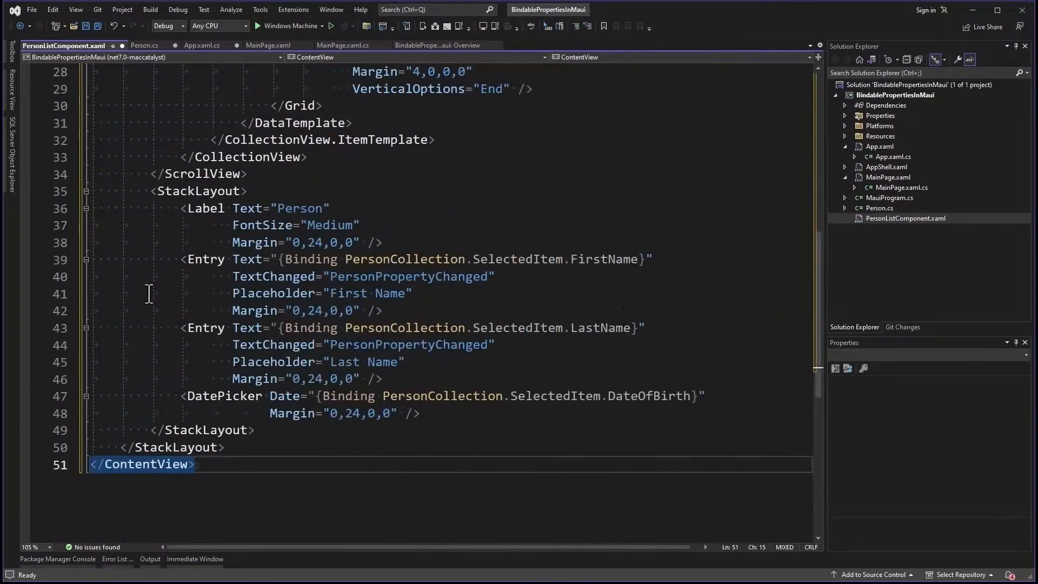
mouse_move(46, 266)
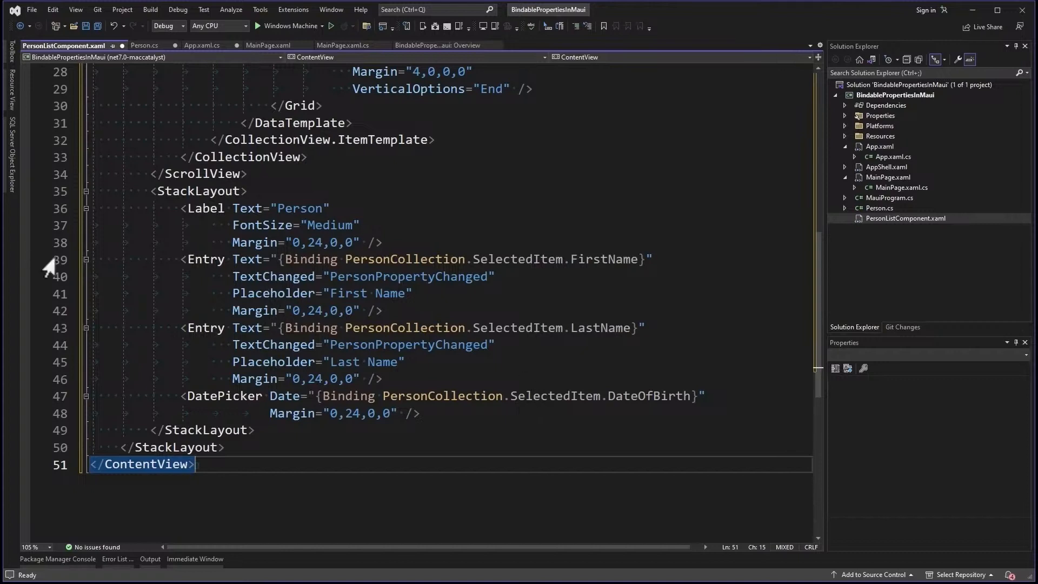
mouse_move(233, 396)
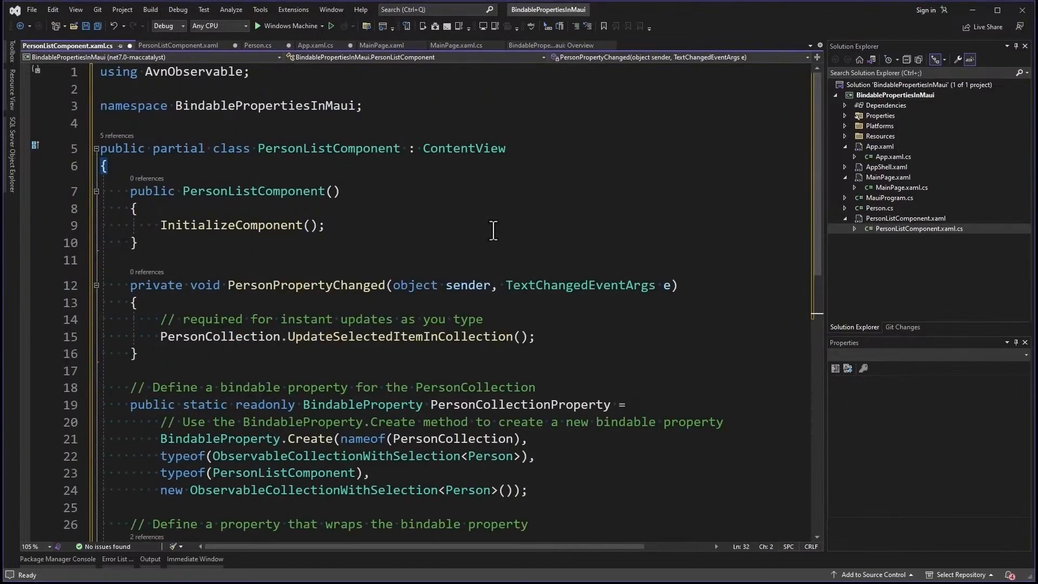
double_click(305, 286)
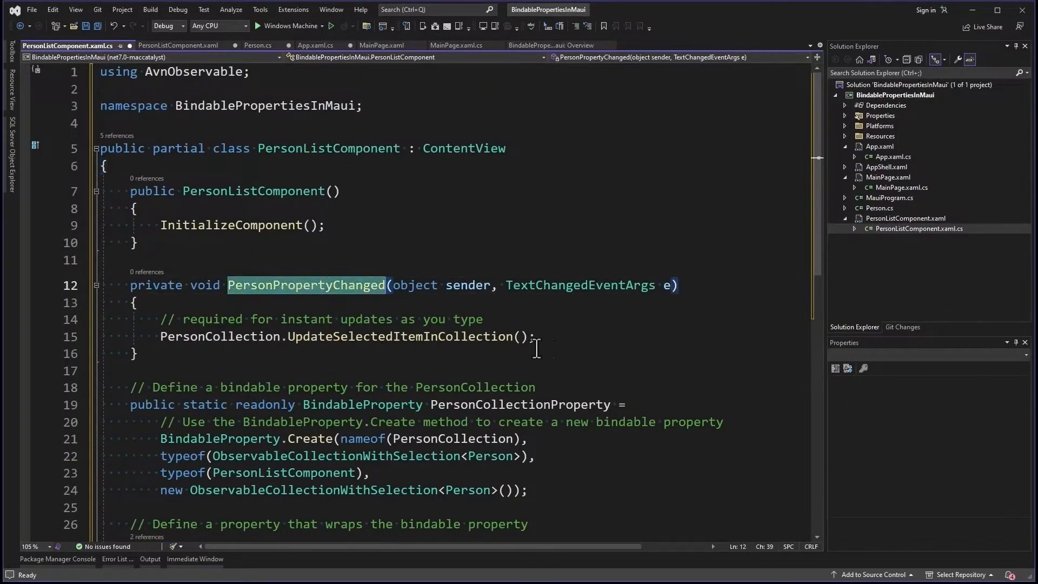
mouse_move(569, 276)
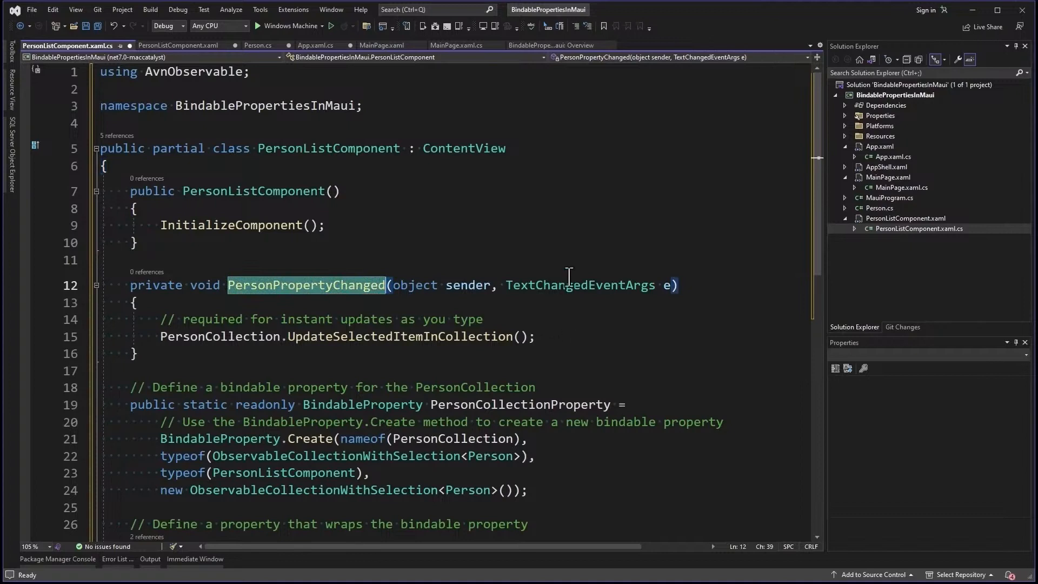
mouse_move(179, 46)
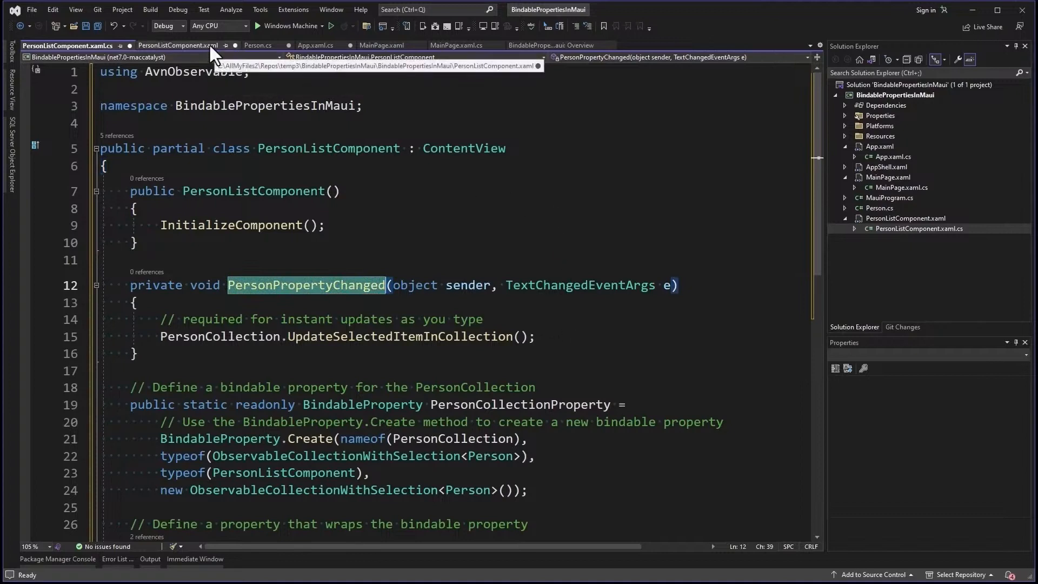
click(179, 46)
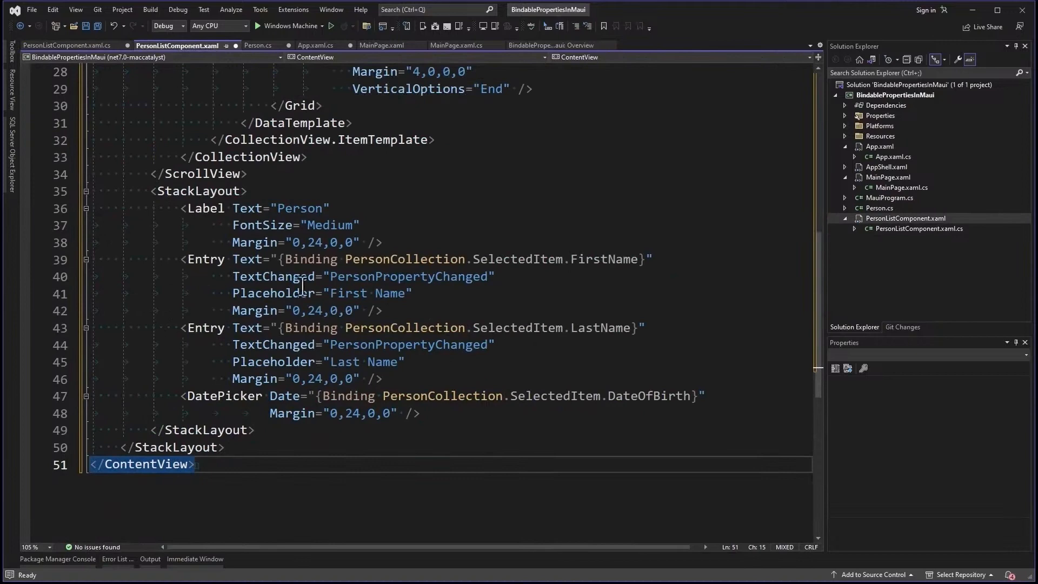
double_click(272, 276)
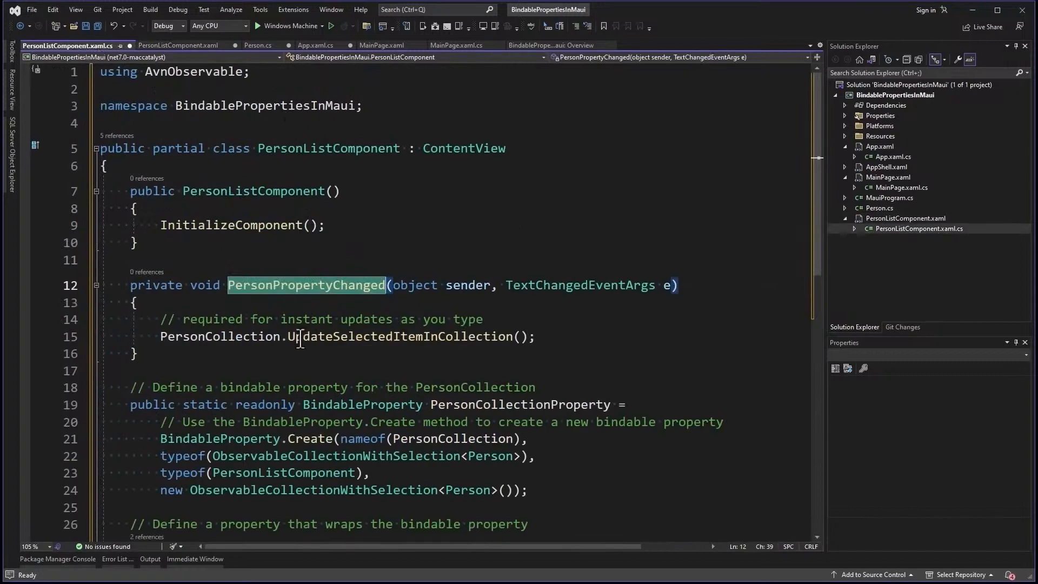
double_click(400, 336)
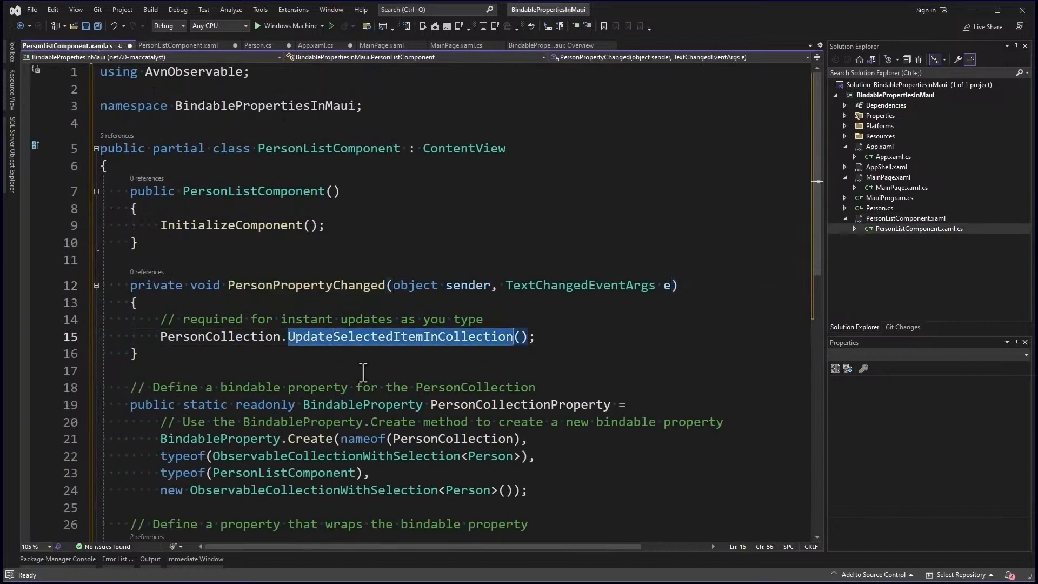
mouse_move(240, 342)
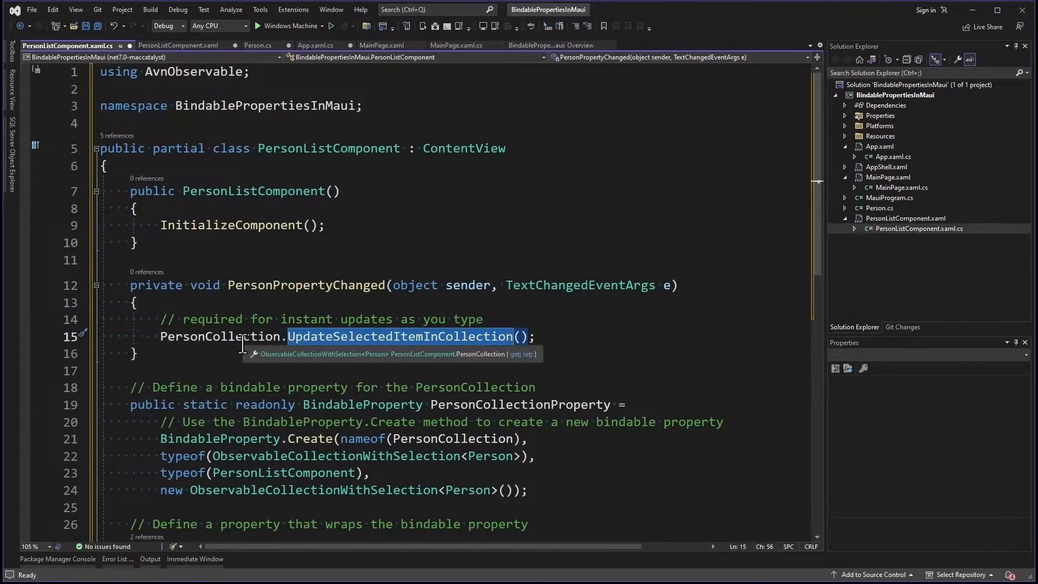
mouse_move(291, 358)
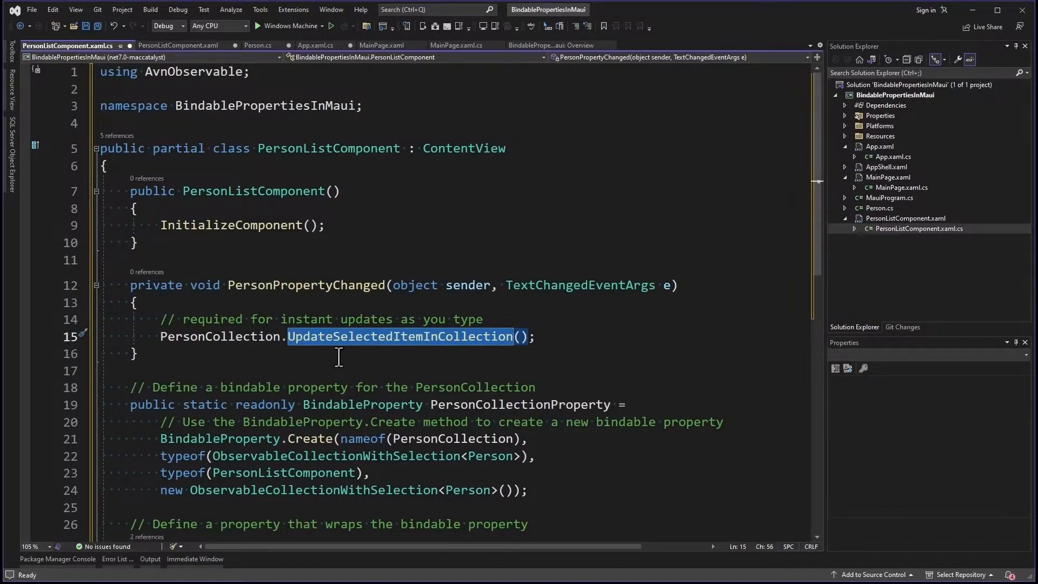
scroll(down, 3)
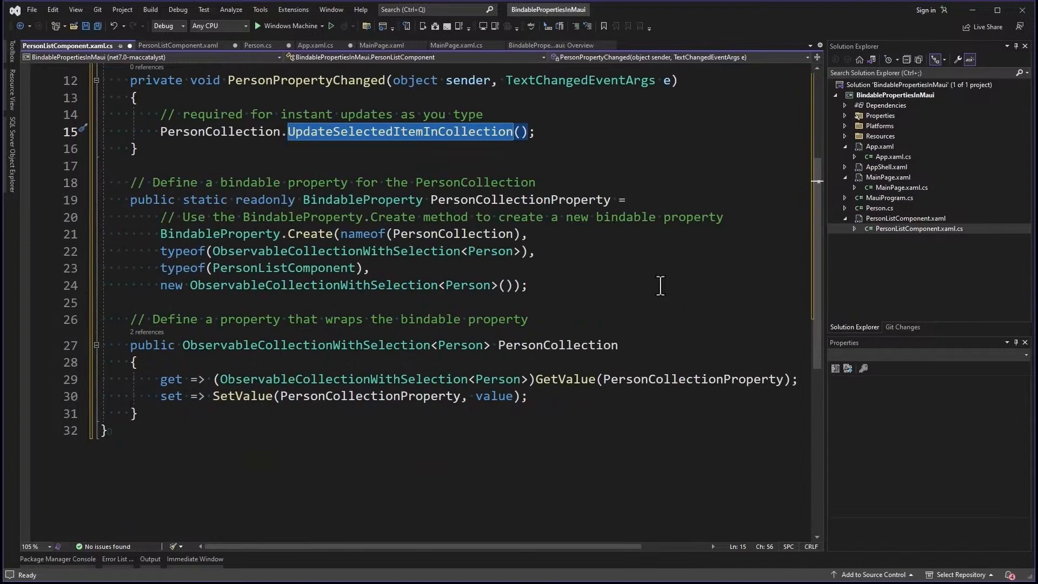
mouse_move(632, 251)
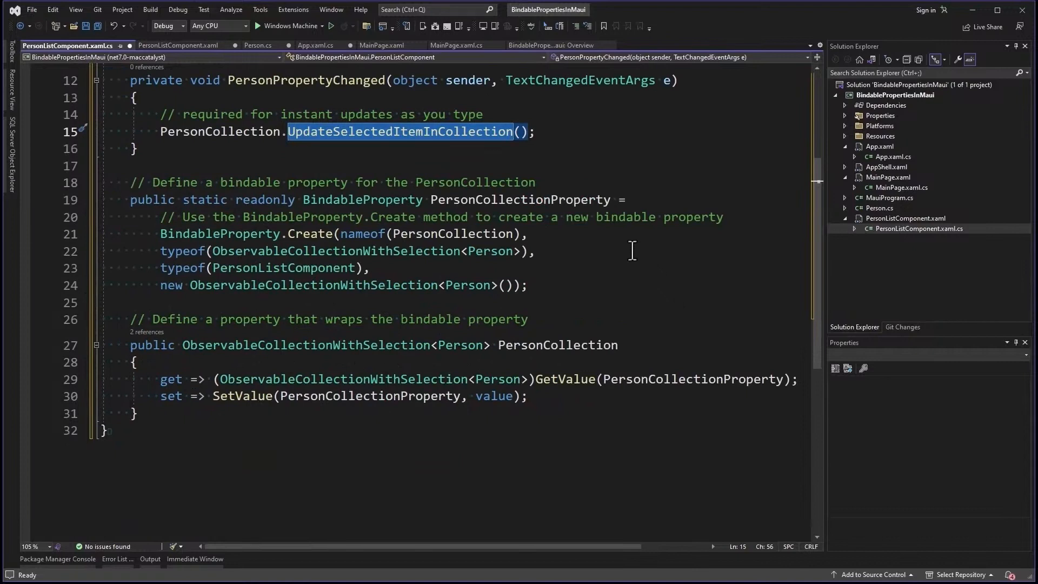
click(528, 286)
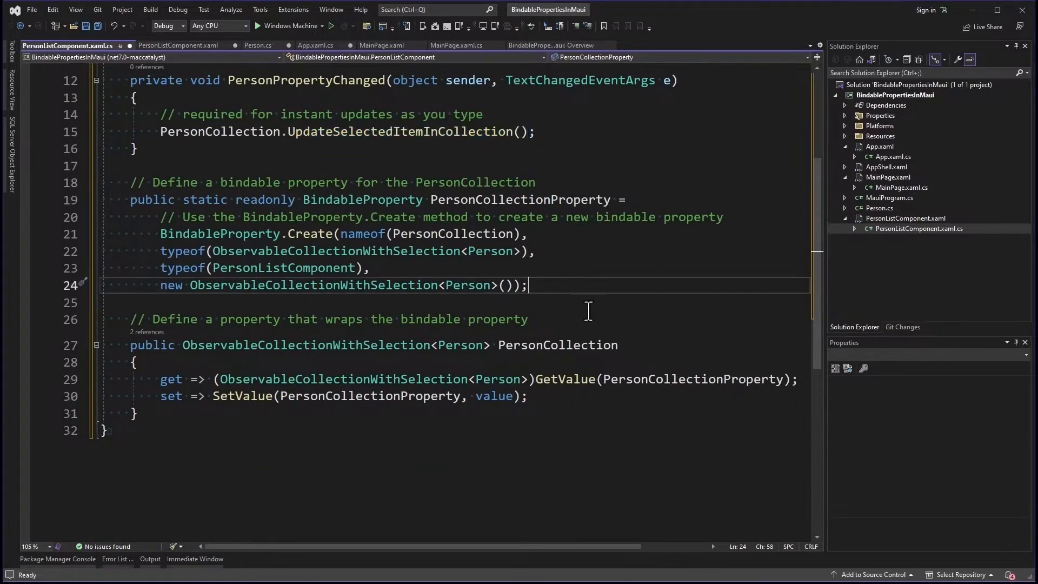
mouse_move(567, 322)
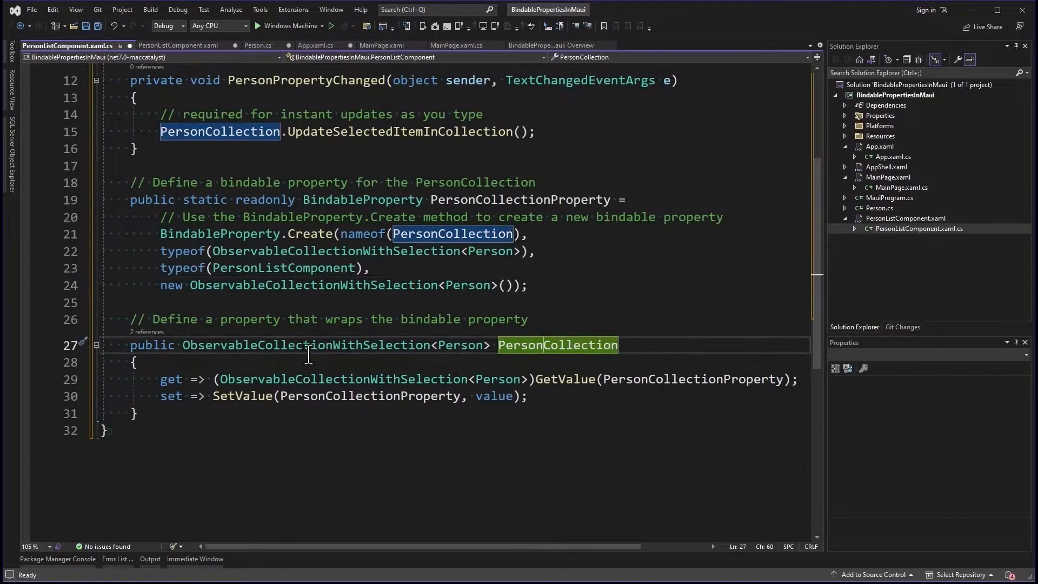
mouse_move(610, 445)
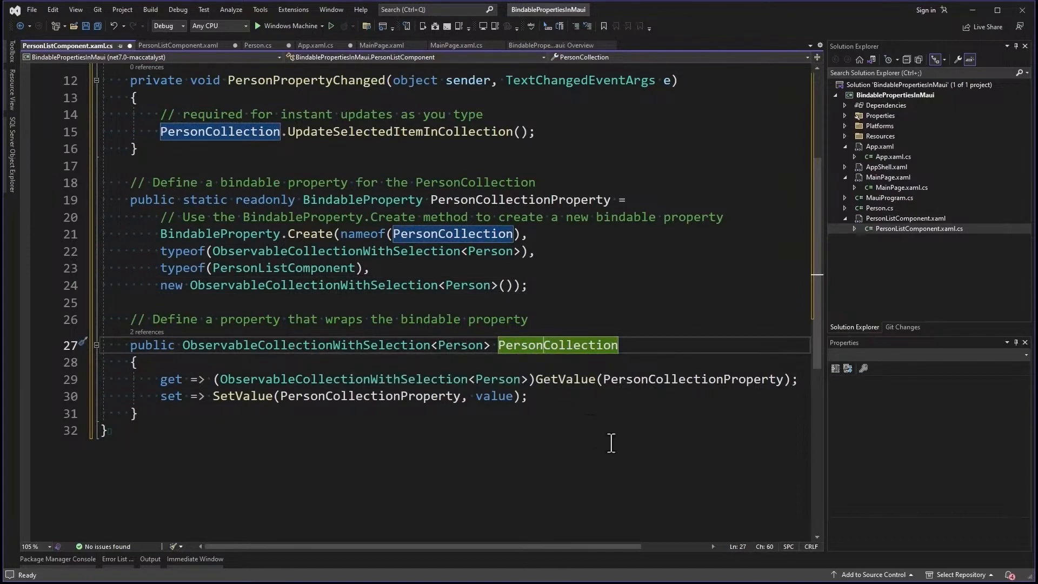
mouse_move(374, 439)
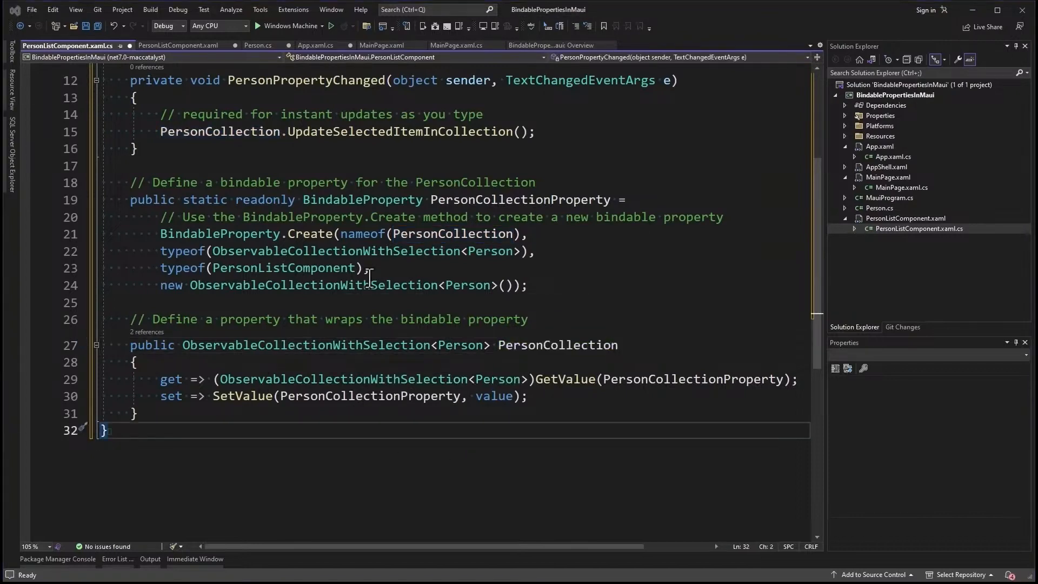
mouse_move(893, 189)
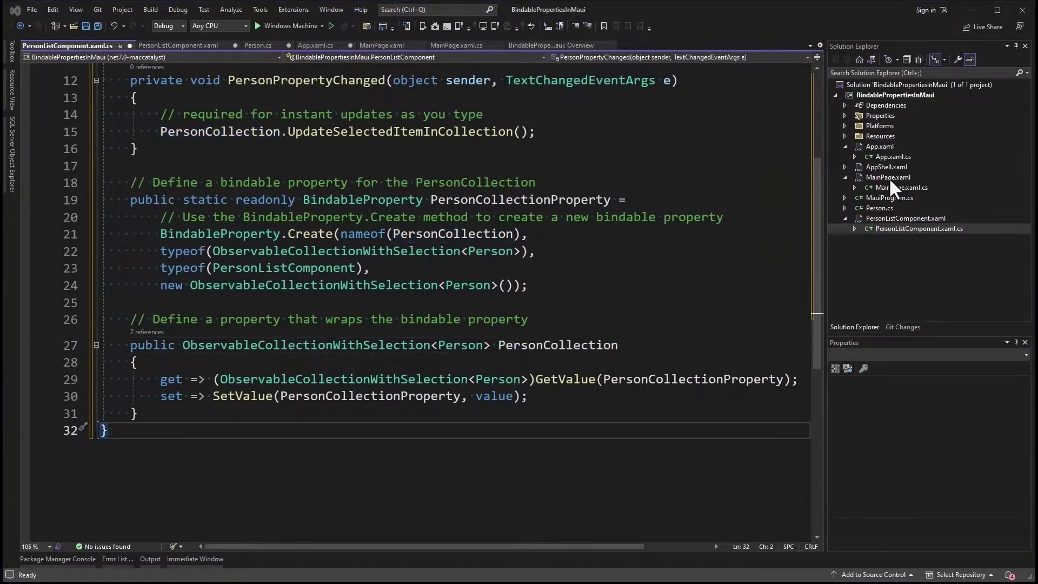
Open MainPage code, select the ObservableCollectionWithSelection type and review the selection event handlers
click(379, 45)
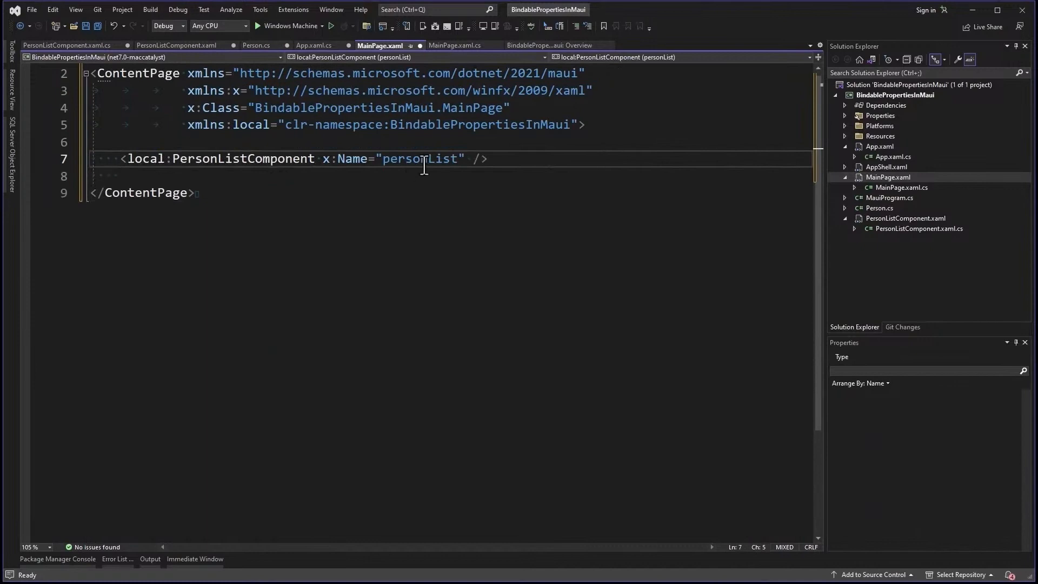
mouse_move(919, 204)
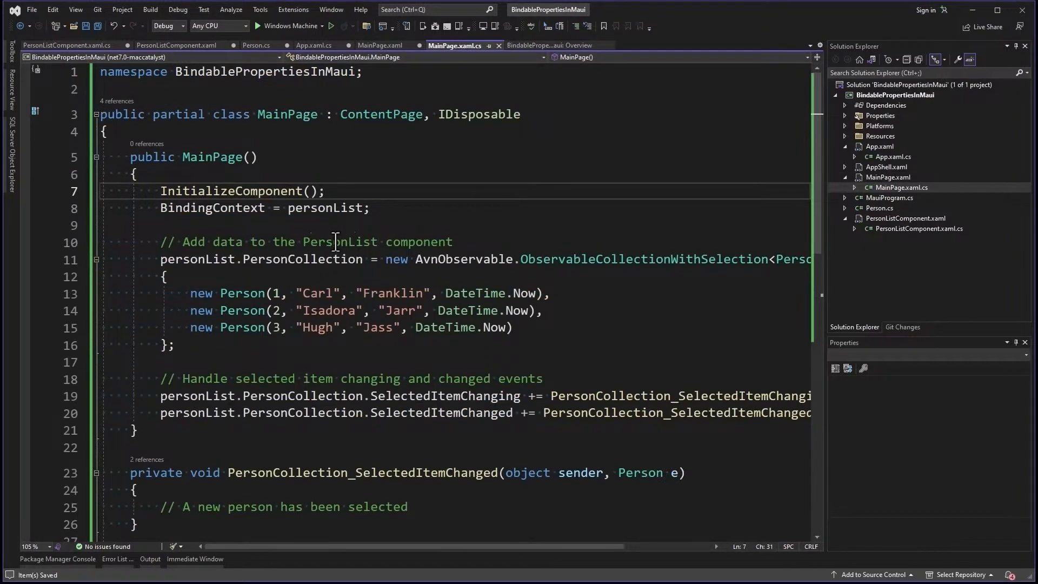
mouse_move(334, 208)
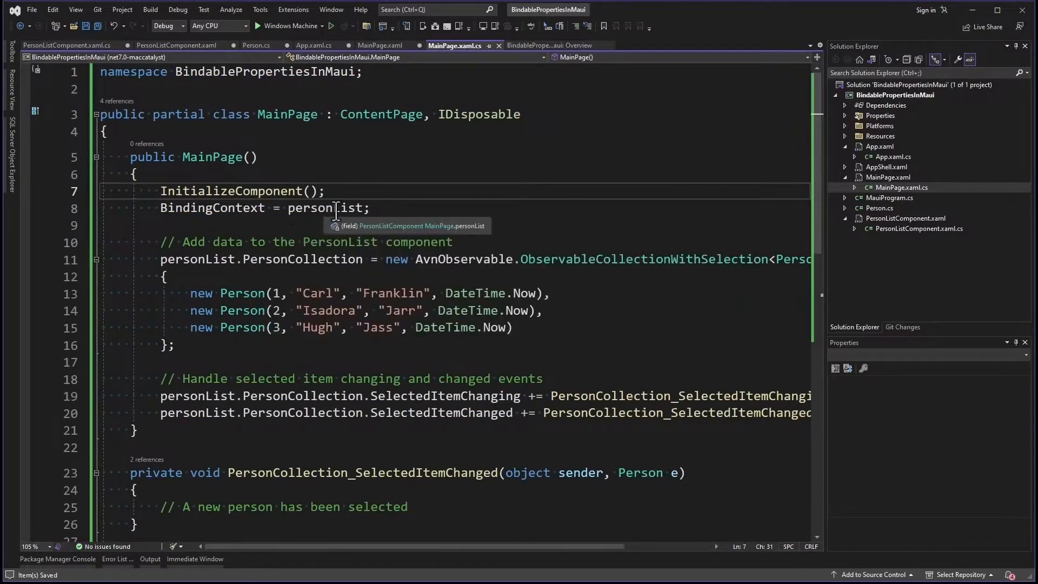
mouse_move(448, 193)
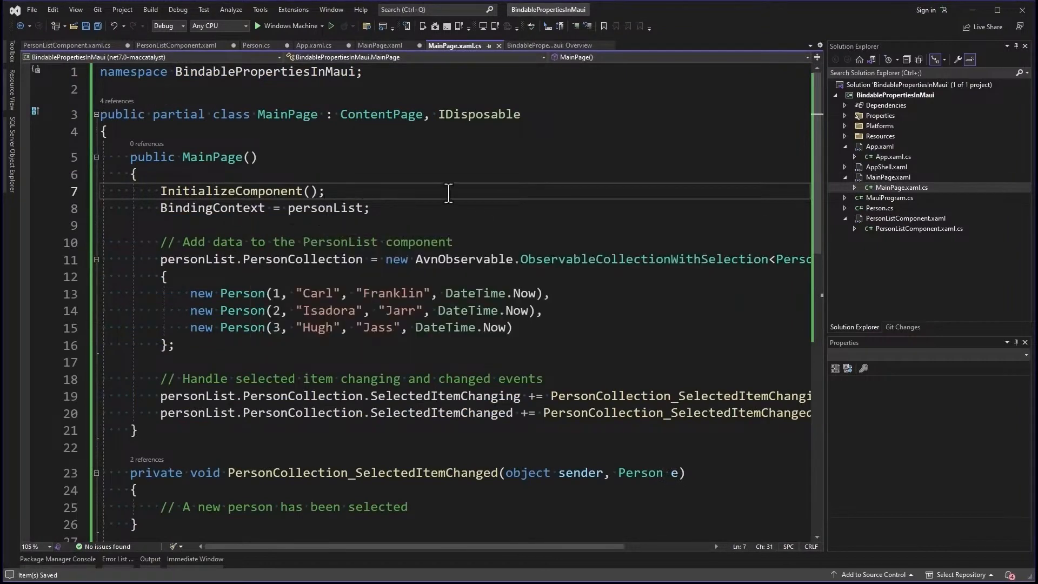
mouse_move(301, 260)
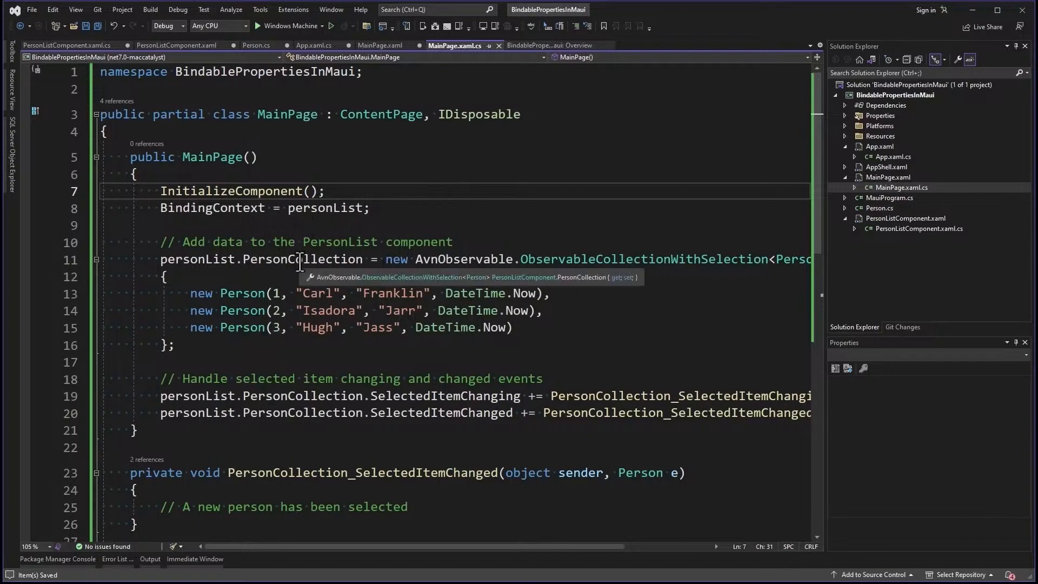
mouse_move(634, 260)
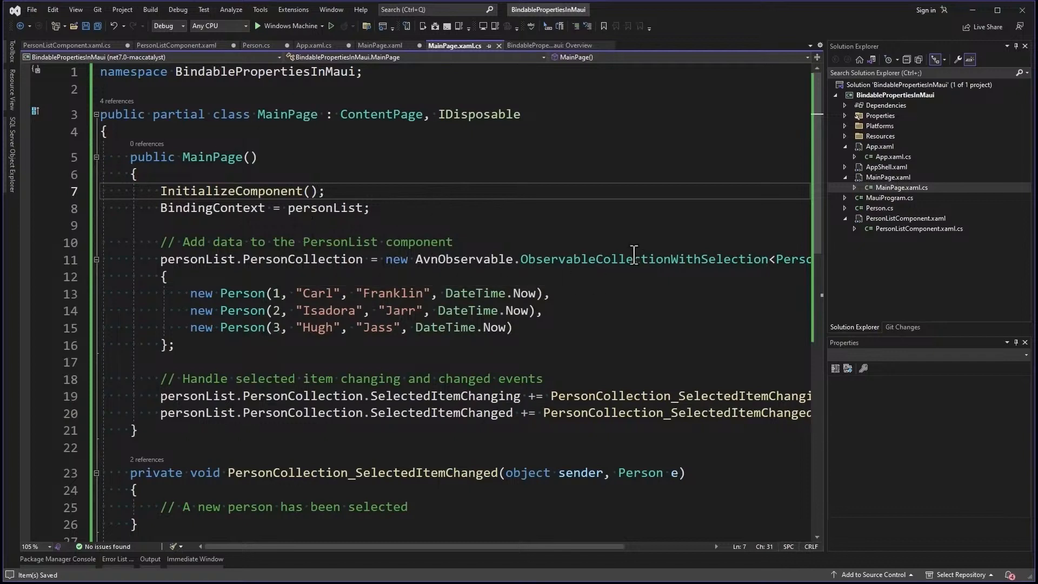
double_click(638, 259)
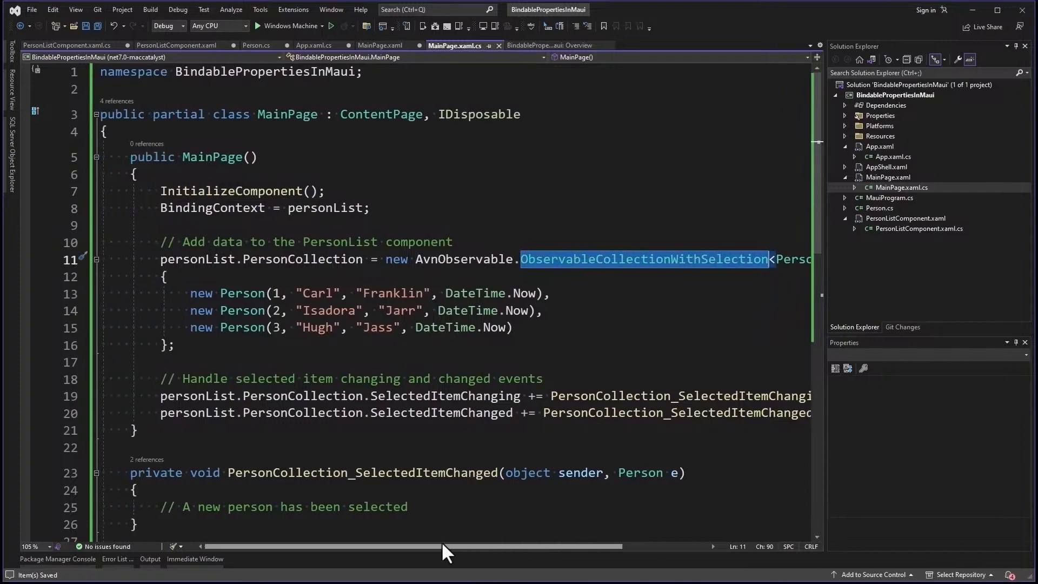
mouse_move(293, 298)
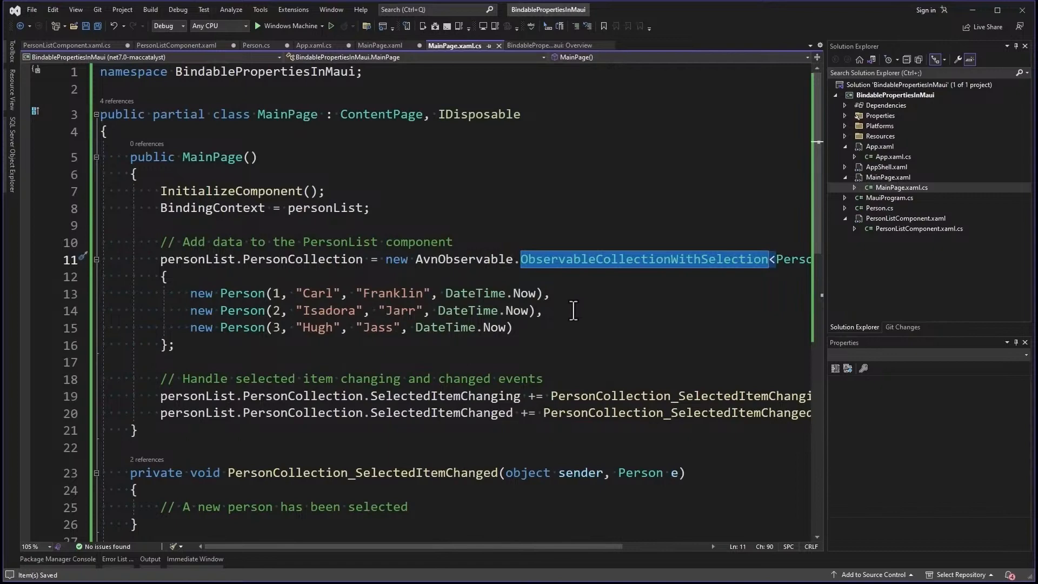
scroll(down, 3)
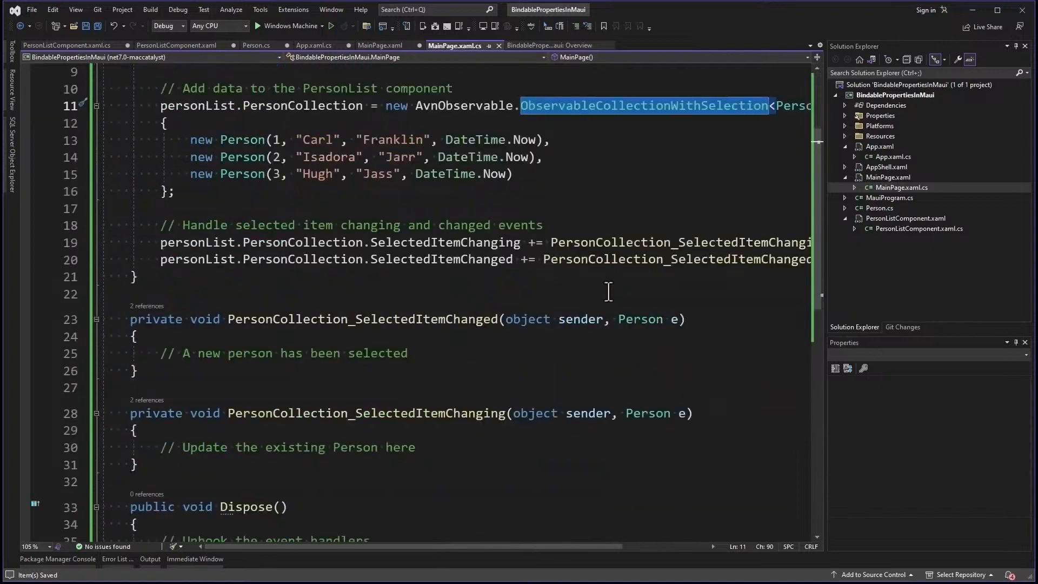
scroll(down, 3)
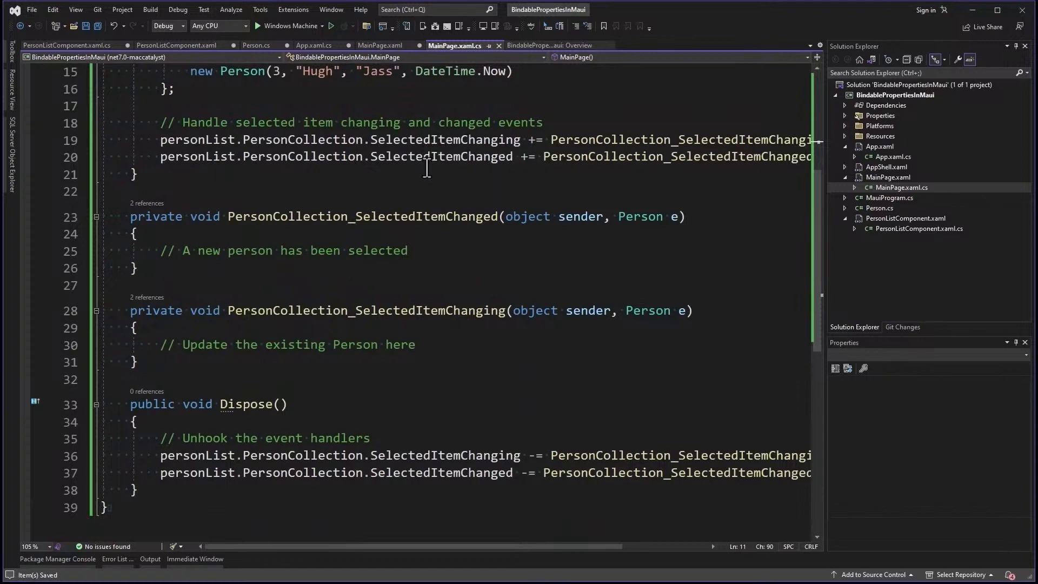
mouse_move(429, 156)
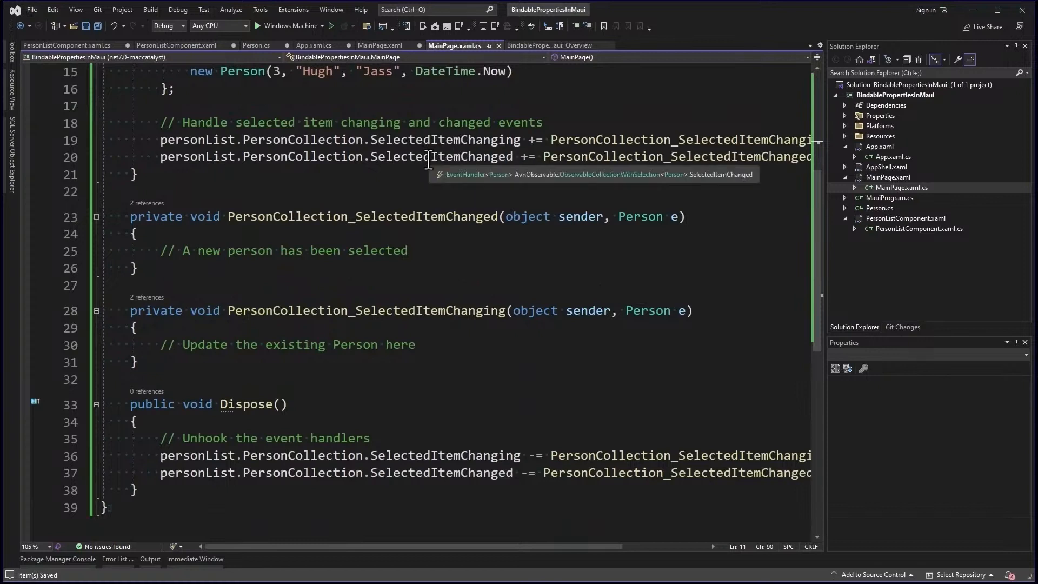
mouse_move(422, 205)
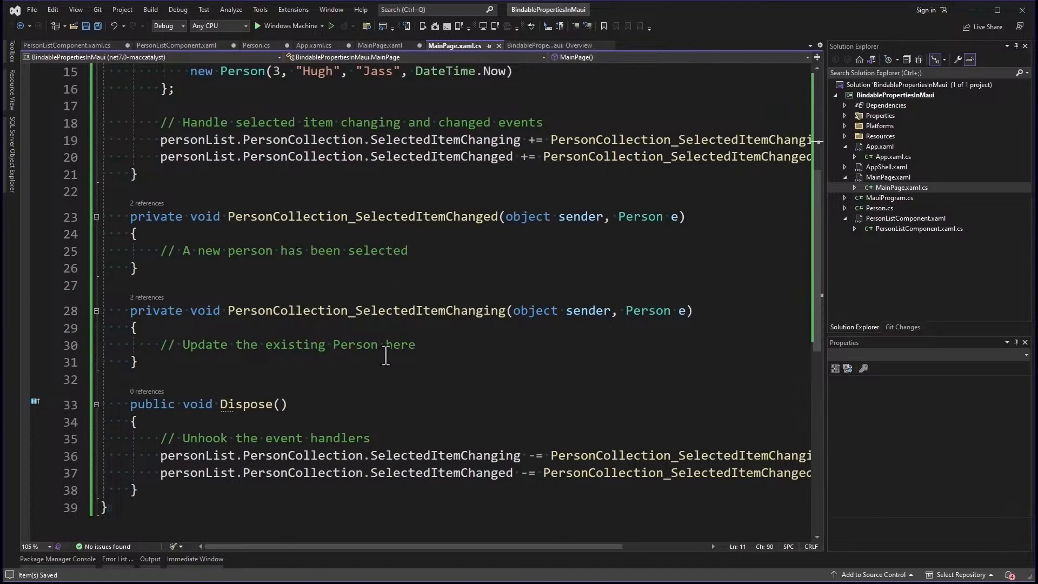
mouse_move(327, 395)
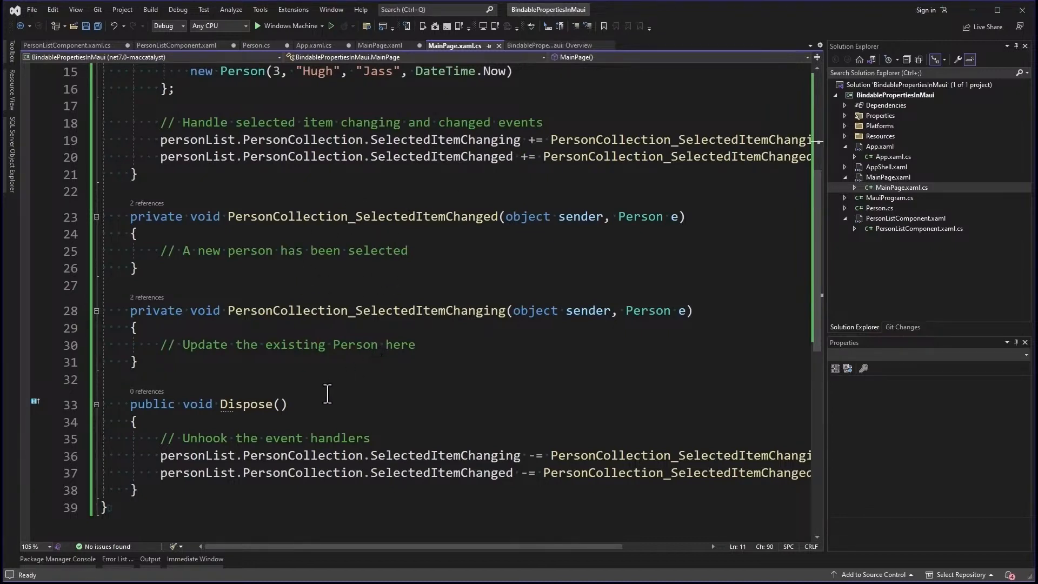
mouse_move(562, 472)
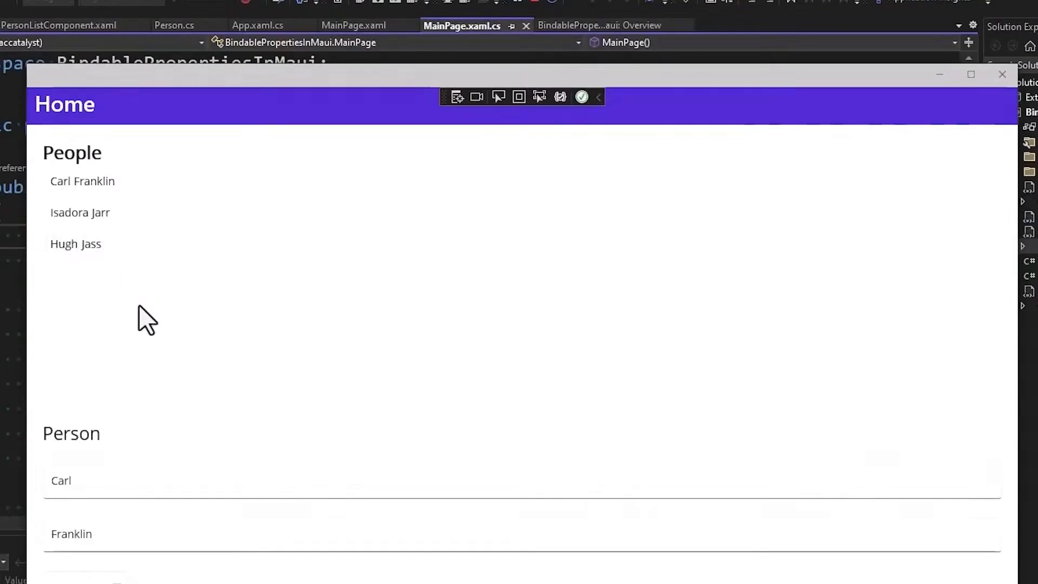
mouse_move(111, 208)
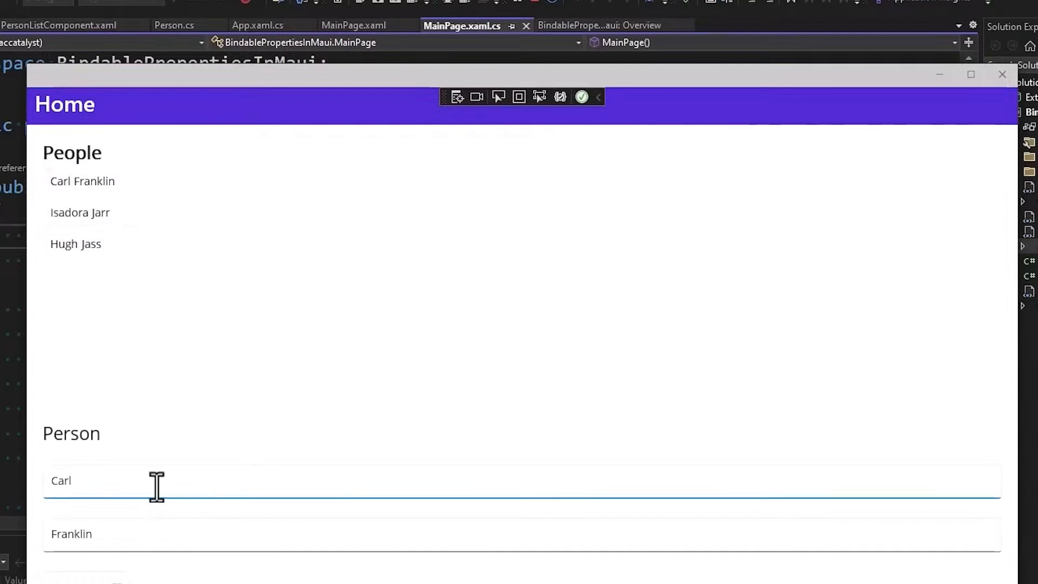
Edit person names in the running app, pick Isadora Jarr, and break in the FirstName setter
text(os)
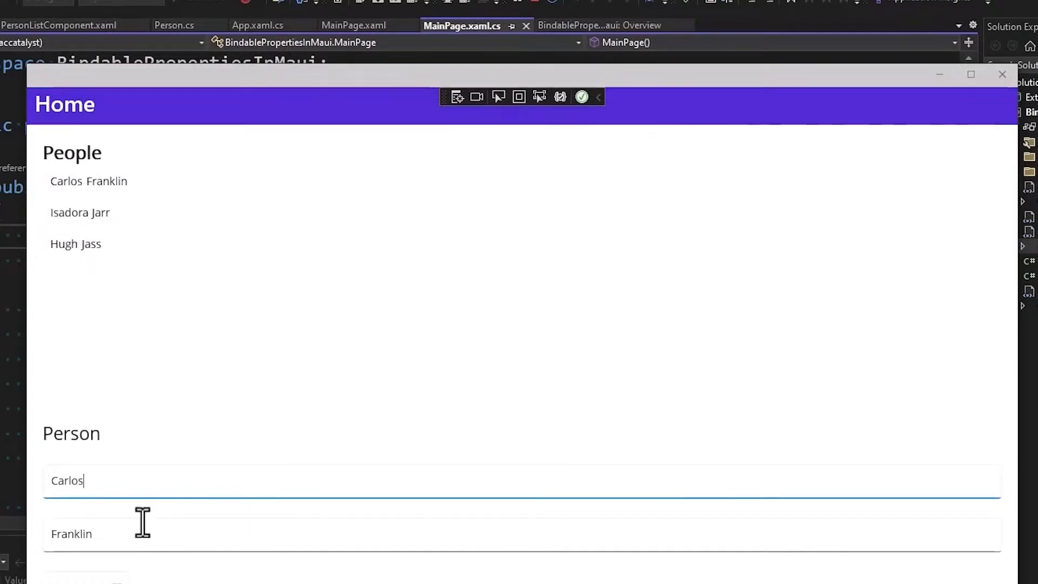
text(stein)
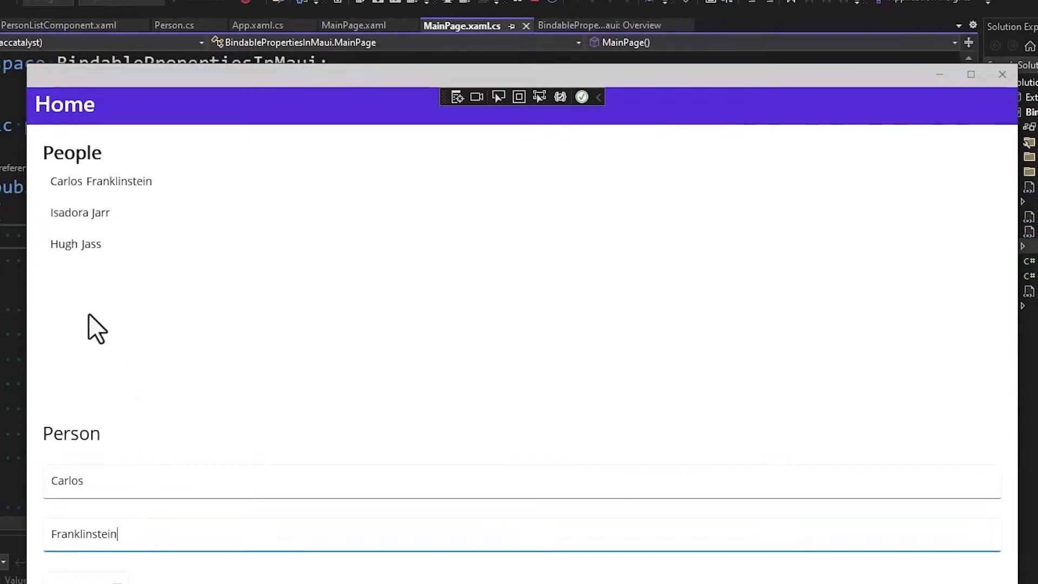
mouse_move(202, 299)
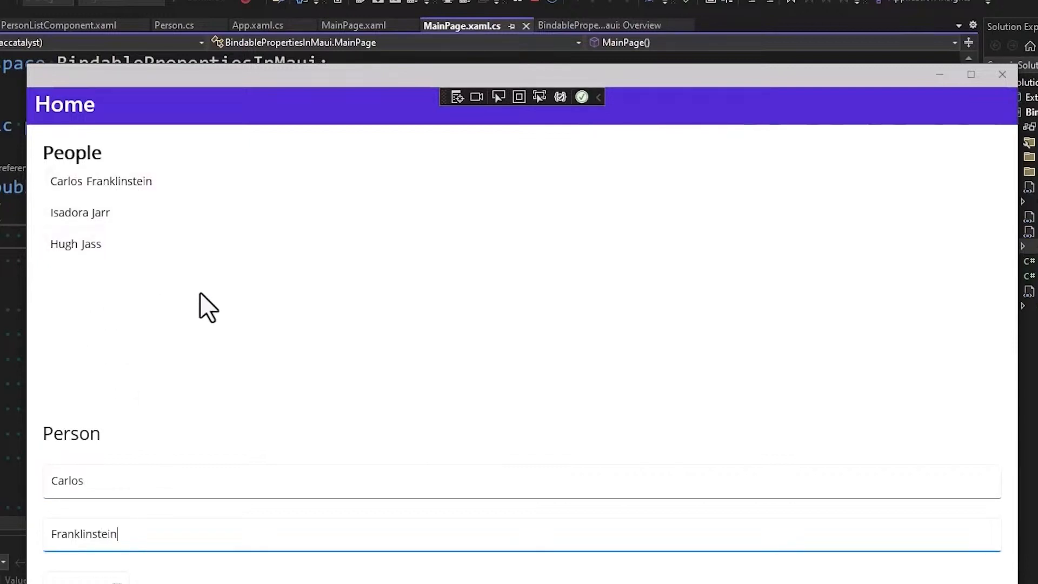
click(80, 212)
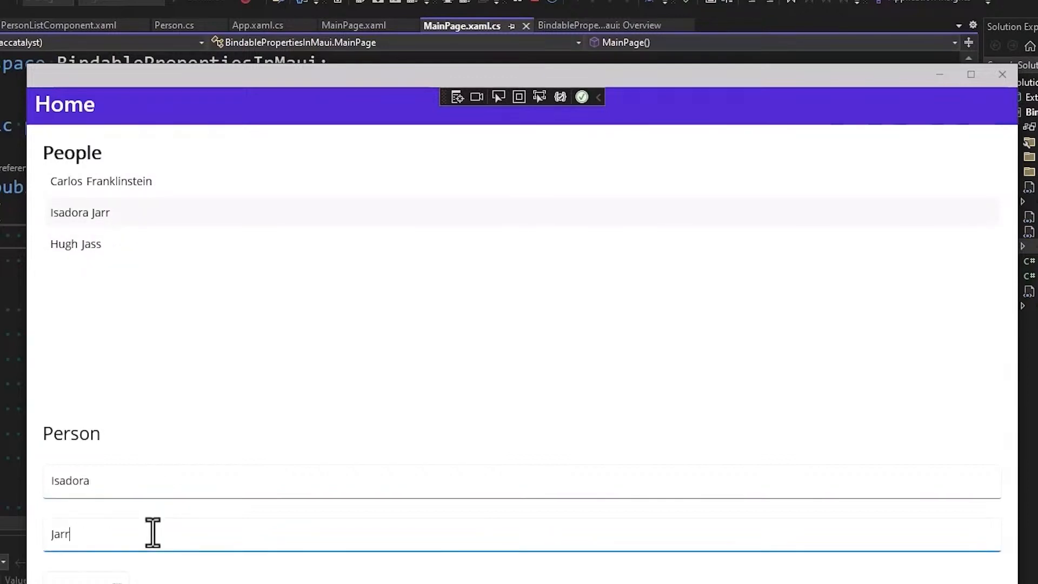
text(head)
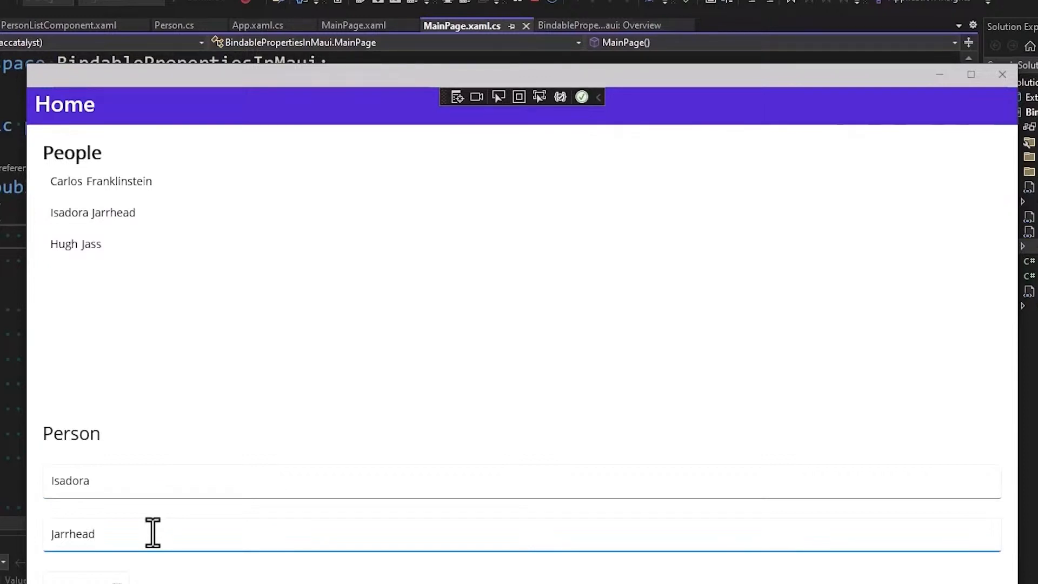
mouse_move(365, 506)
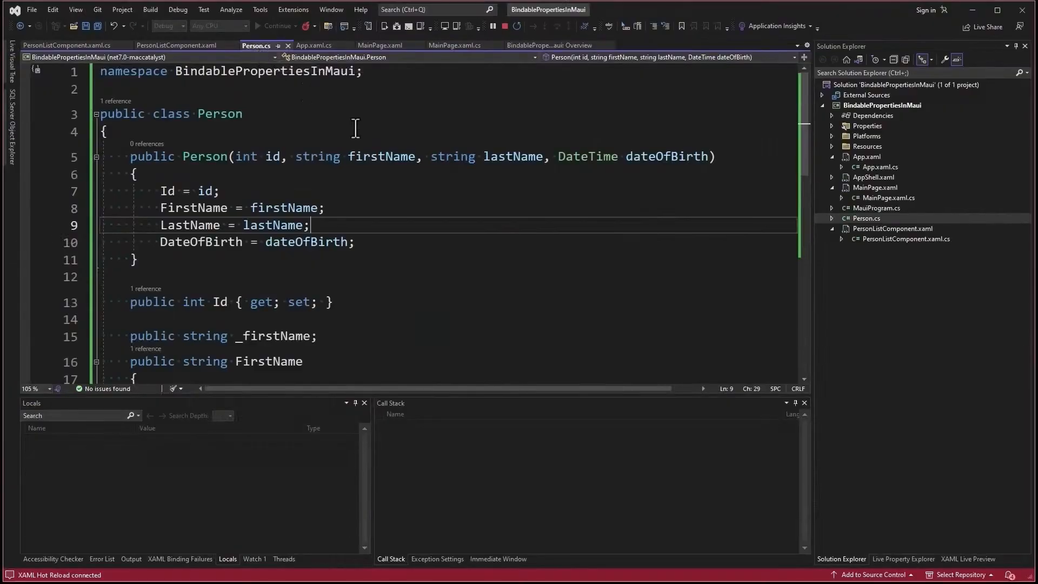
scroll(down, 3)
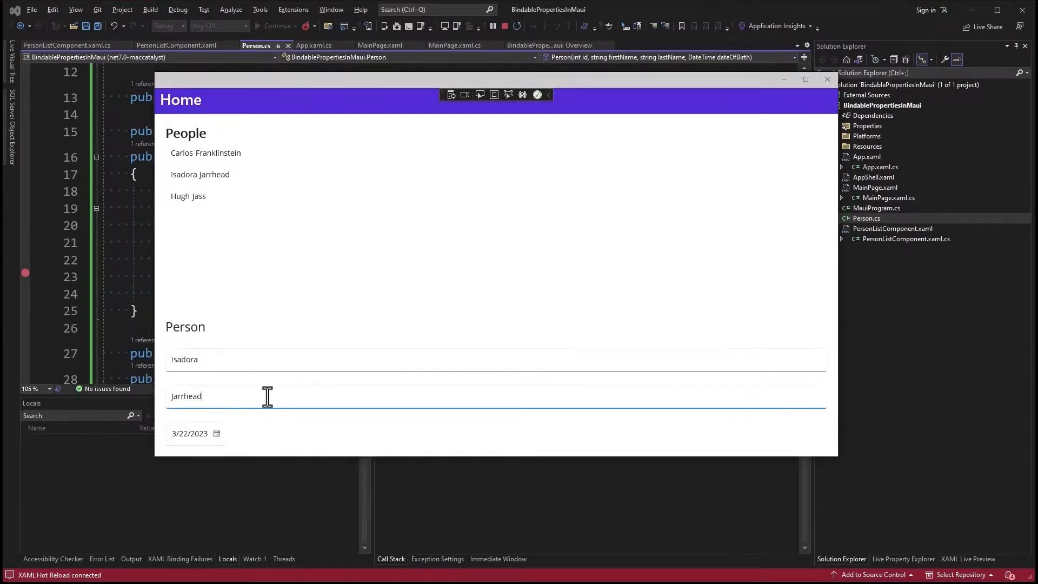
key(BackSpace)
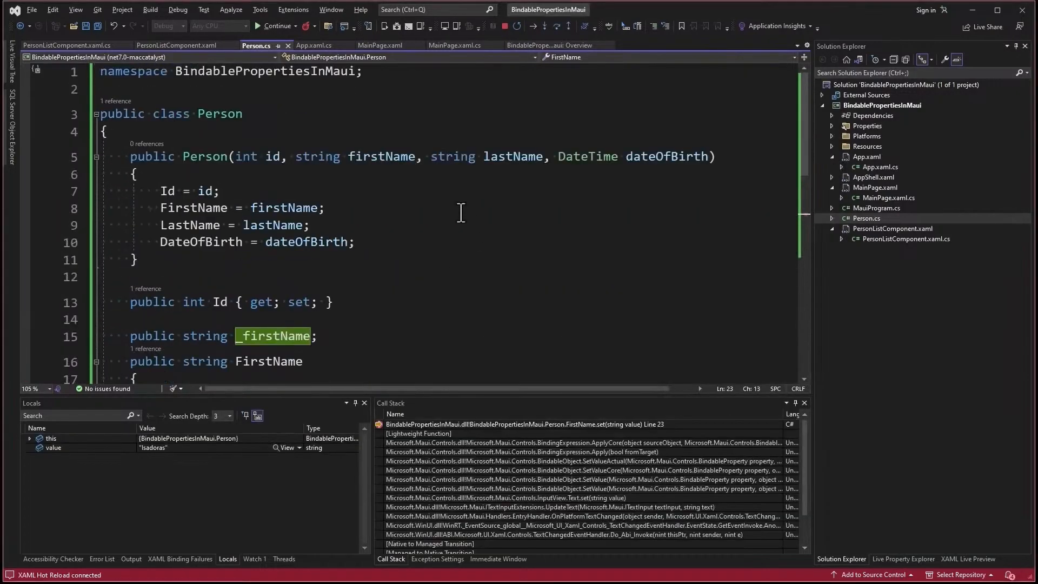
Scroll Person.cs to the FirstName setter's breakpoint comments after stopping debugging
scroll(down, 3)
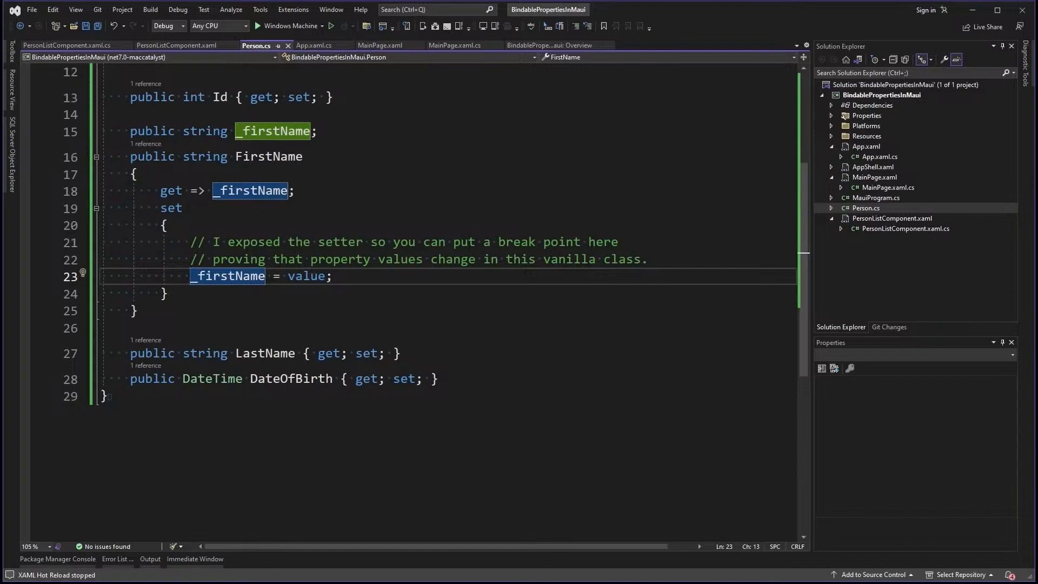
mouse_move(133, 70)
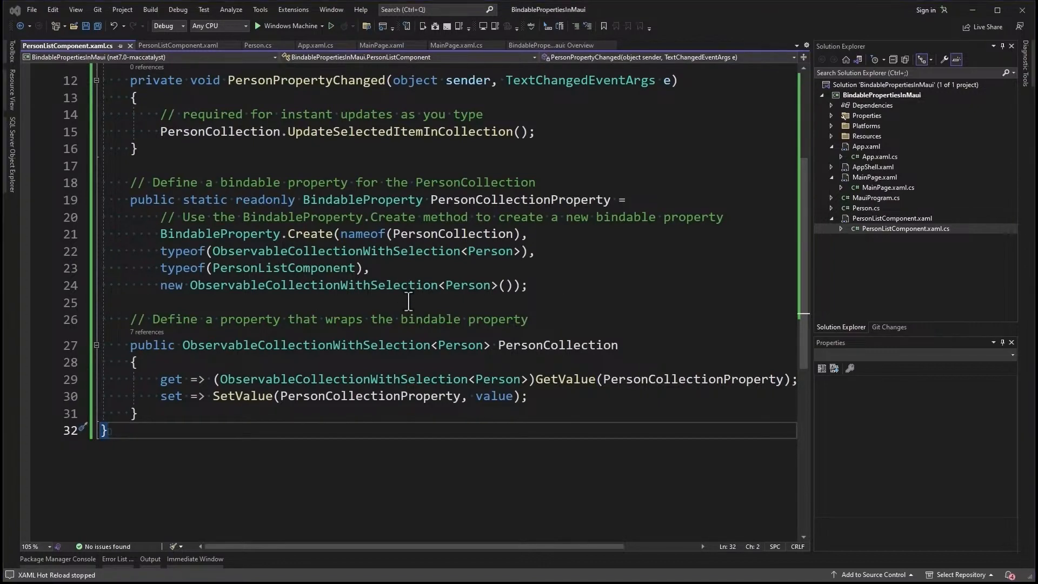
Insert a ValidationErrorMessage BindableProperty with string wrapper and a static IsCollectionValid check after PersonCollection
click(209, 413)
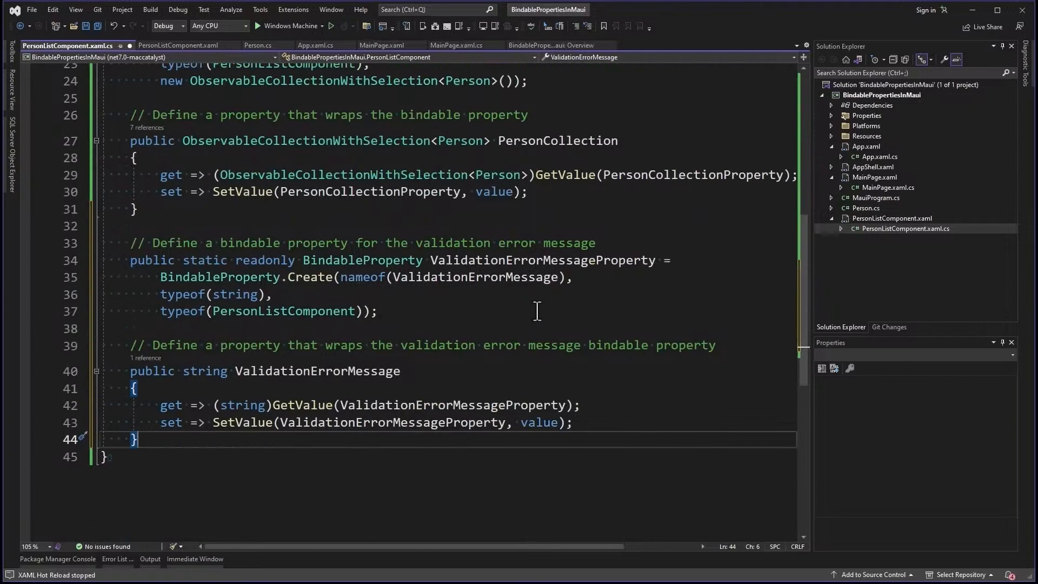
mouse_move(377, 379)
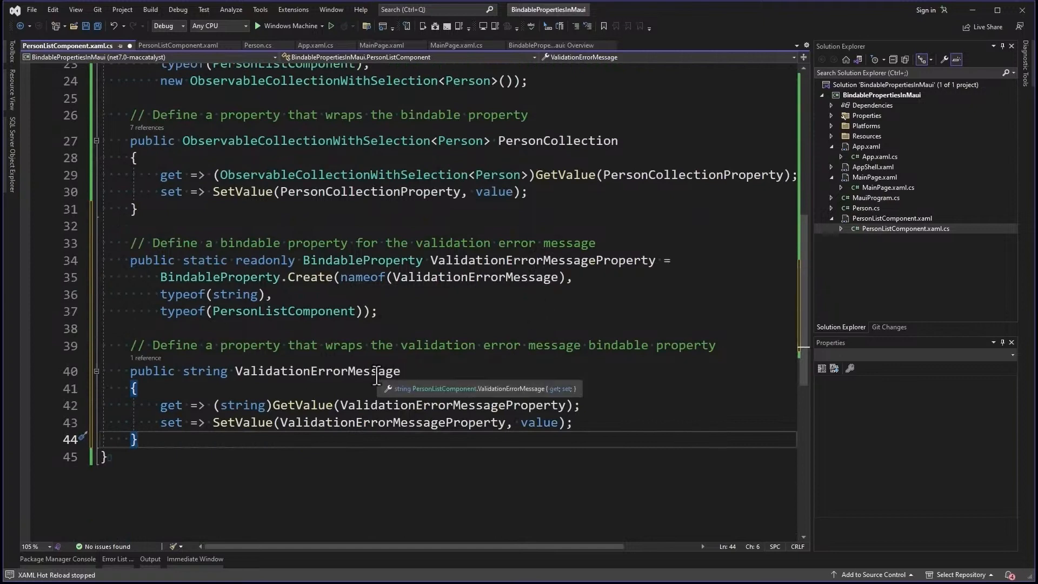
mouse_move(488, 414)
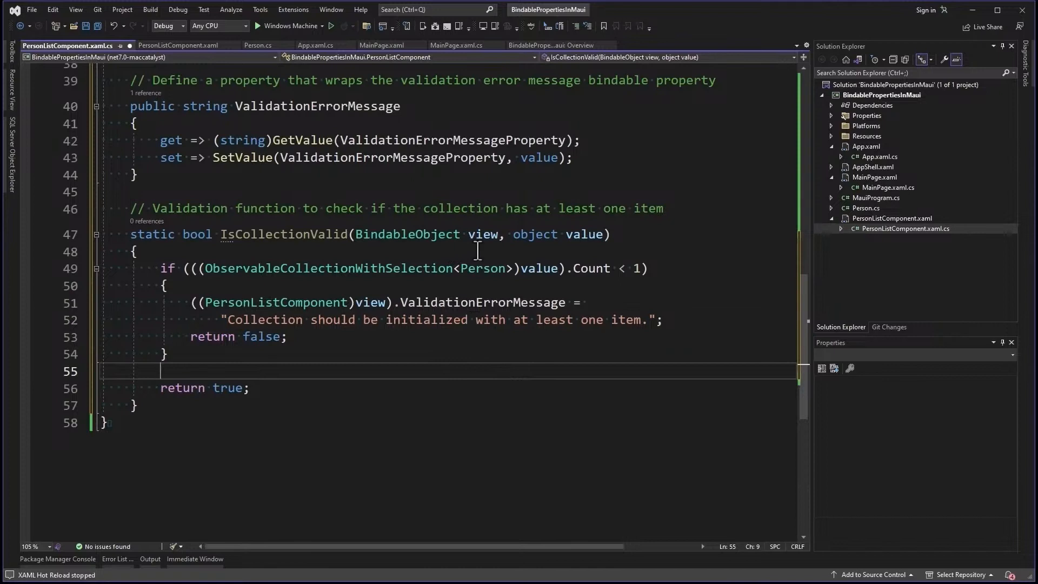
mouse_move(584, 236)
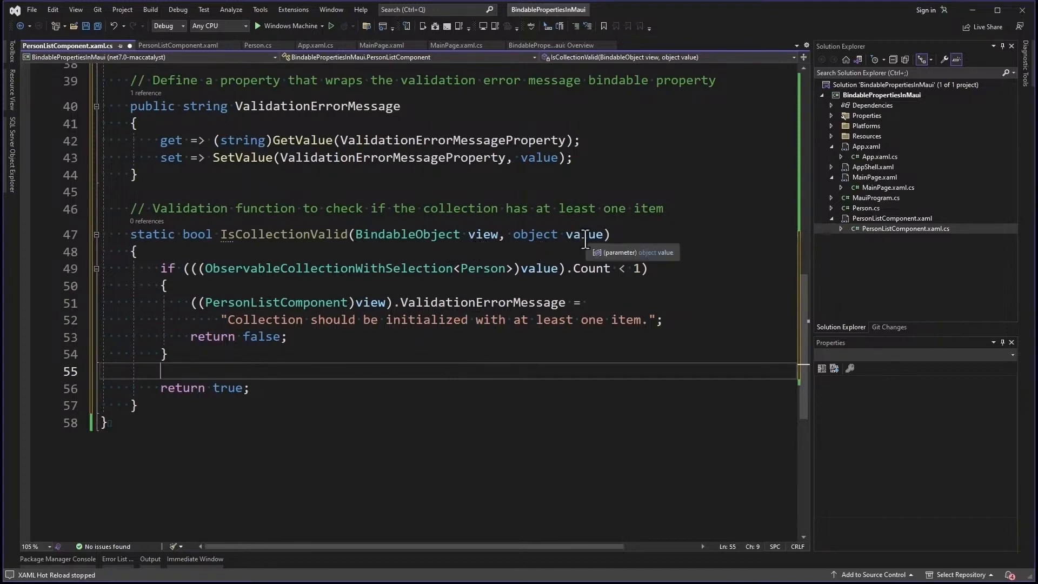
mouse_move(579, 363)
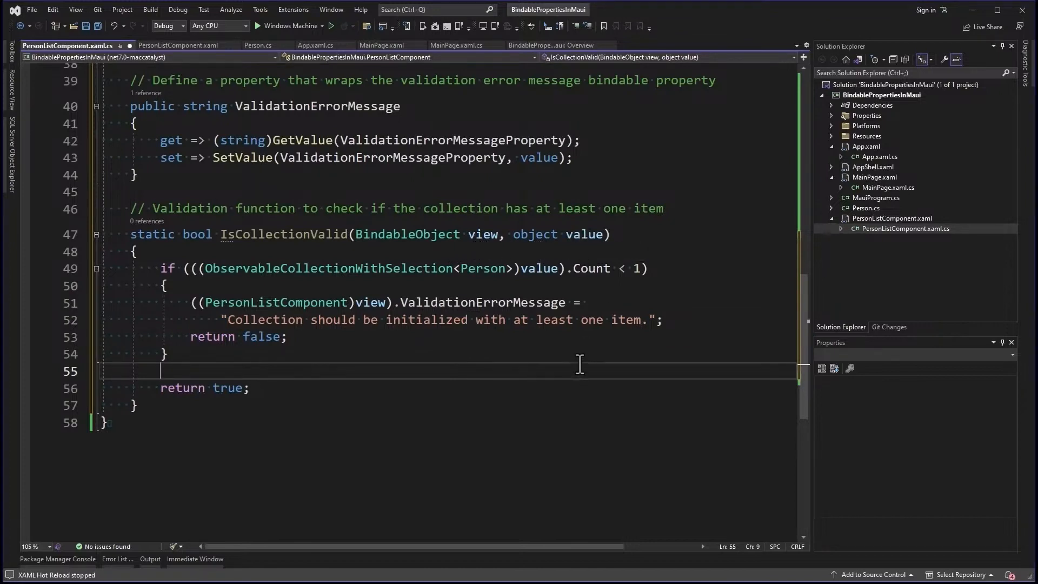
mouse_move(540, 360)
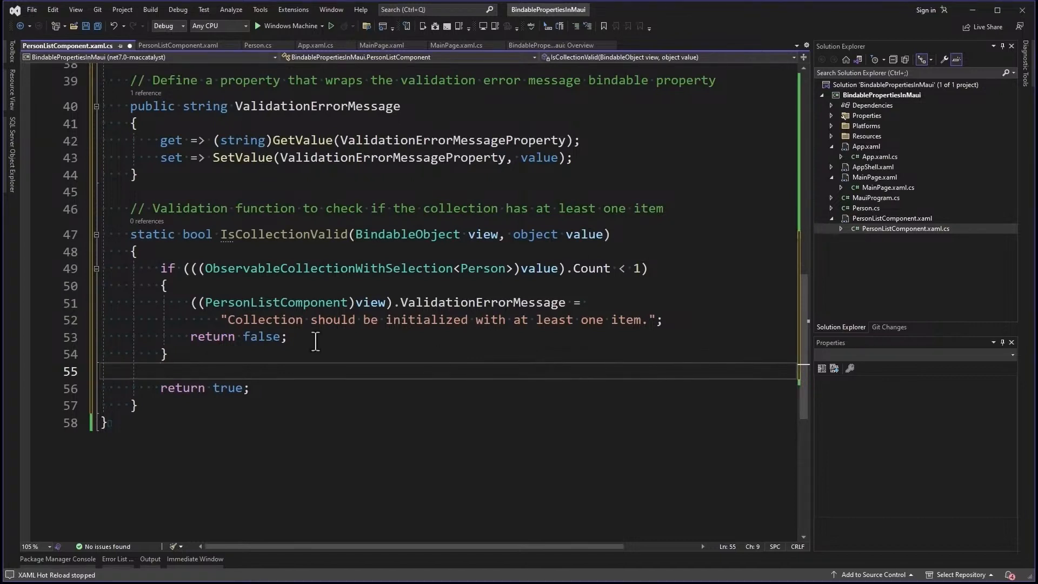
mouse_move(326, 382)
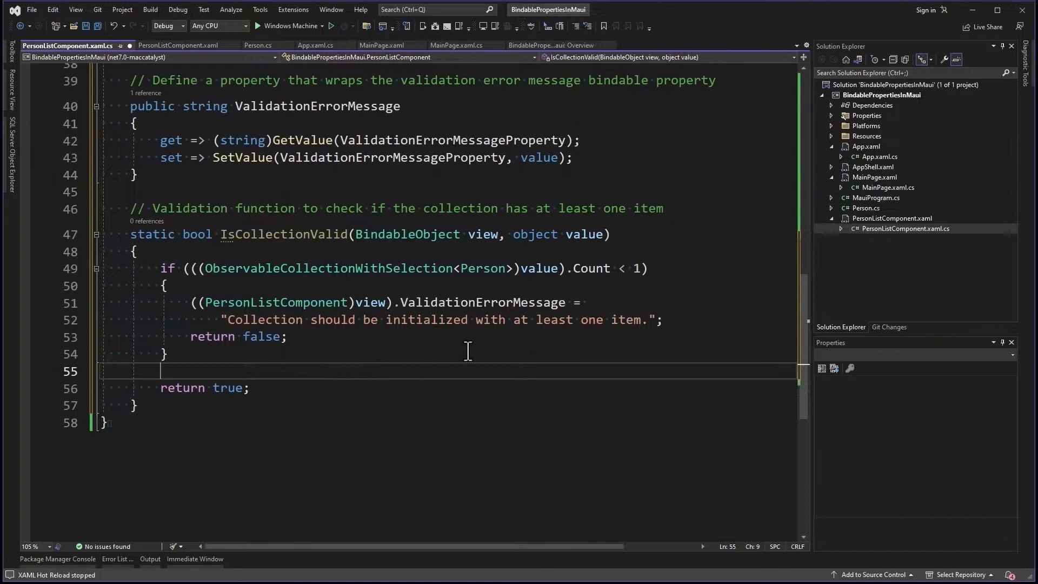
mouse_move(633, 300)
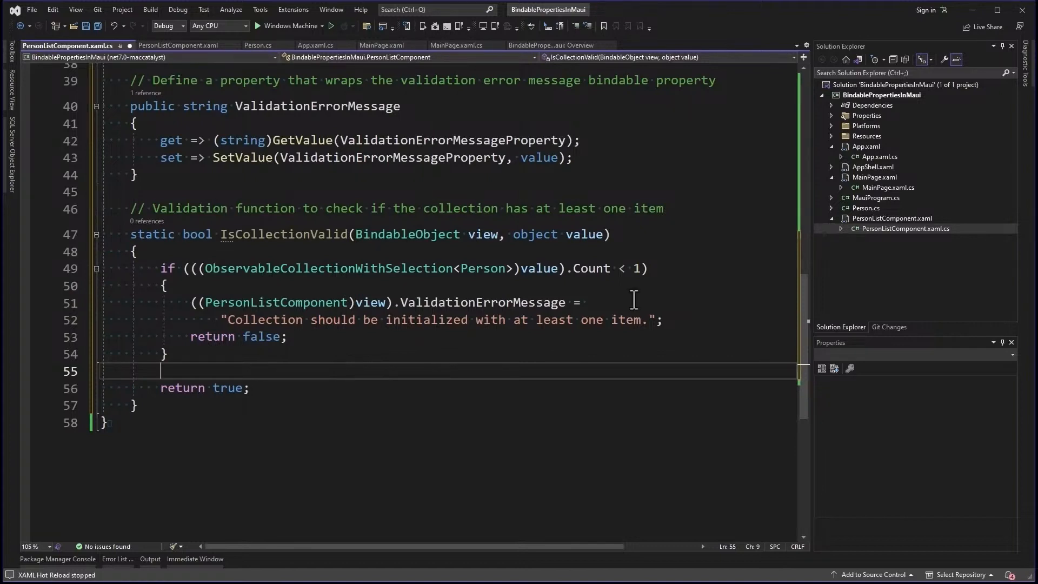
mouse_move(631, 298)
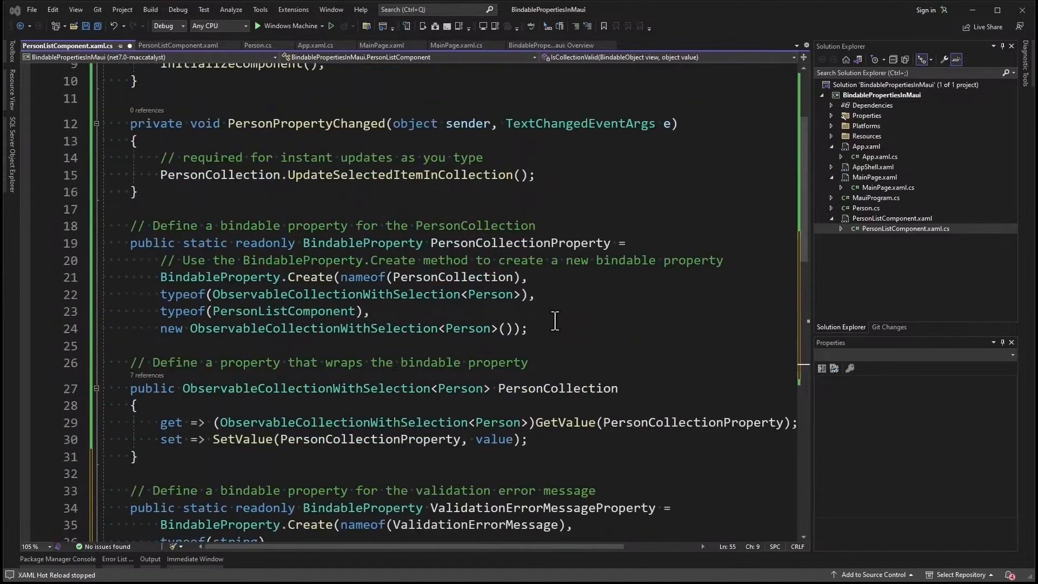
mouse_move(585, 253)
text(validateValue: IsCollectionValid);)
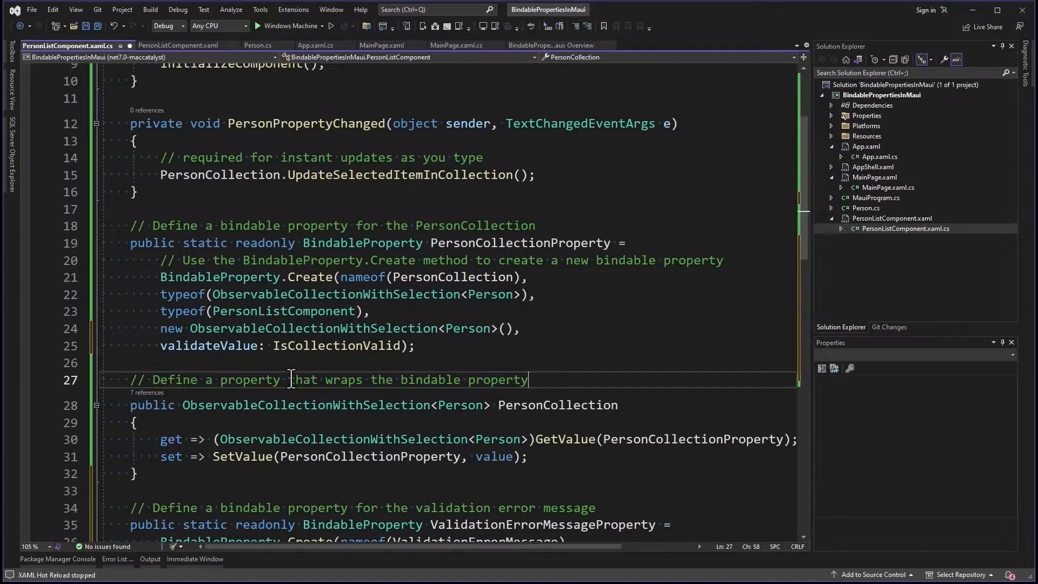
Wire validateValue: IsCollectionValid into PersonCollection's BindableProperty.Create and check the ValidationLabel in XAML
scroll(down, 3)
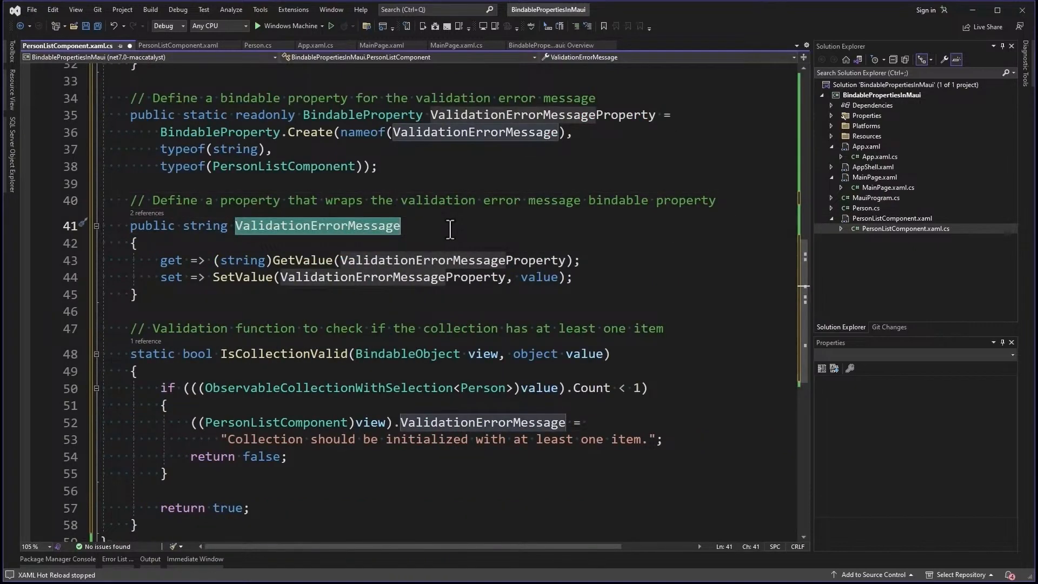
mouse_move(460, 259)
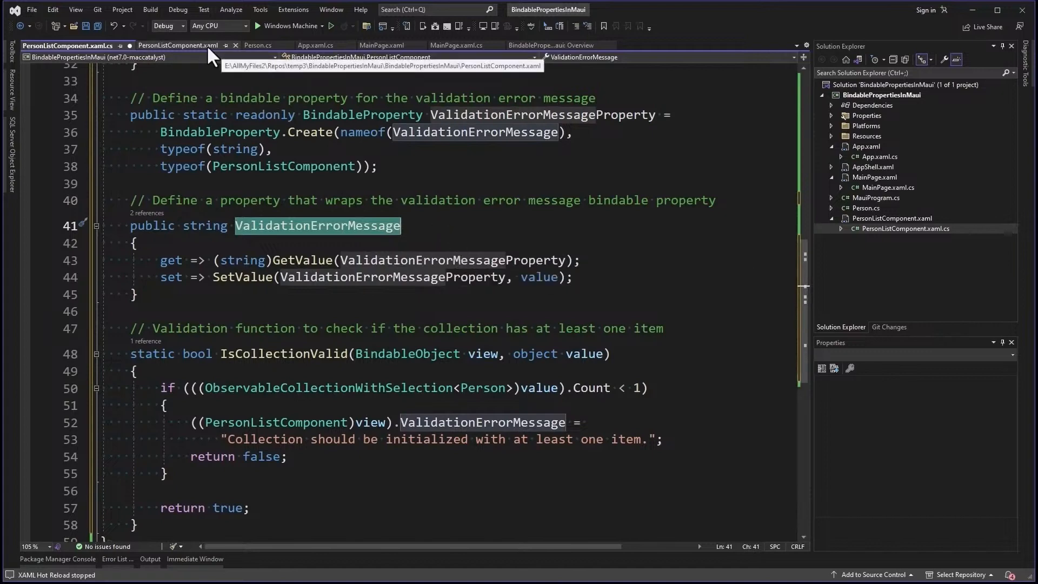
click(178, 46)
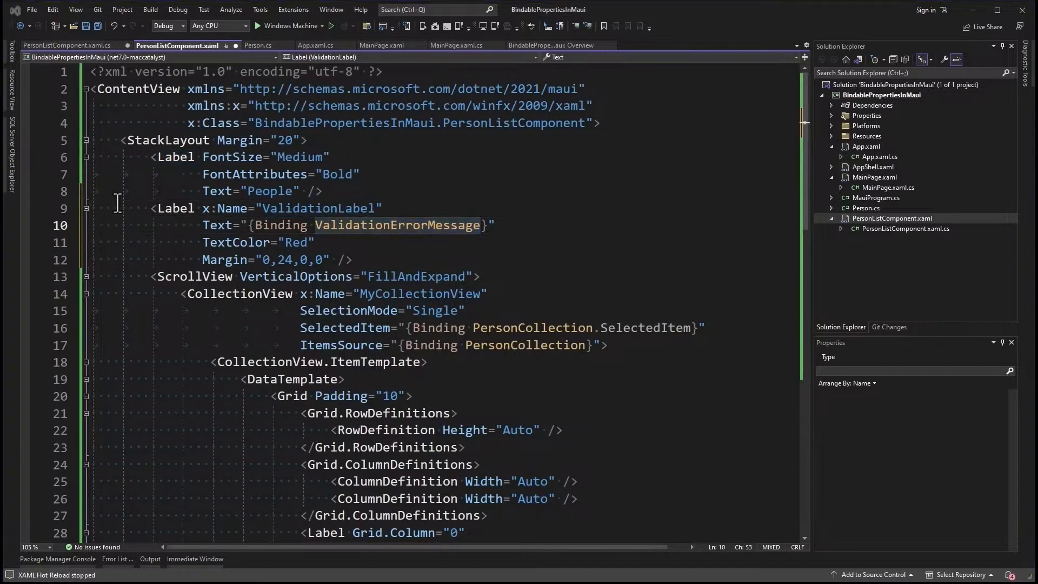
mouse_move(434, 179)
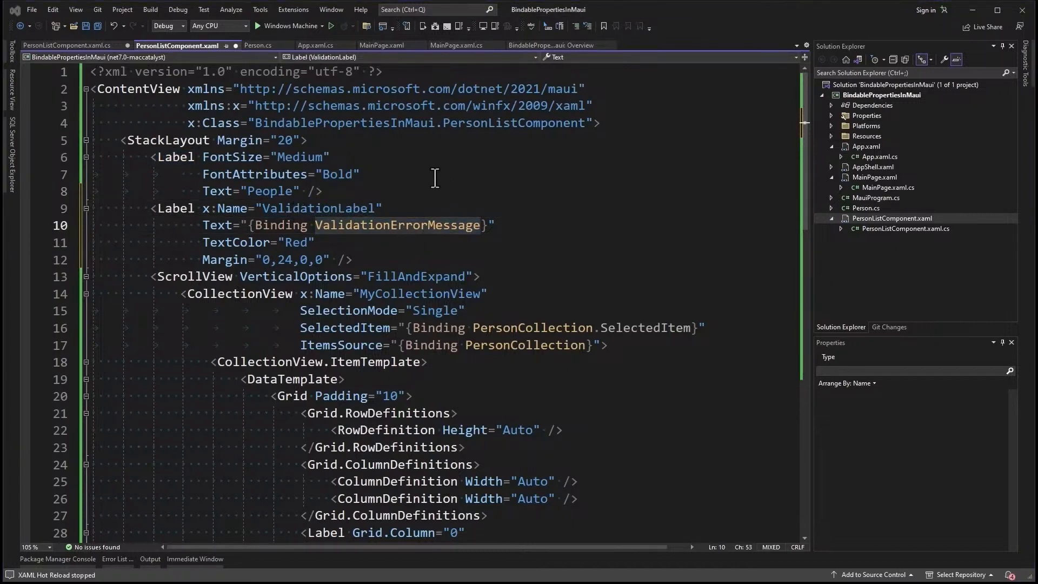
Wrap MainPage's PersonCollection initialization in a try/catch block in MainPage.xaml.cs
click(454, 46)
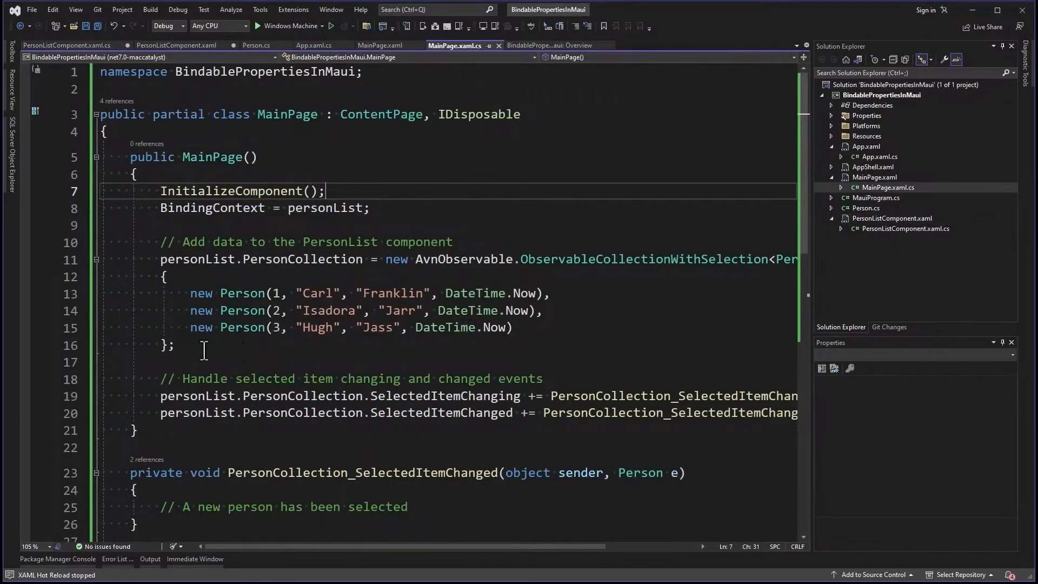
drag(185, 310, 185, 345)
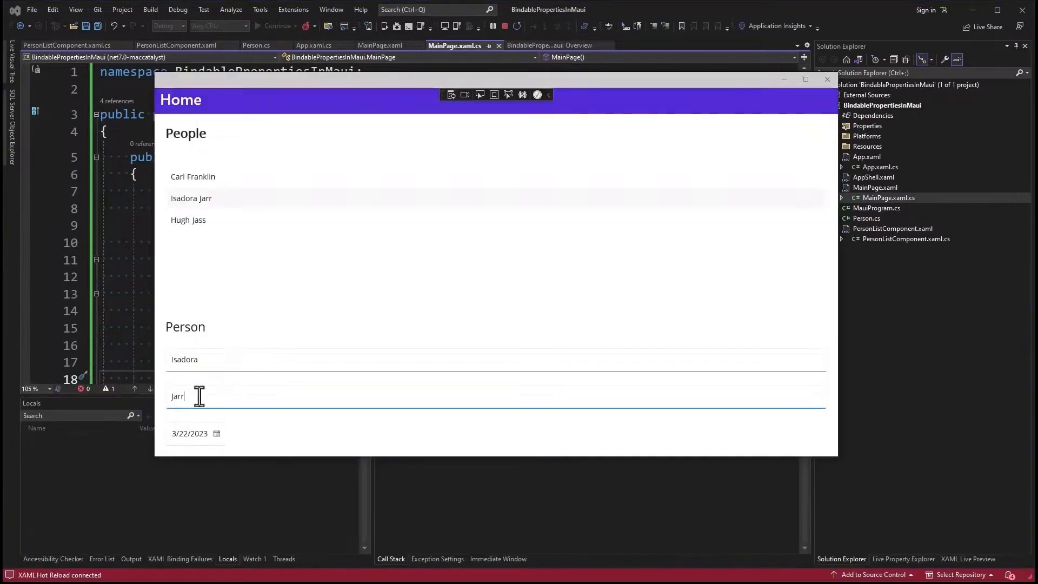
text(head)
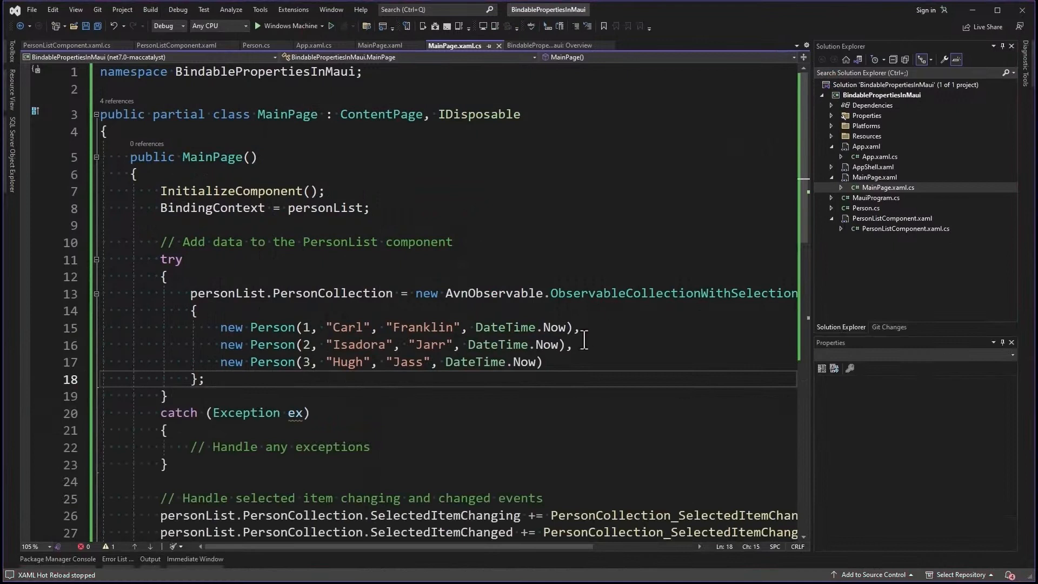
Comment out the three sample Person entries, run the app to see the red at-least-one-item message, then close it
drag(219, 327, 542, 361)
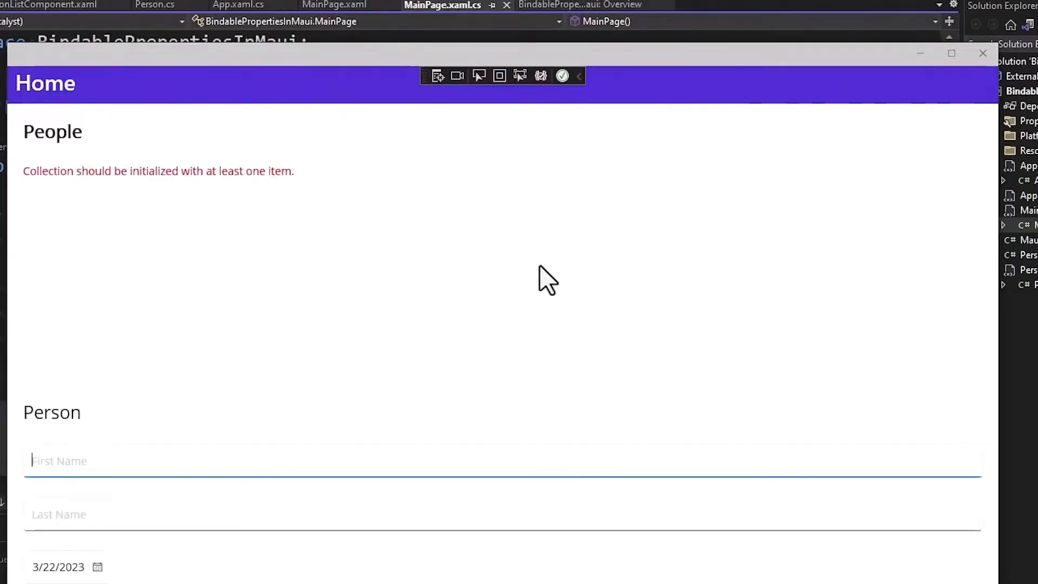
mouse_move(197, 209)
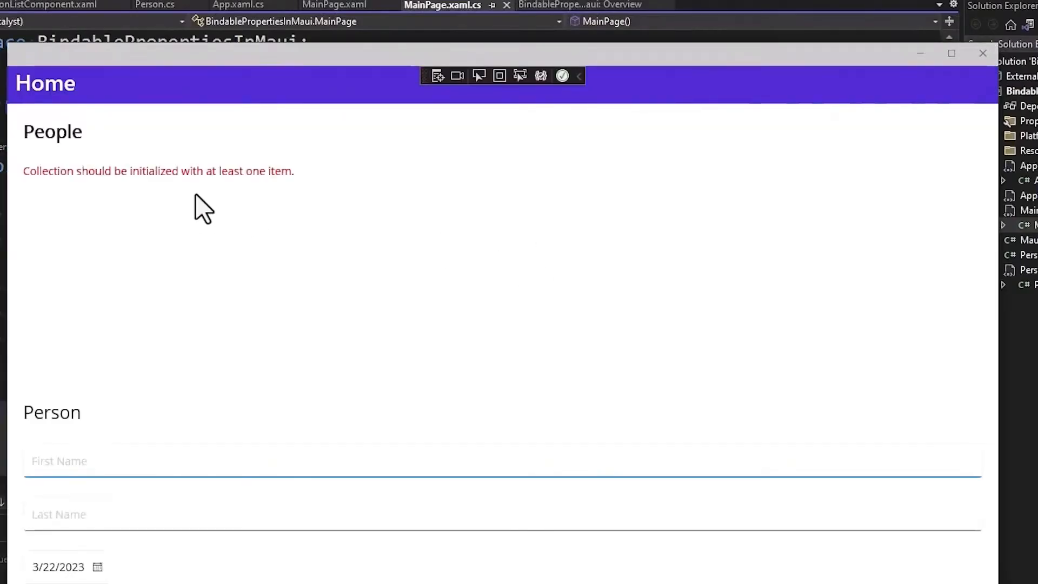
mouse_move(974, 121)
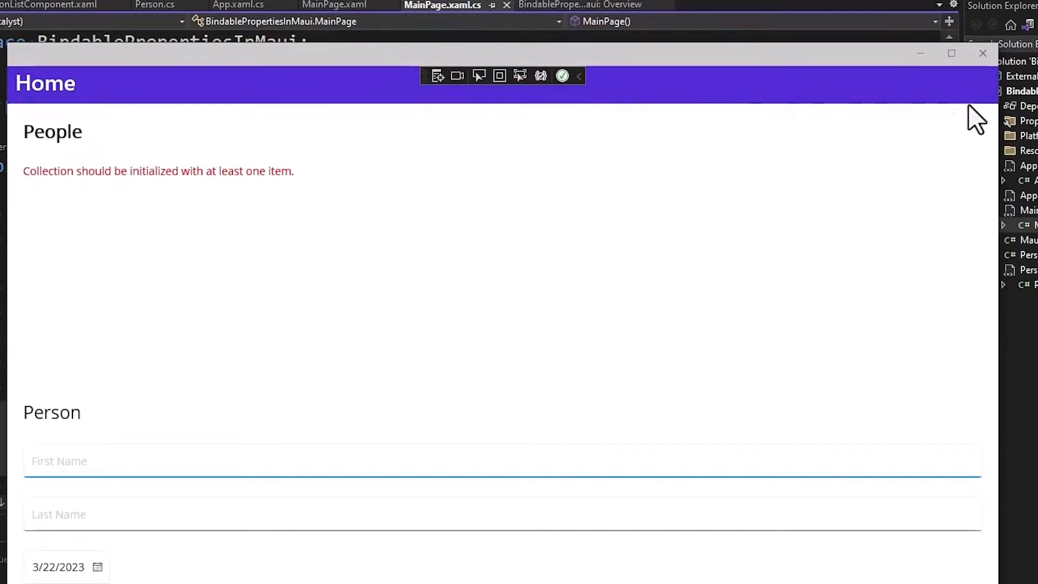
click(982, 54)
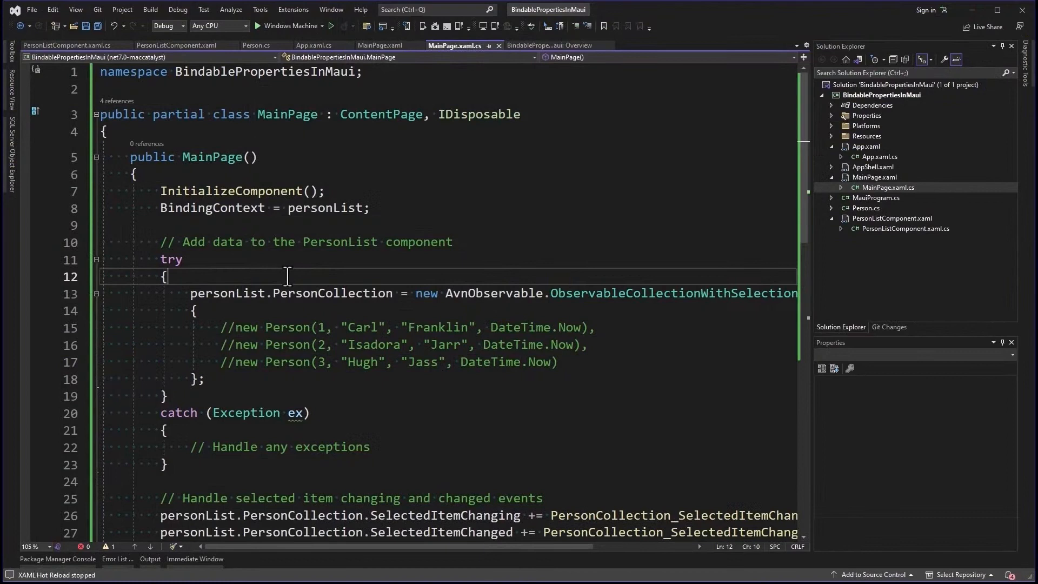
mouse_move(313, 272)
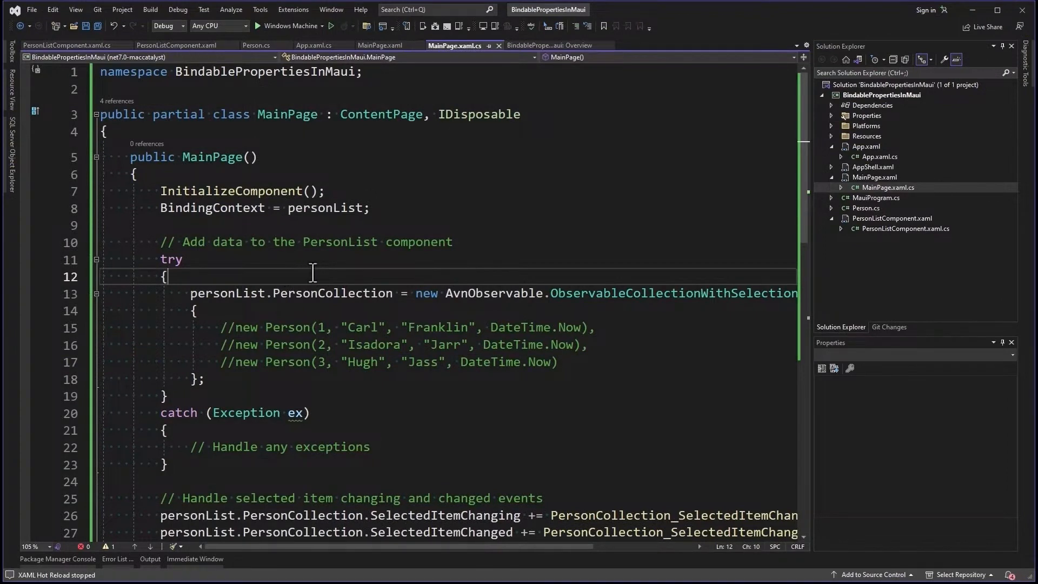
mouse_move(318, 271)
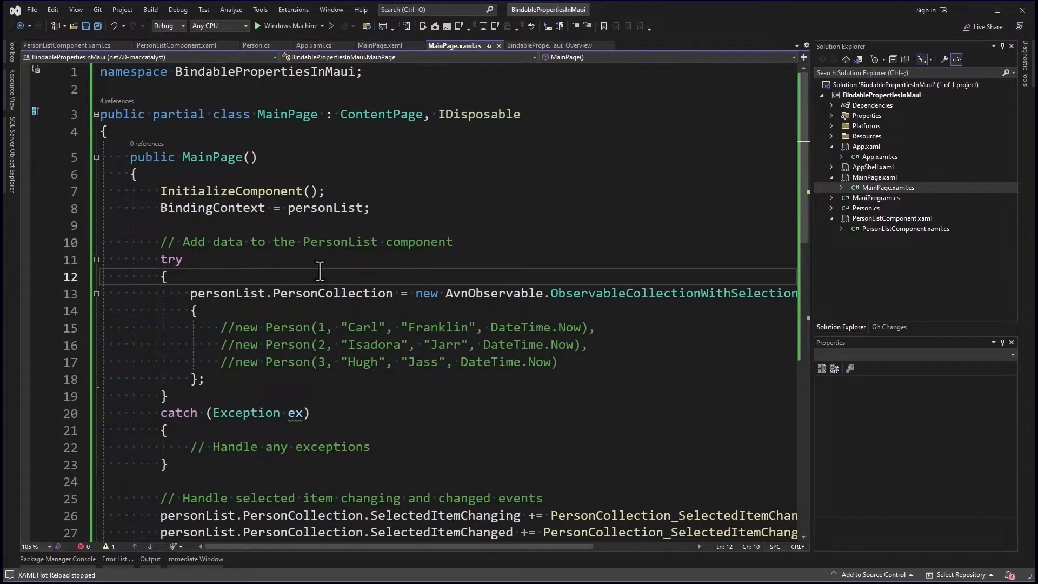
mouse_move(325, 271)
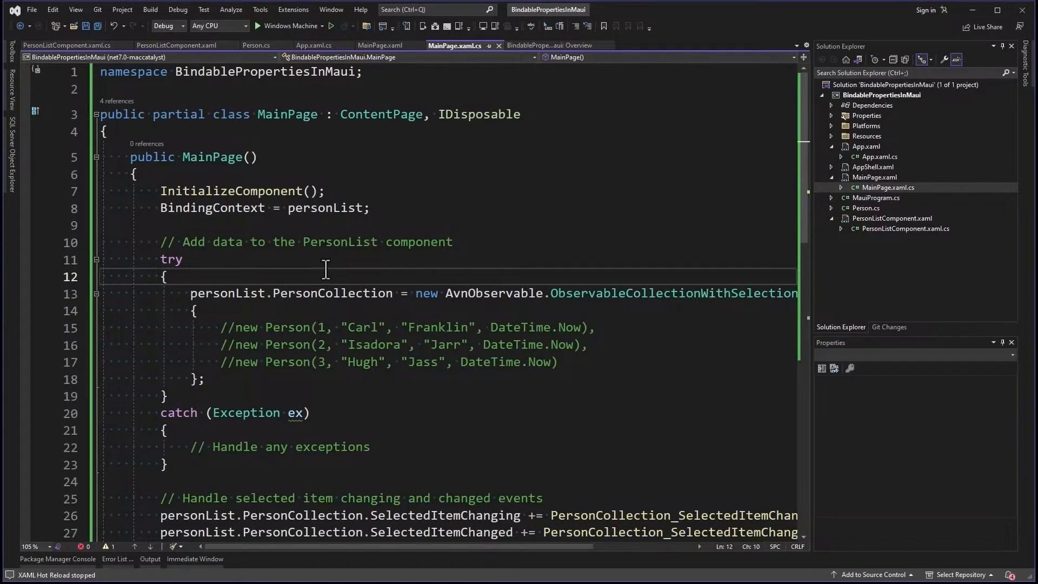
mouse_move(312, 271)
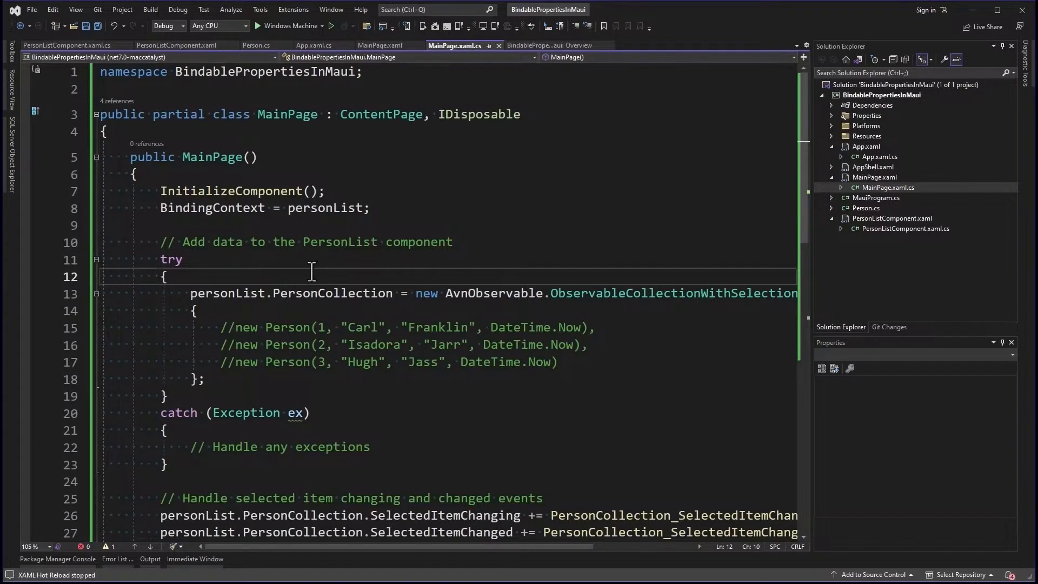
From MainPage.xaml's Button_Clicked reference, jump to the handler in MainPage.xaml.cs that sets the name to Joe Cool
click(377, 45)
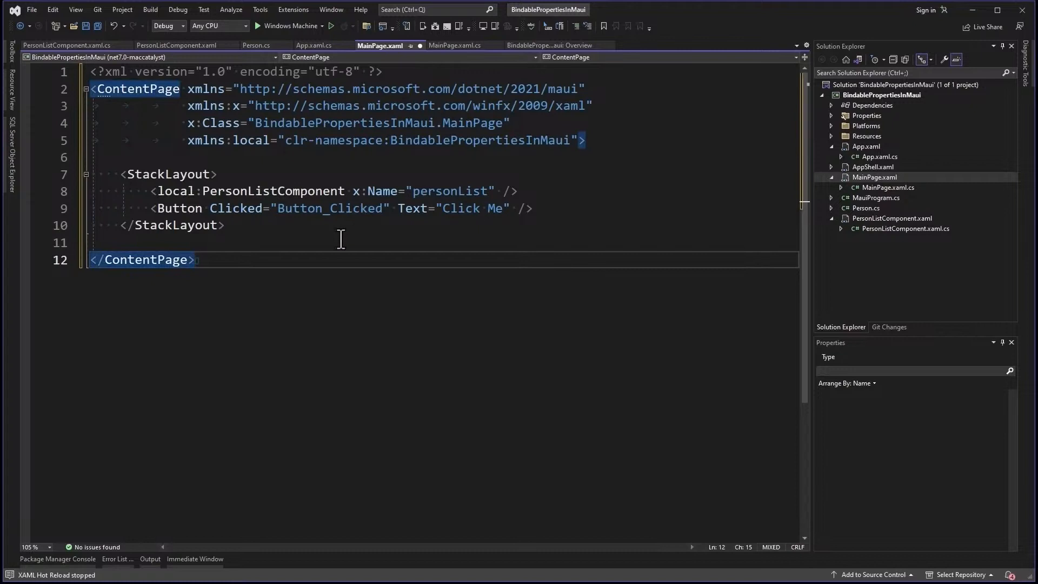
mouse_move(280, 247)
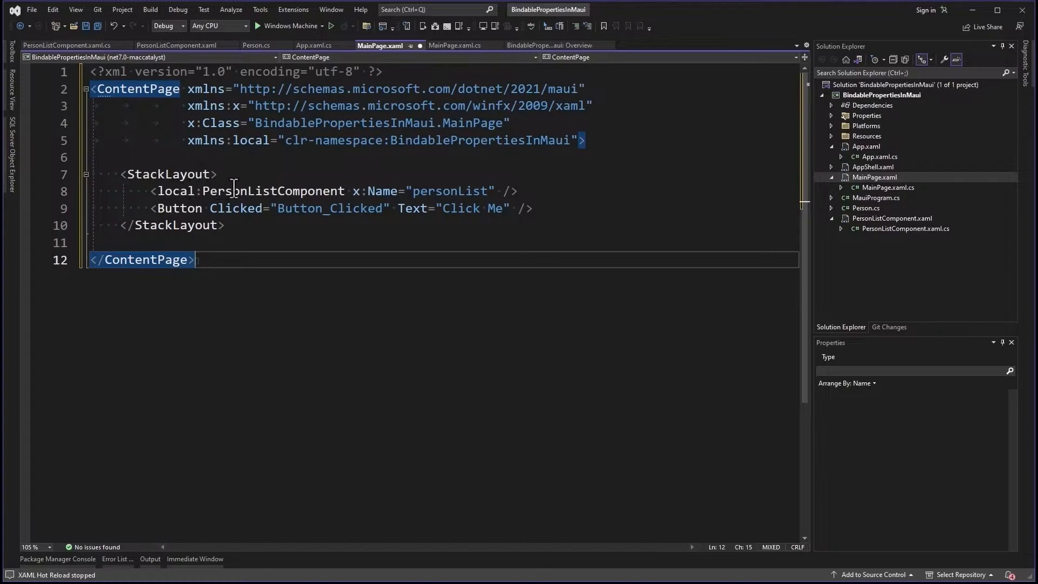
mouse_move(452, 199)
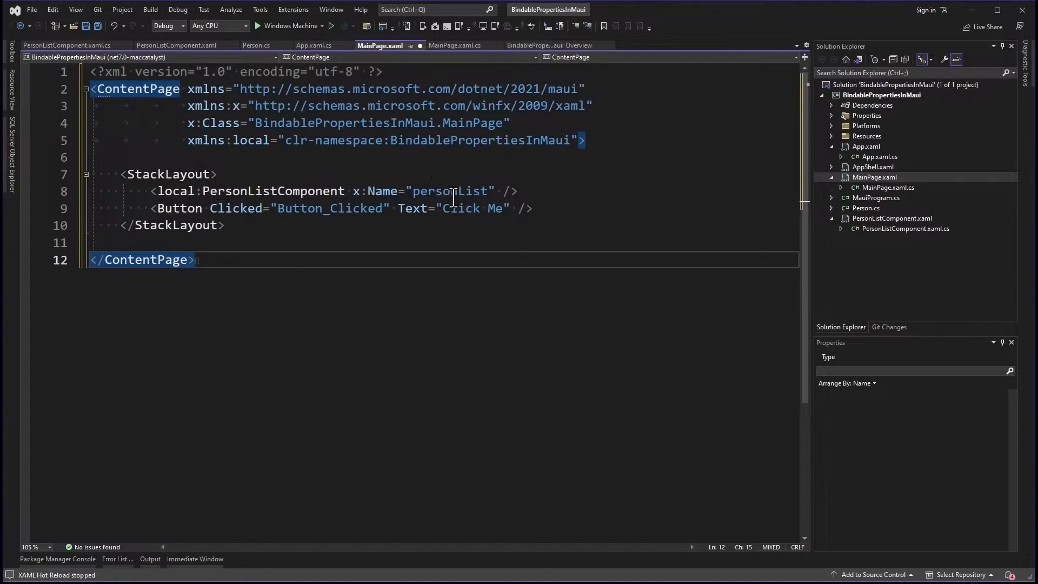
mouse_move(342, 233)
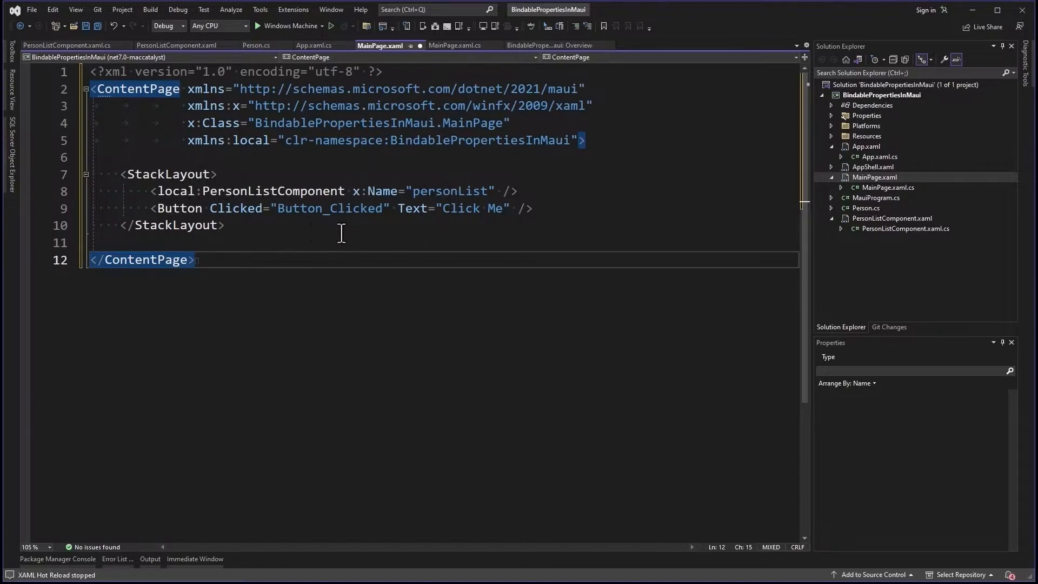
click(355, 209)
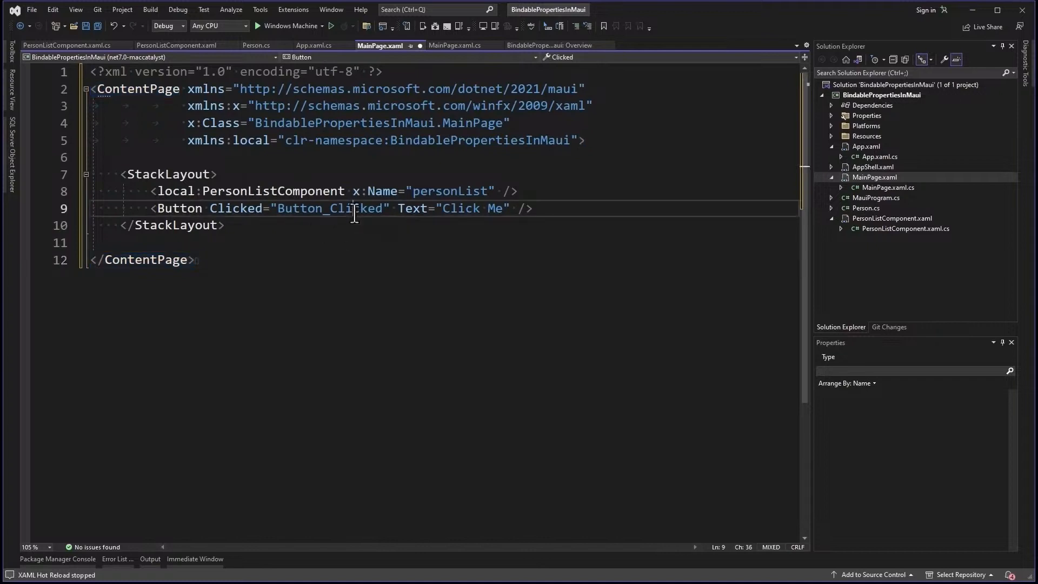
double_click(329, 209)
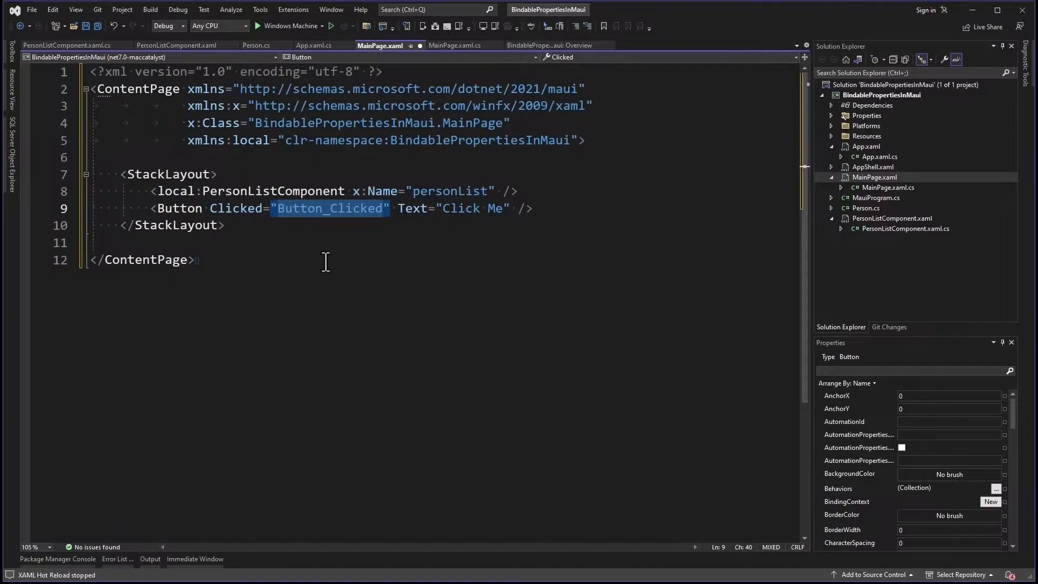
mouse_move(350, 248)
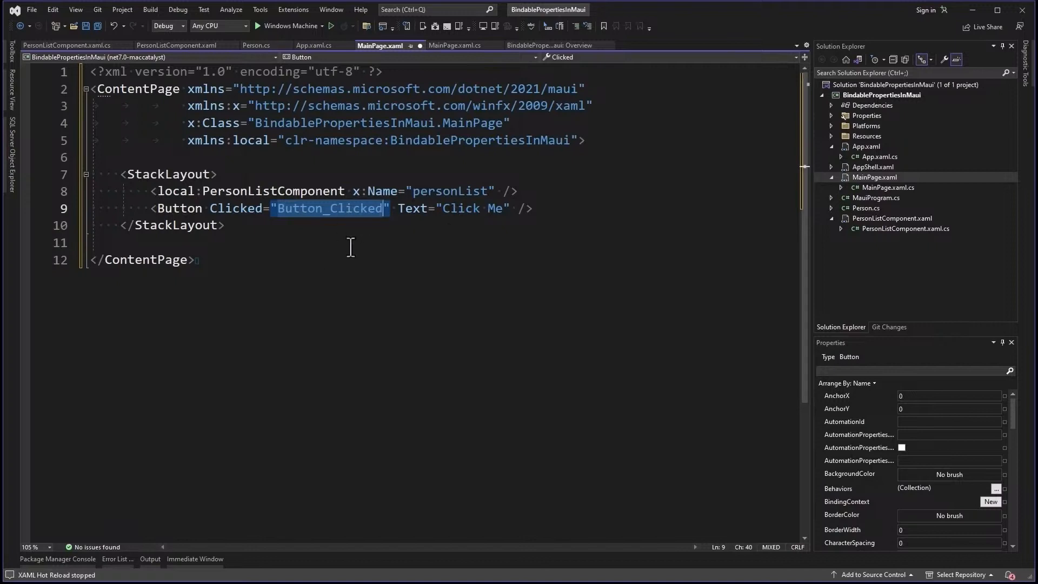
click(452, 46)
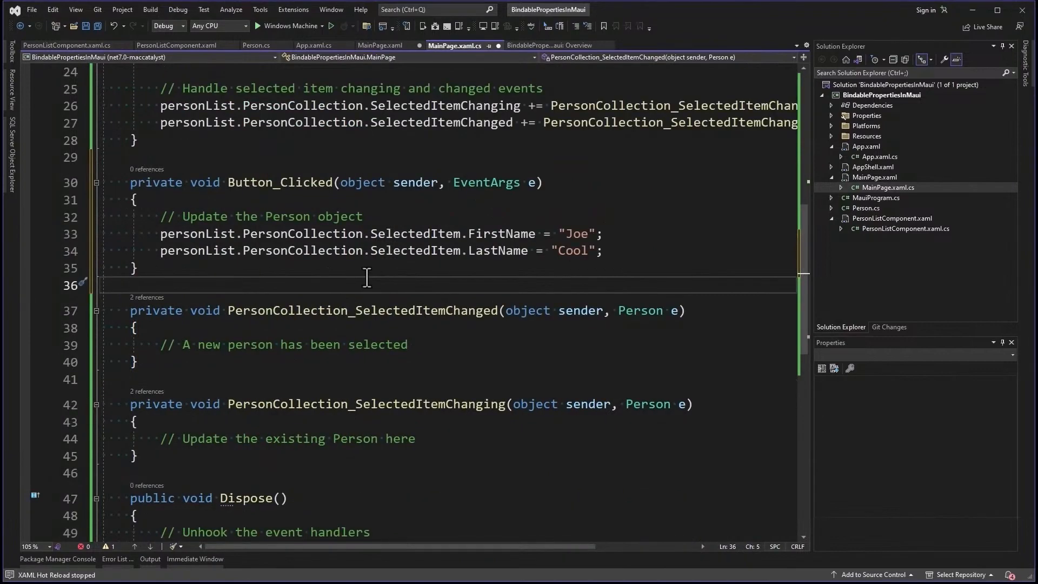
mouse_move(388, 251)
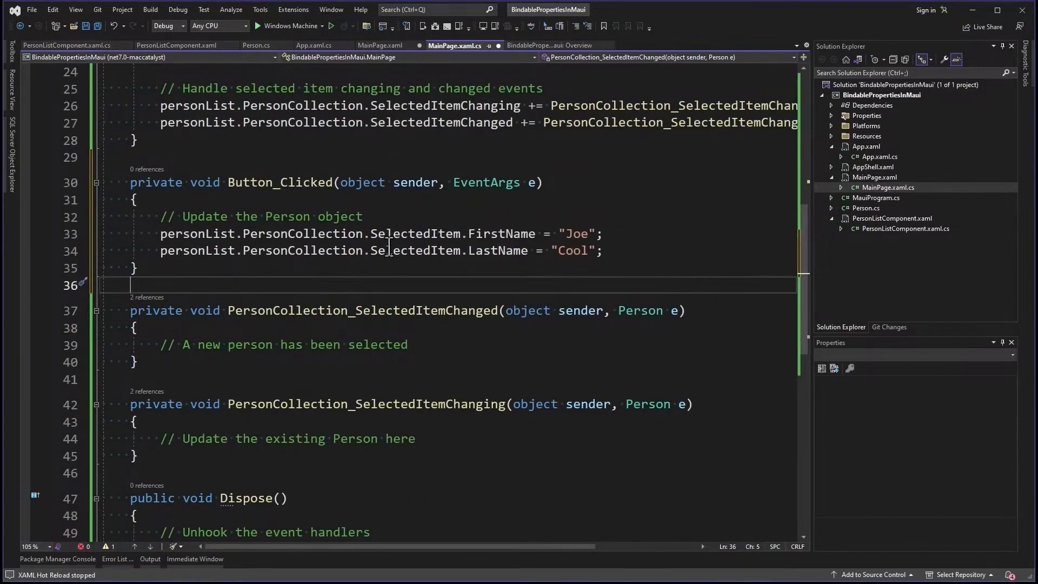
mouse_move(435, 282)
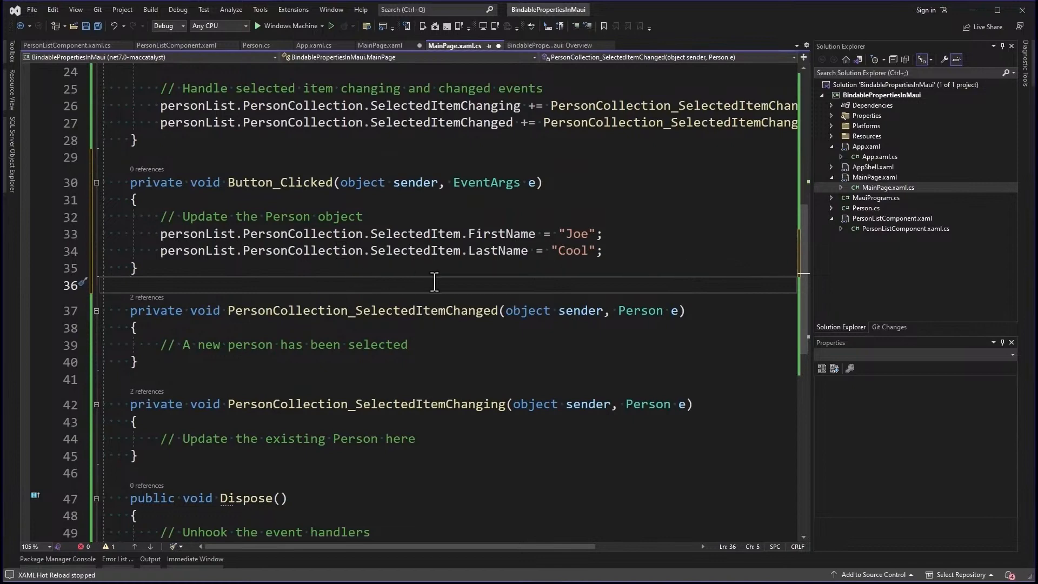
mouse_move(496, 286)
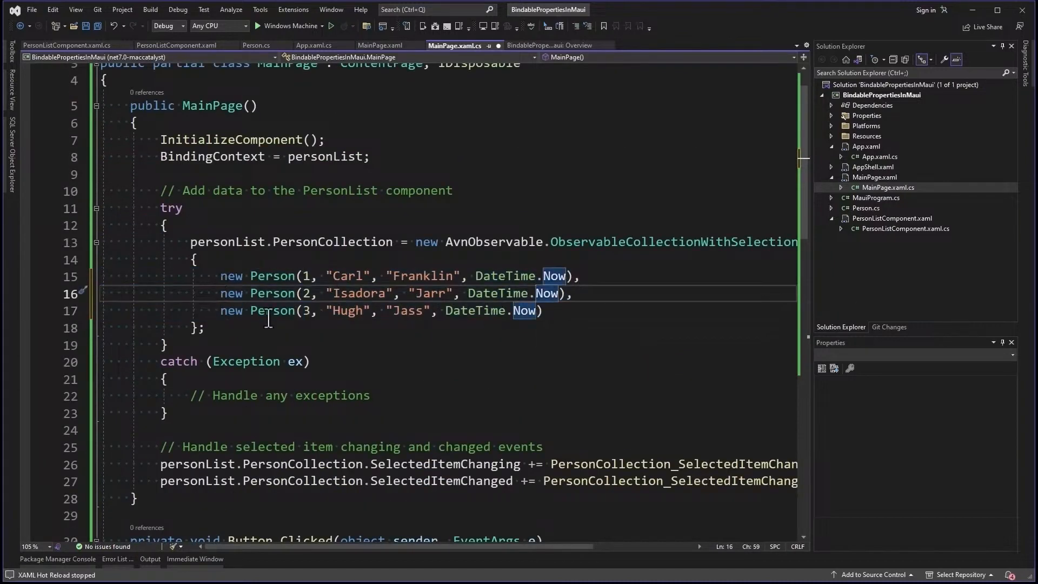
Debug on Windows Machine, hit Click Me so the FirstName setter breakpoint shows value "Joe", then stop debugging
scroll(down, 3)
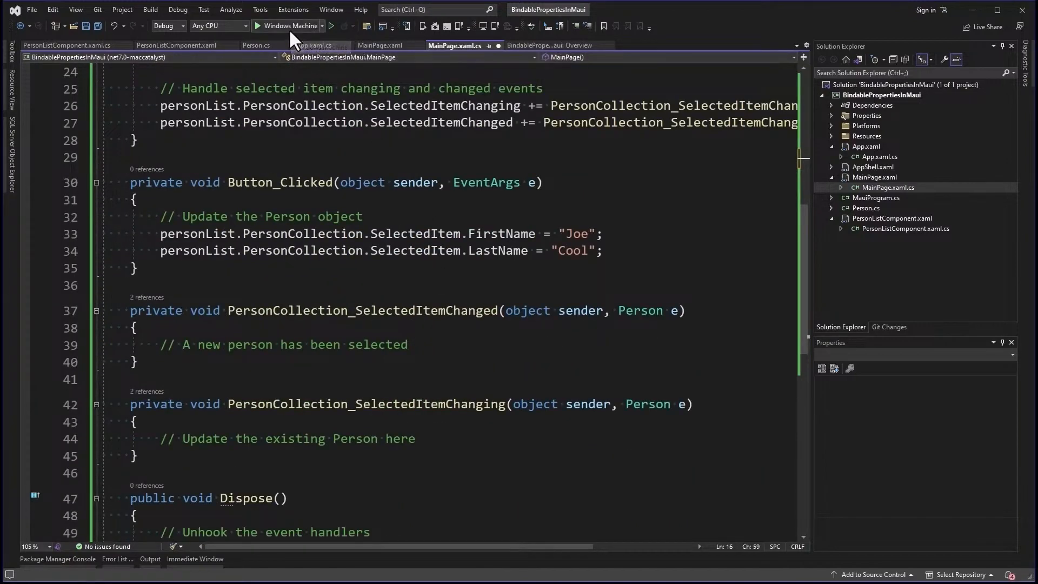
click(259, 26)
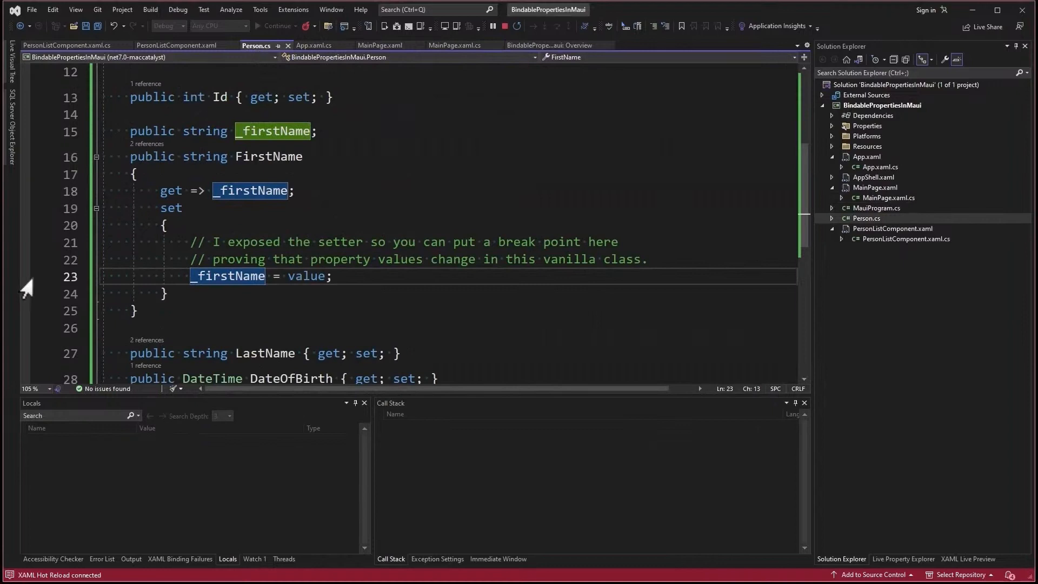
click(25, 277)
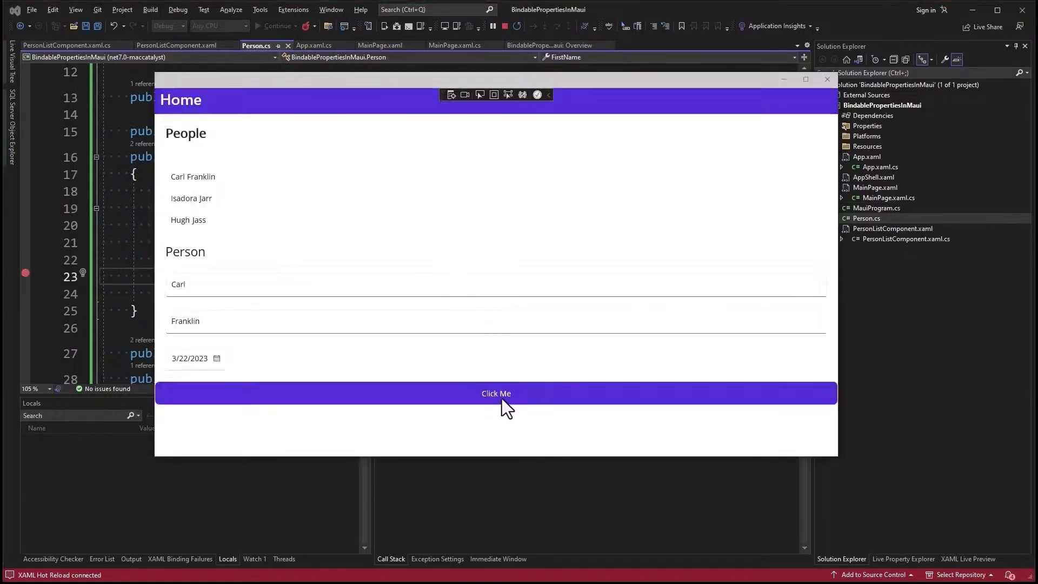
click(495, 393)
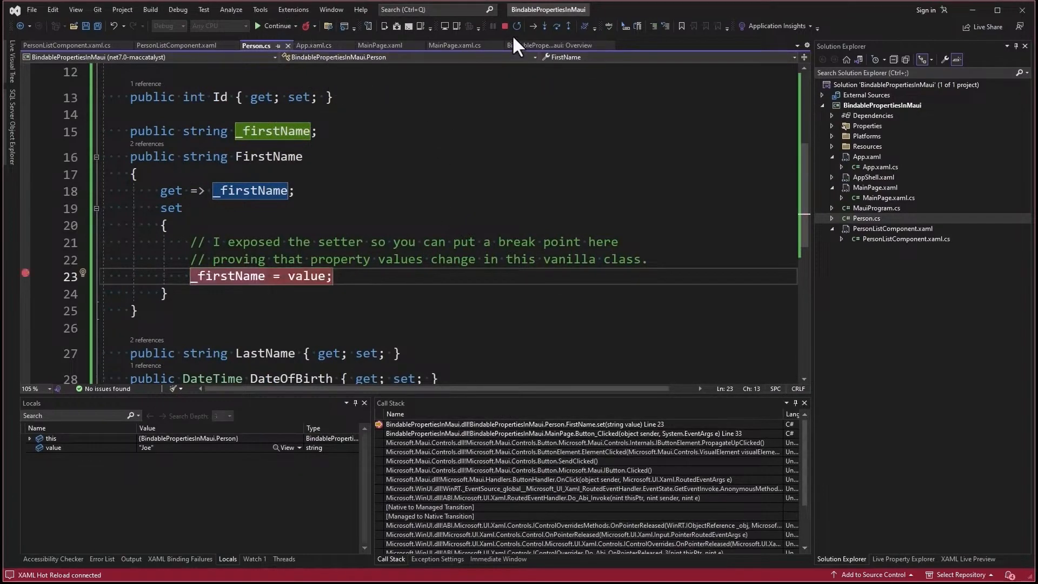
click(501, 26)
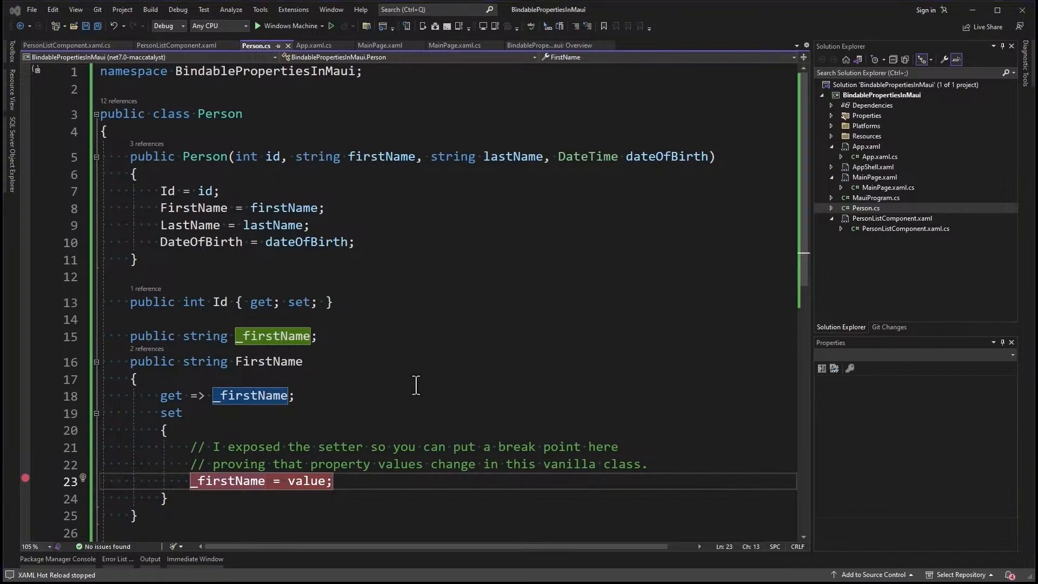
mouse_move(462, 364)
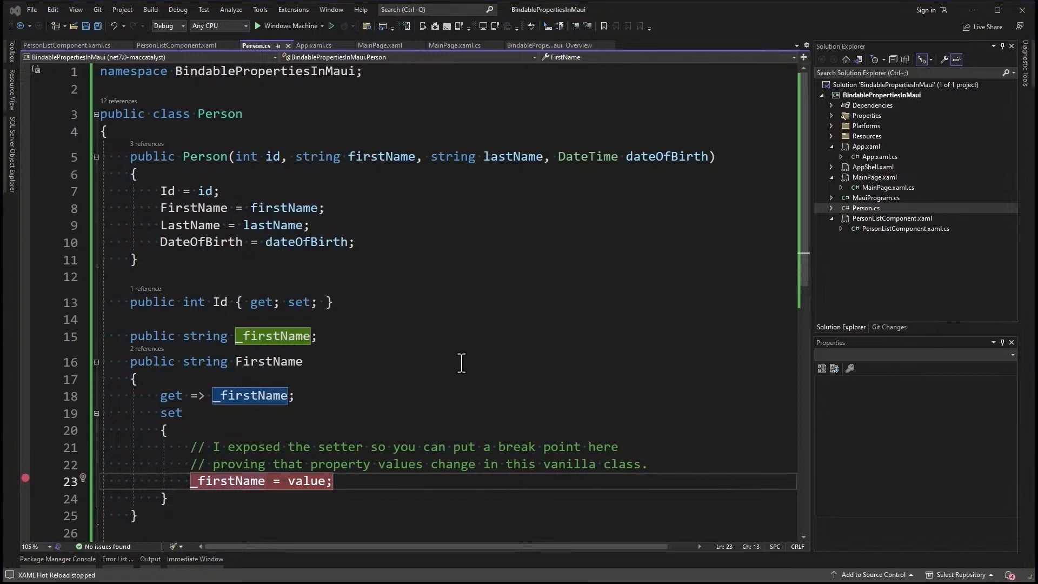
Review Refresh and UpdateSelectedItemInCollection in PersonListComponent.xaml.cs, adding a blank line after Refresh, then return to MainPage.xaml.cs
click(60, 45)
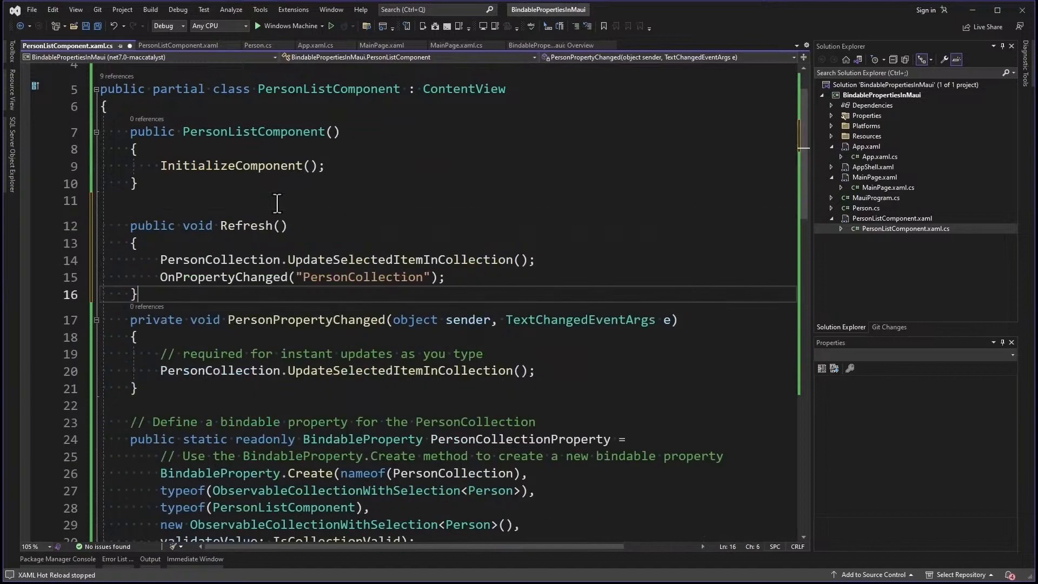
key(Enter)
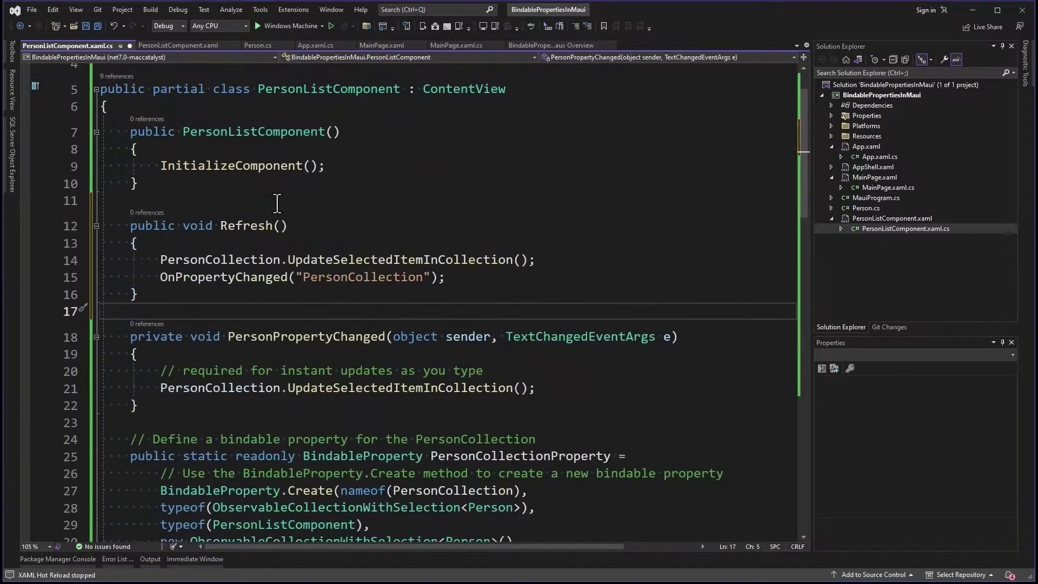
mouse_move(251, 259)
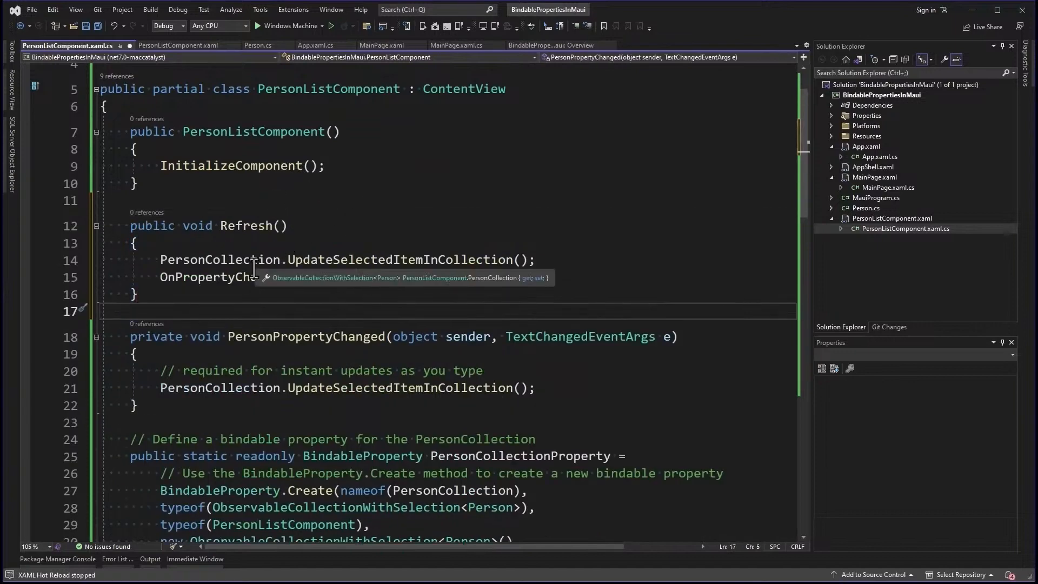
double_click(400, 259)
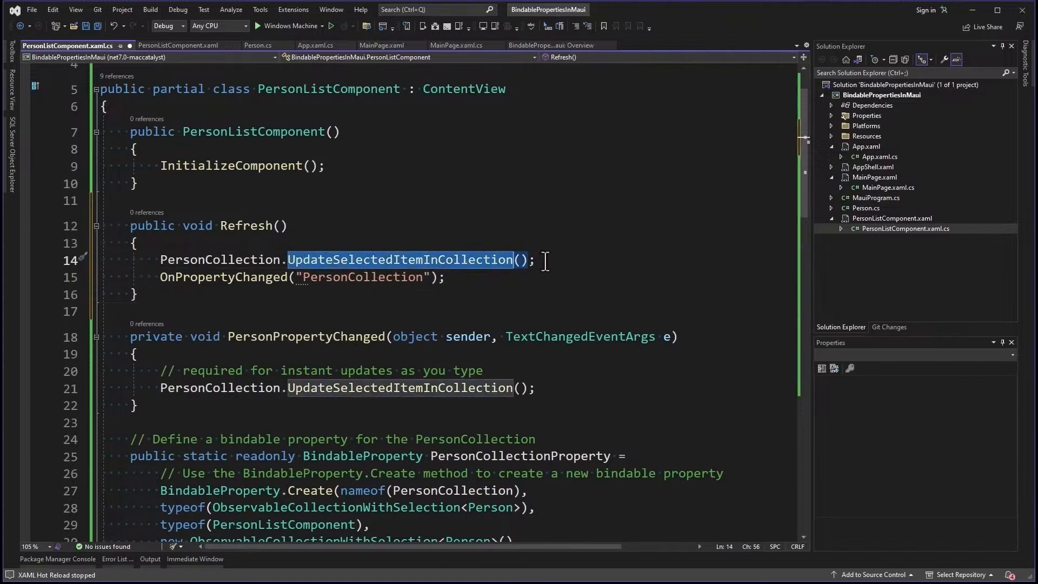
mouse_move(238, 294)
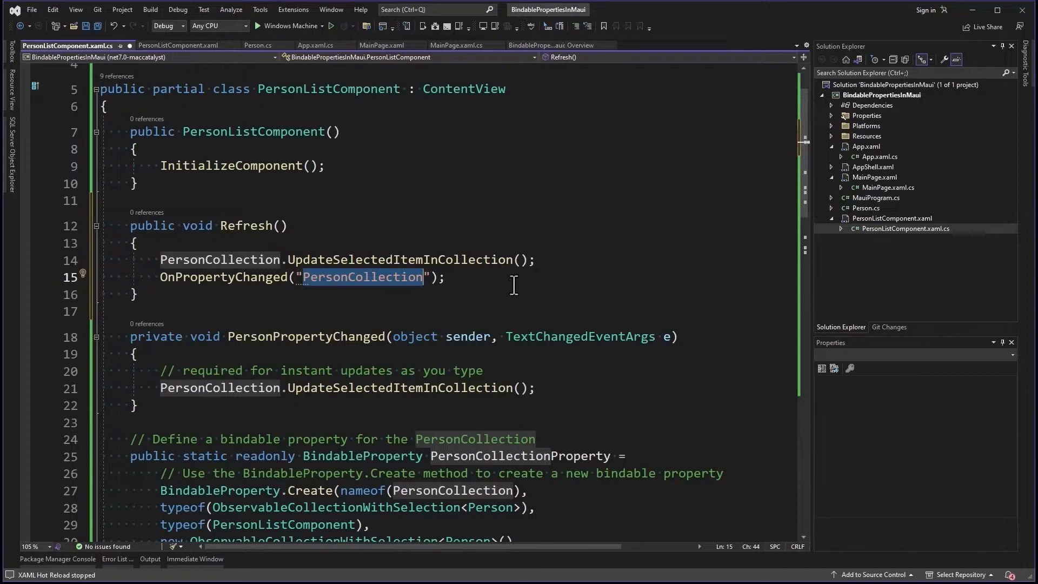
mouse_move(502, 167)
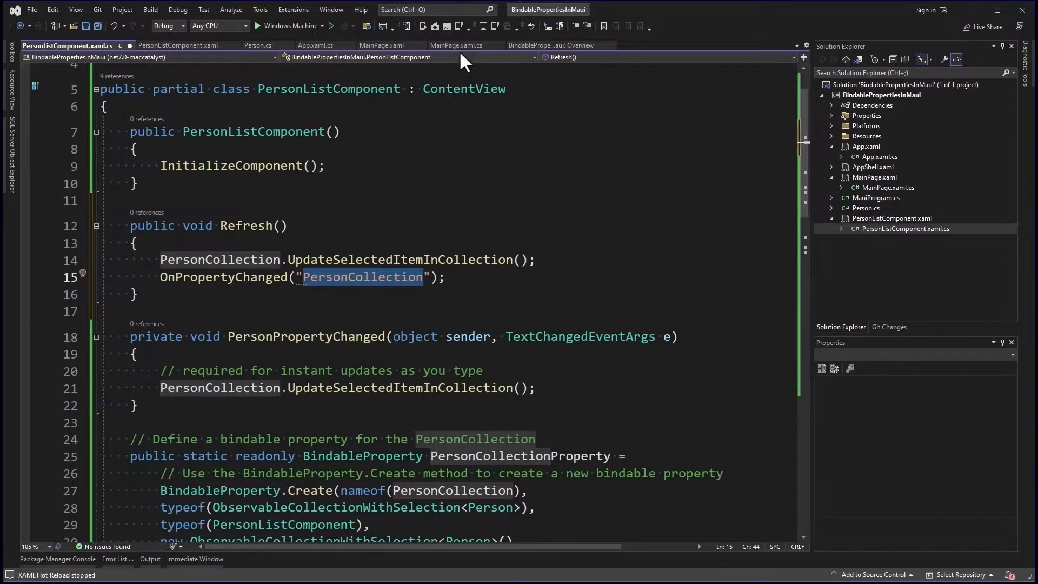
click(459, 45)
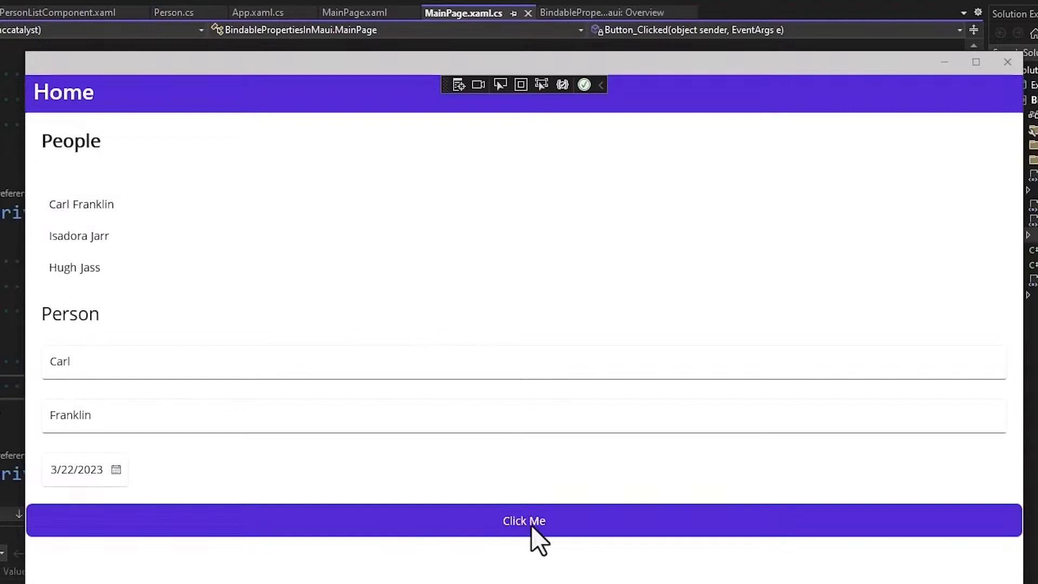
In the running app, rename Carl Franklin and then Hugh Jass to Joe Cool via Click Me, the list refreshing each time
click(525, 521)
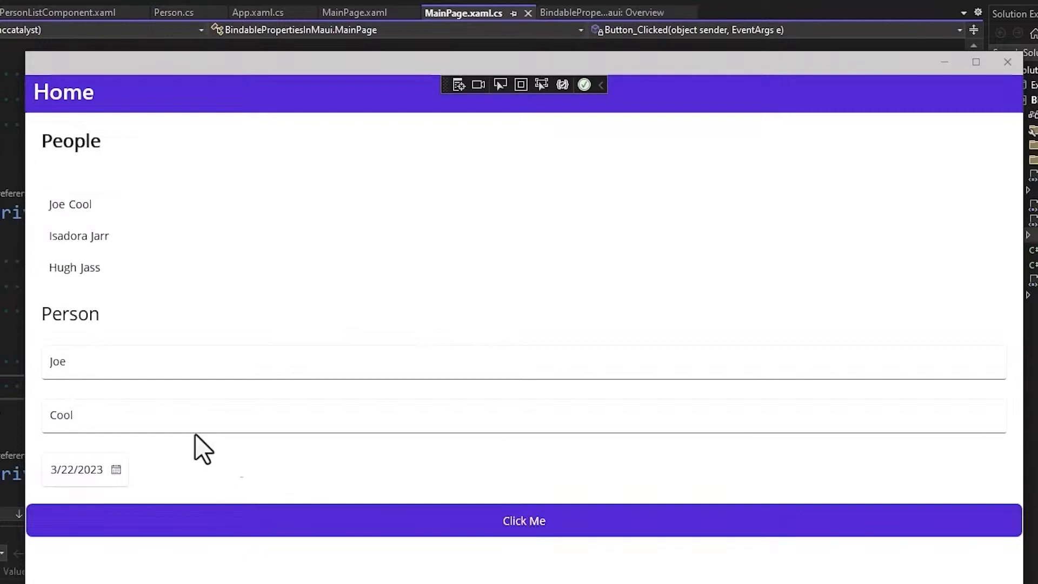
mouse_move(68, 210)
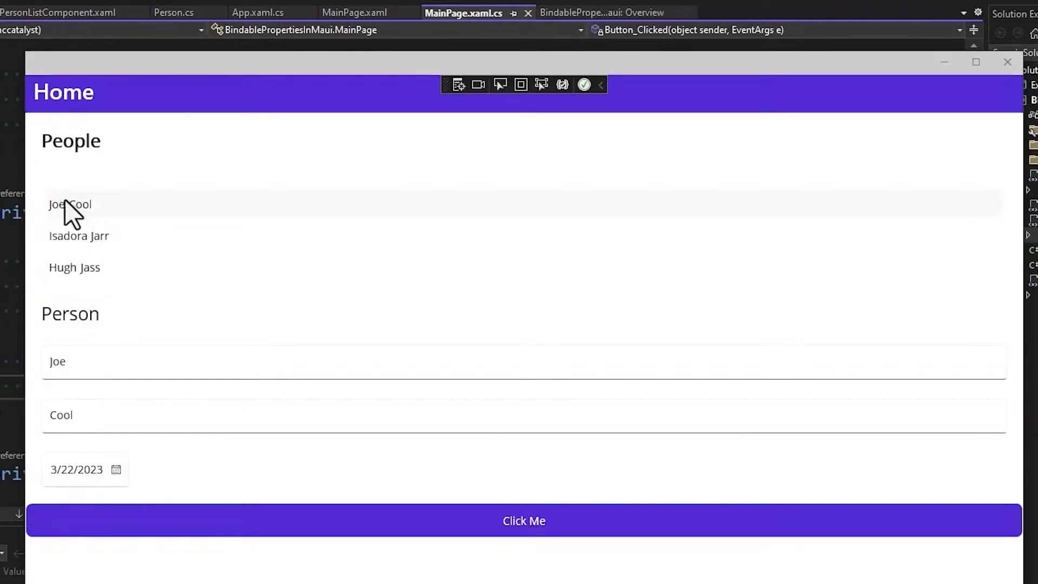
mouse_move(103, 255)
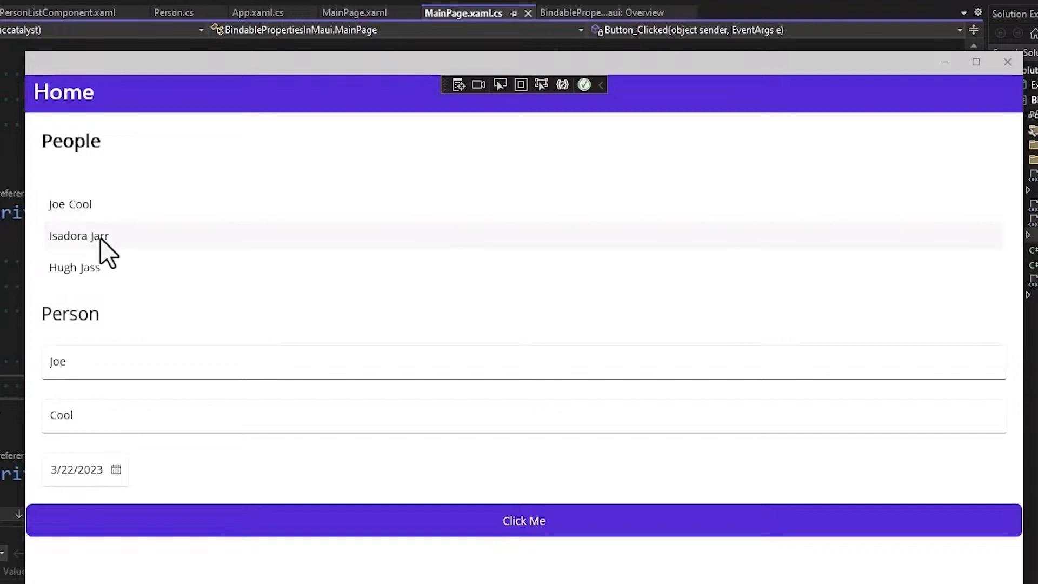
click(74, 267)
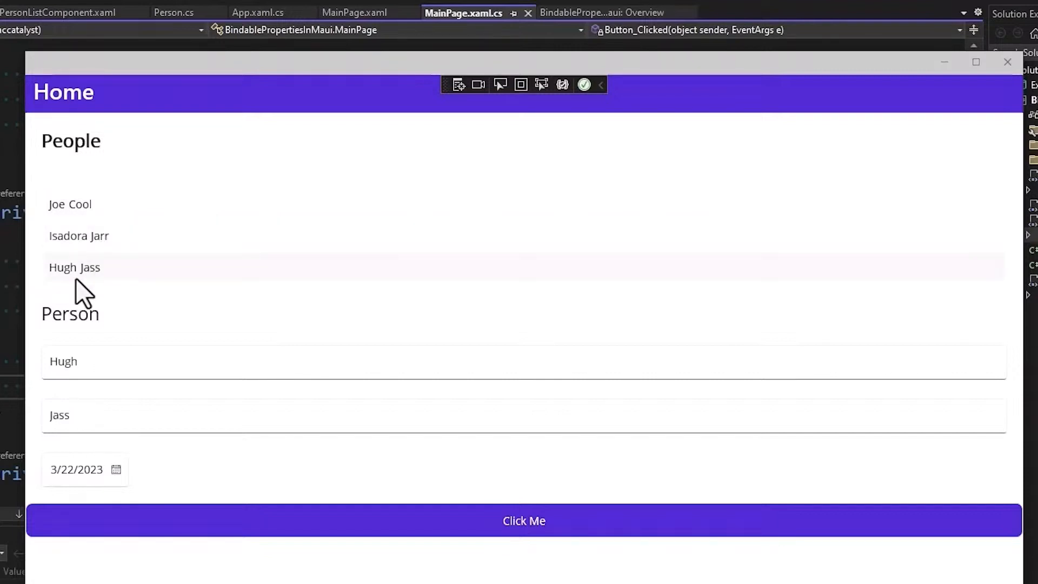
mouse_move(540, 537)
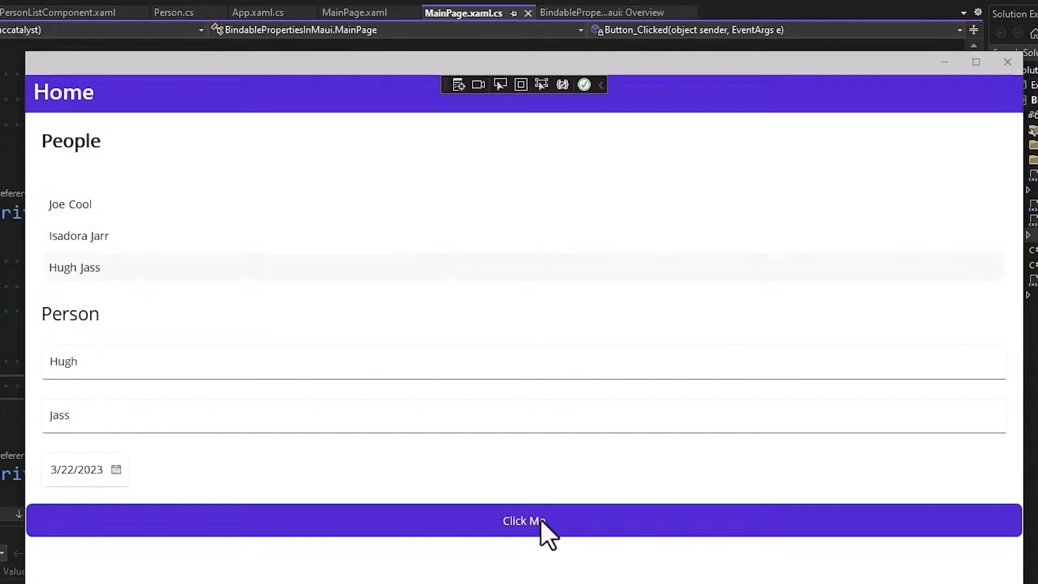
click(535, 523)
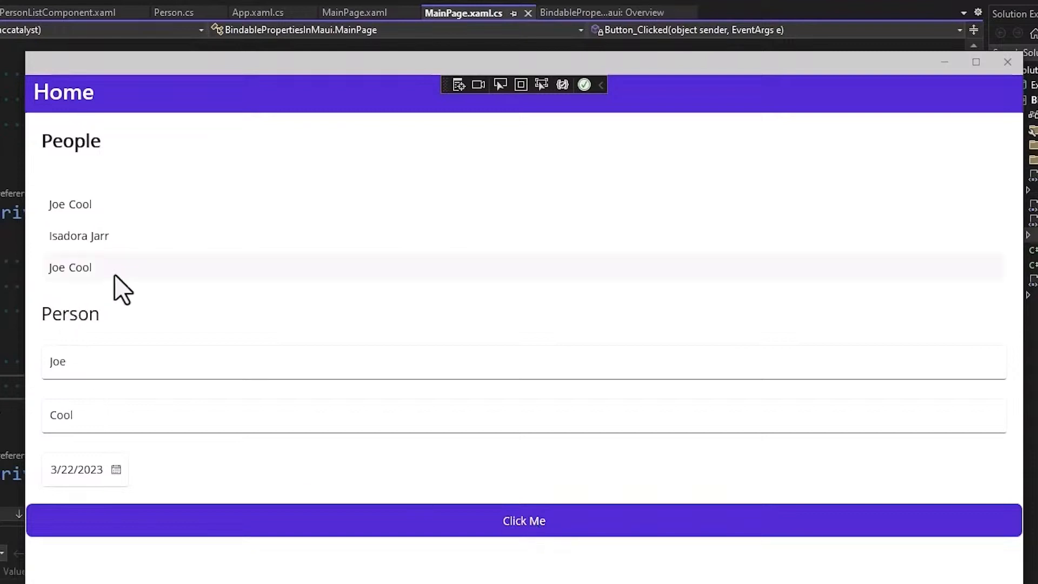